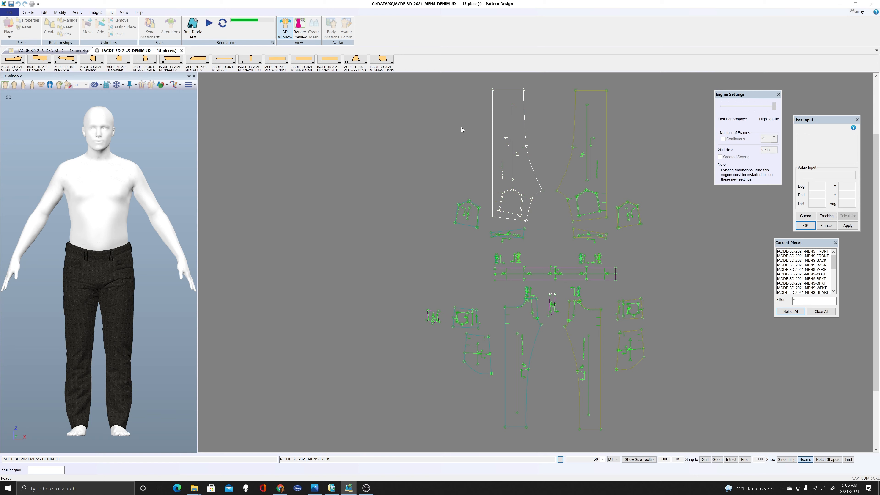
pyautogui.moveTo(464, 133)
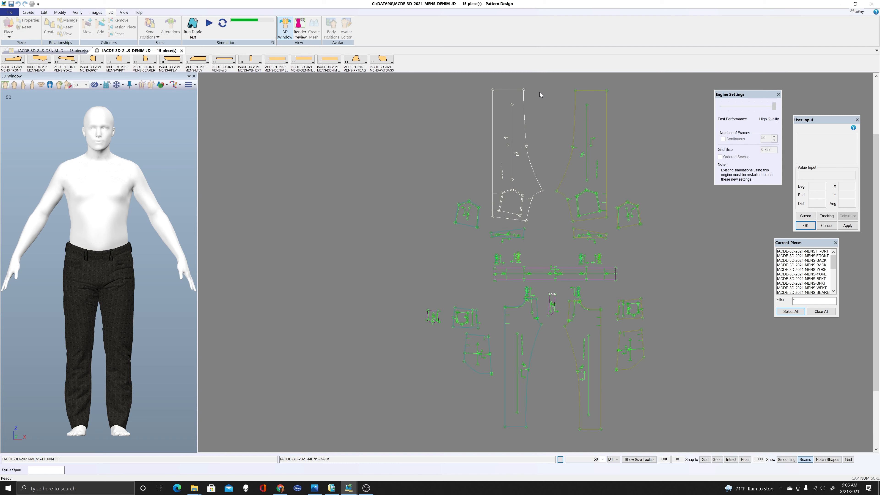
pyautogui.moveTo(527, 105)
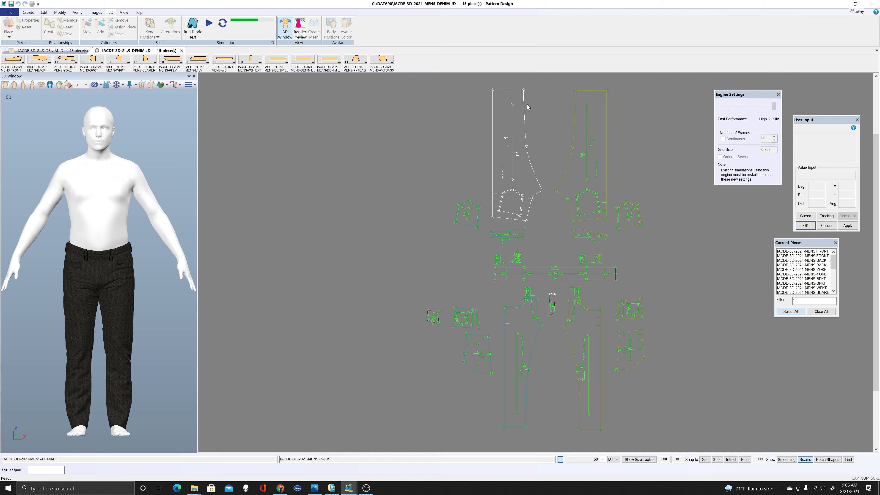
# - Run File > Export Simulation so a new uveditorlayout.zip is written to the GERBER folder
pyautogui.click(9, 12)
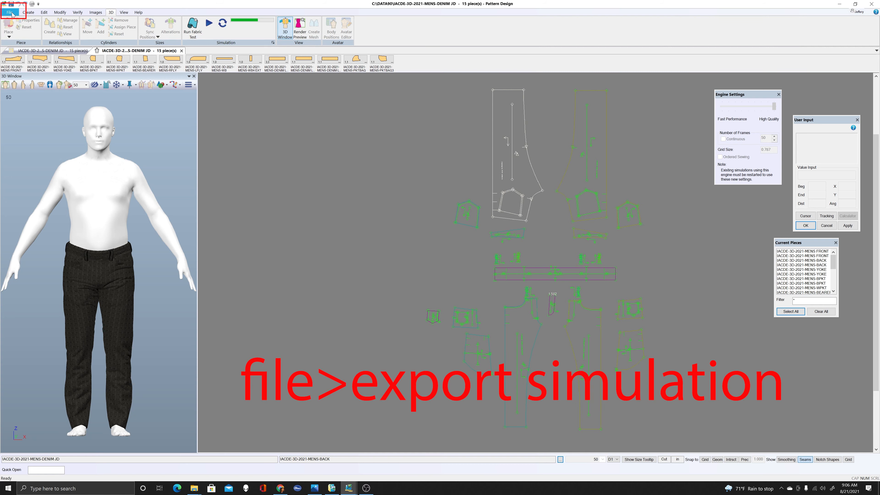
pyautogui.click(9, 12)
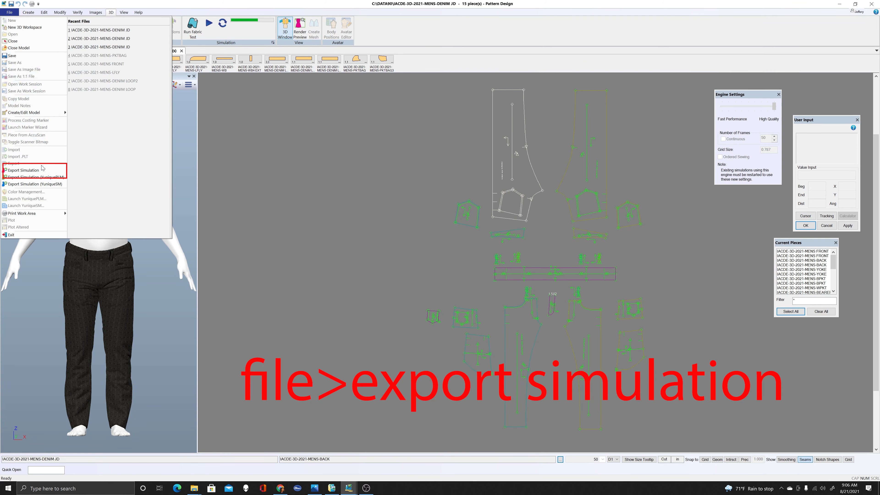
pyautogui.click(23, 170)
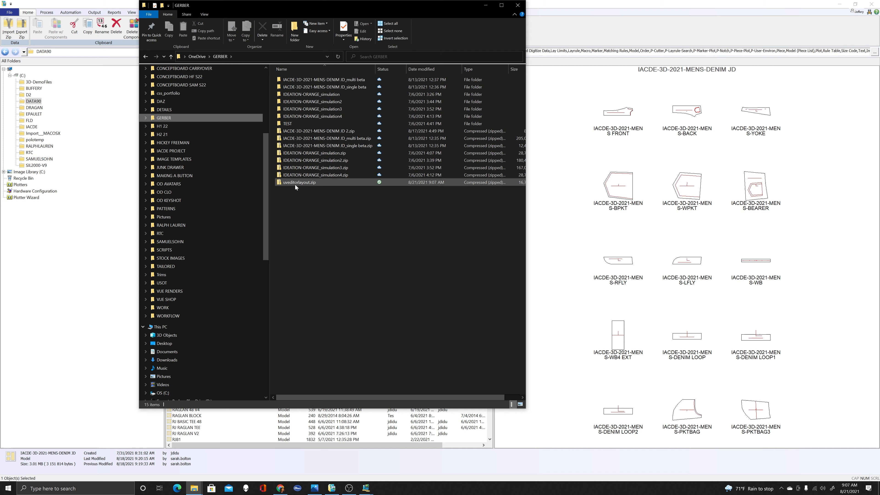
# - Open uveditorlayout.zip and review its denim MTL, OBJ and PNG files
pyautogui.doubleClick(298, 182)
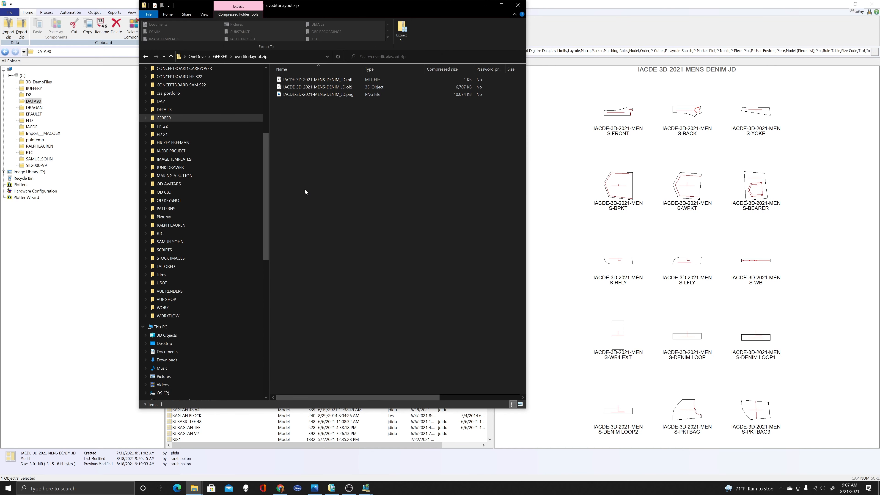
pyautogui.click(317, 87)
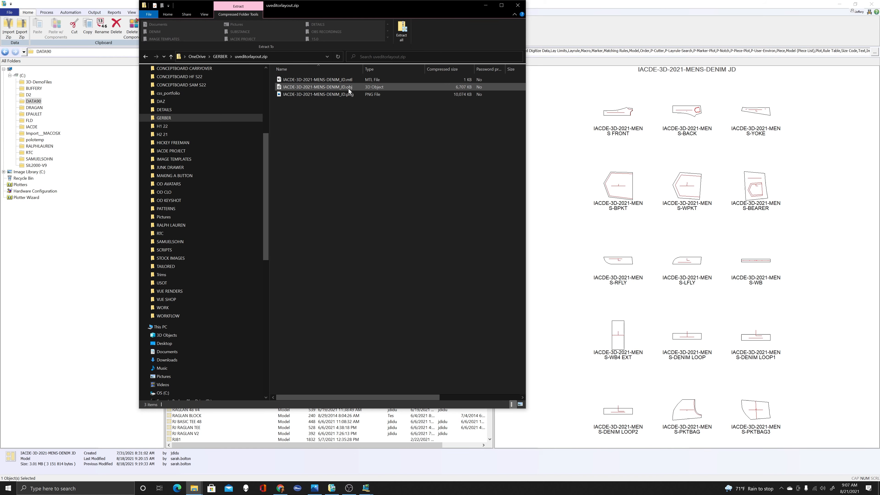
pyautogui.click(317, 80)
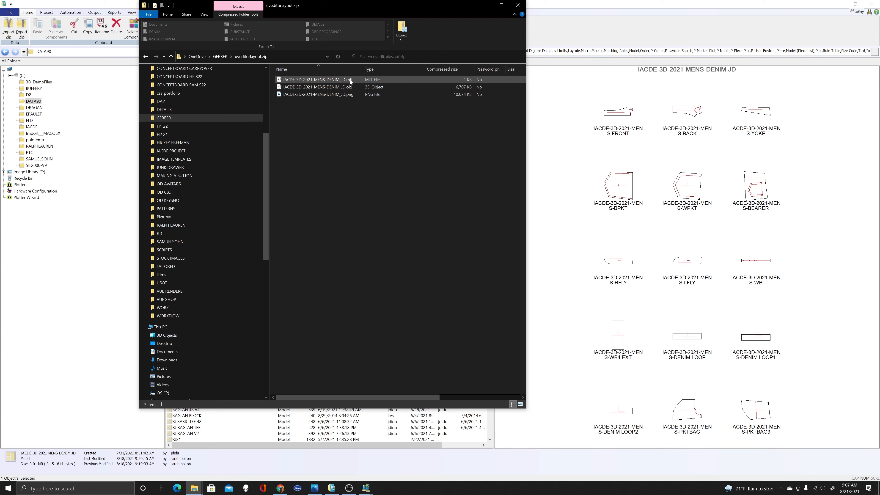
pyautogui.moveTo(349, 82)
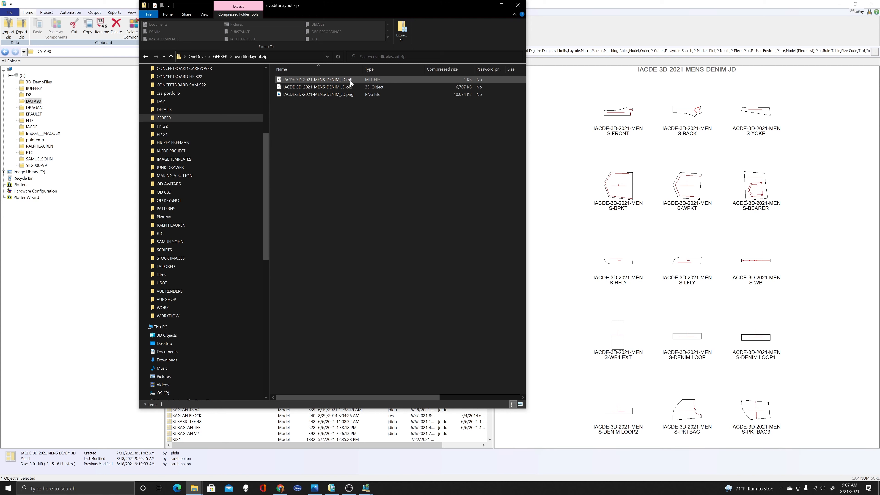
pyautogui.click(318, 87)
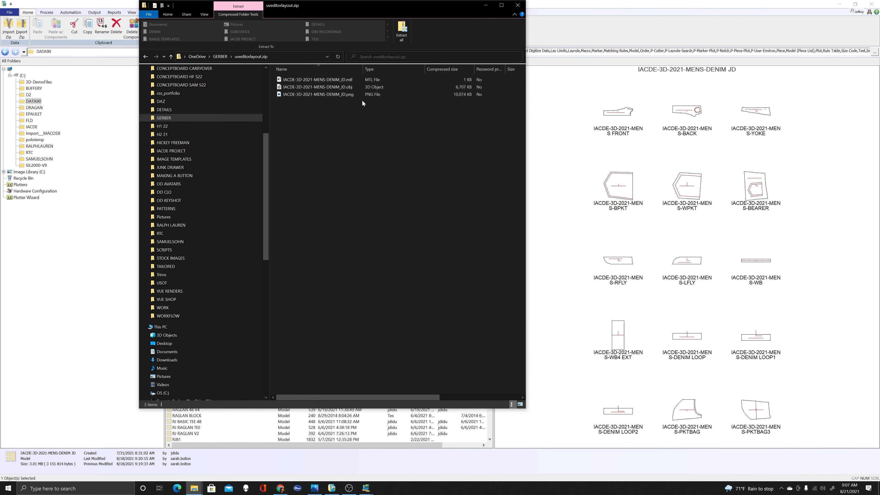
pyautogui.click(317, 94)
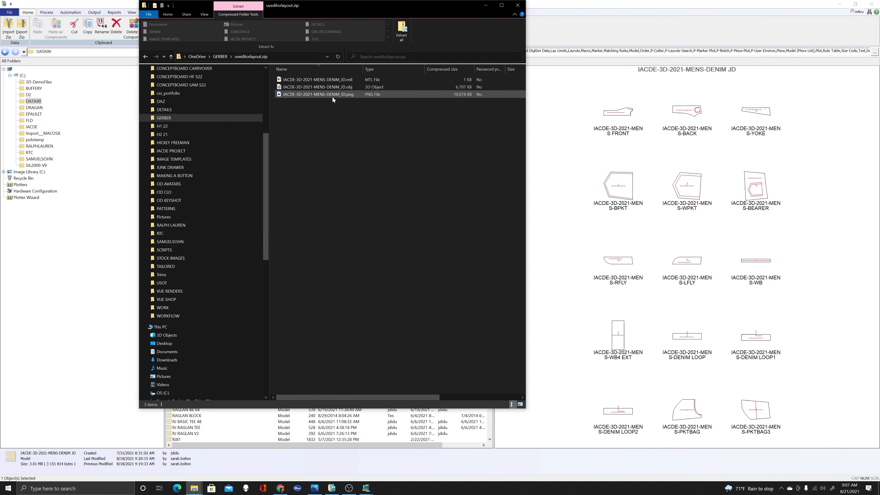
# - View the exported PNG texture in Photos to inspect the packed jeans pieces
pyautogui.doubleClick(317, 94)
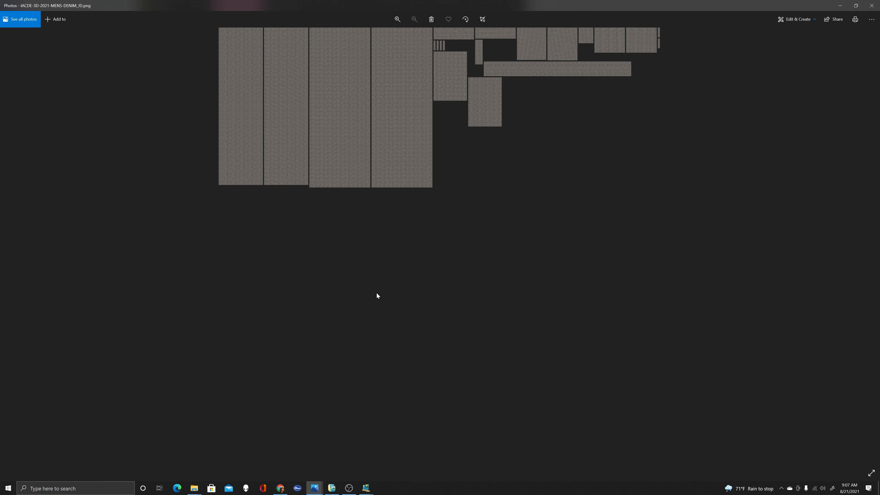
pyautogui.moveTo(495, 154)
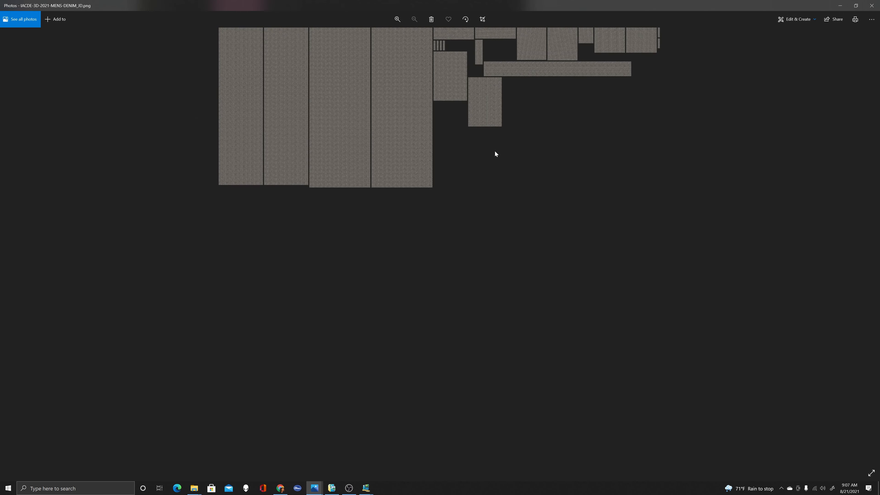
pyautogui.moveTo(656, 432)
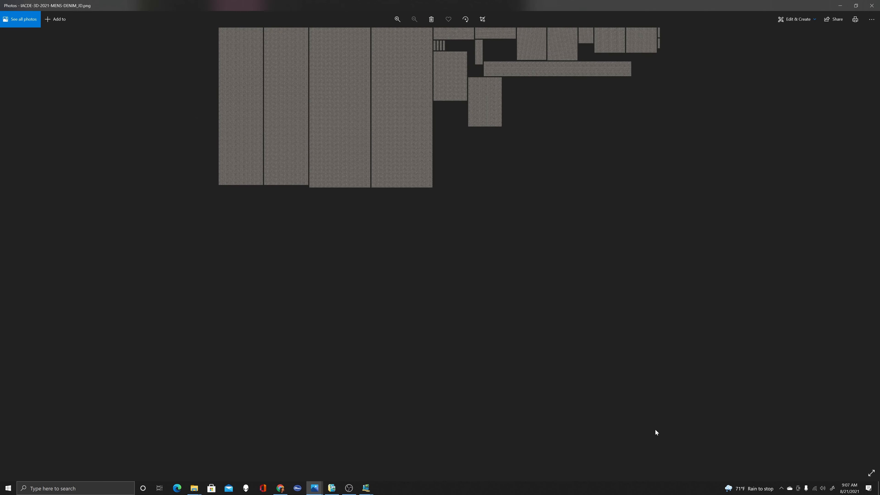
pyautogui.moveTo(258, 123)
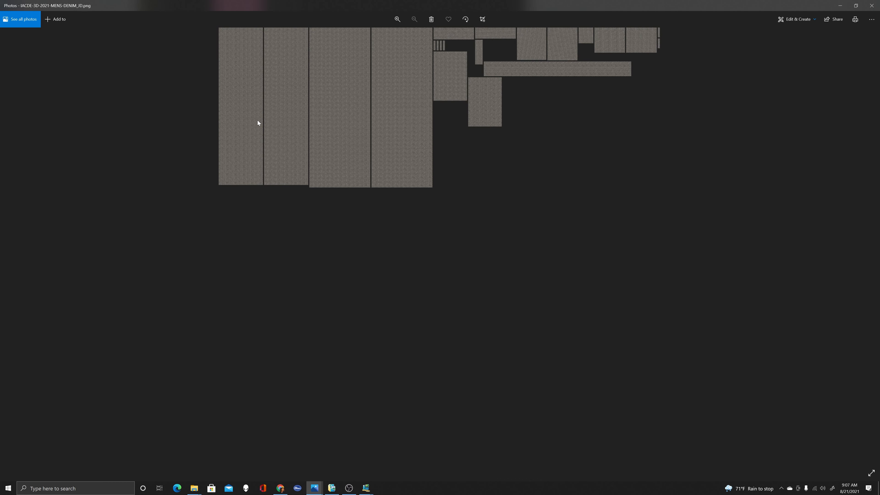
pyautogui.moveTo(442, 172)
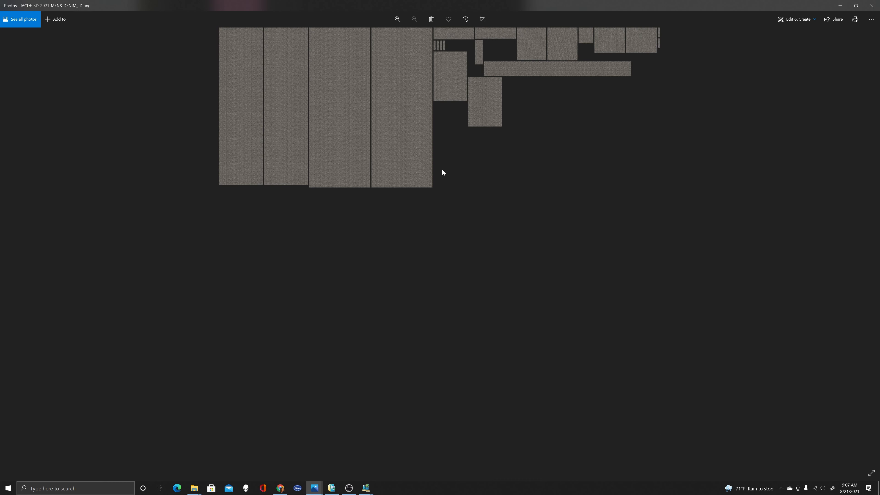
pyautogui.moveTo(542, 191)
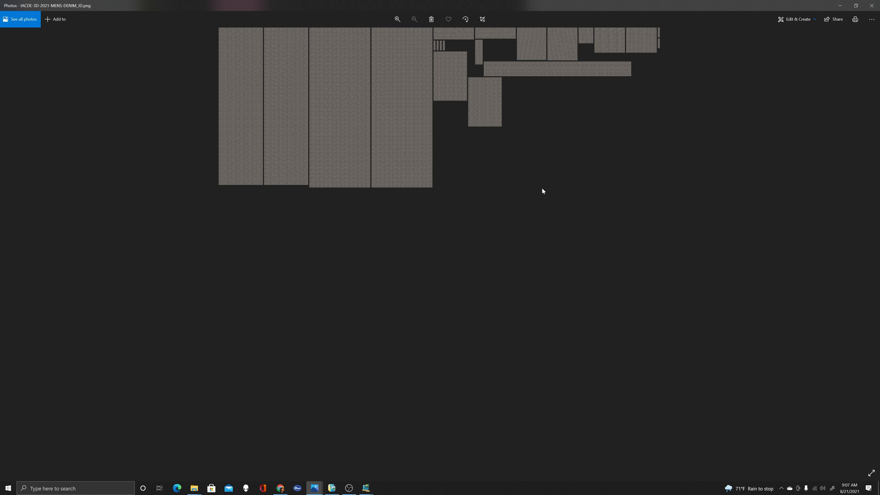
pyautogui.moveTo(425, 203)
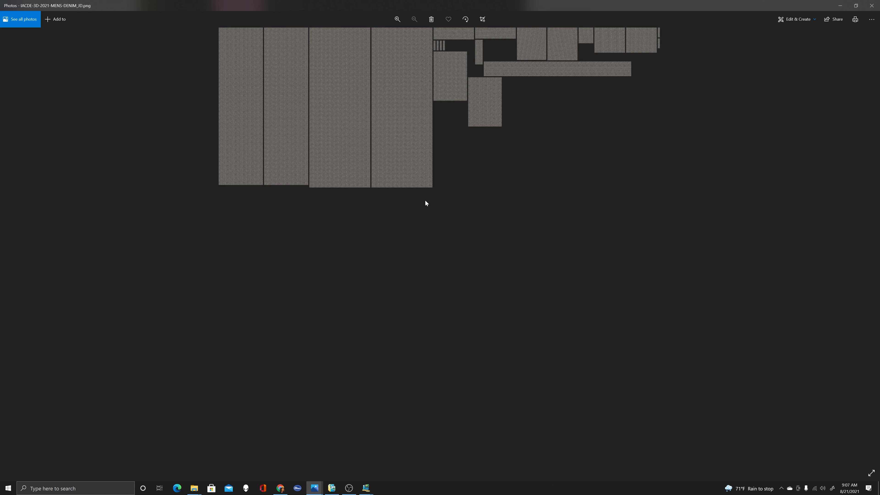
pyautogui.moveTo(424, 206)
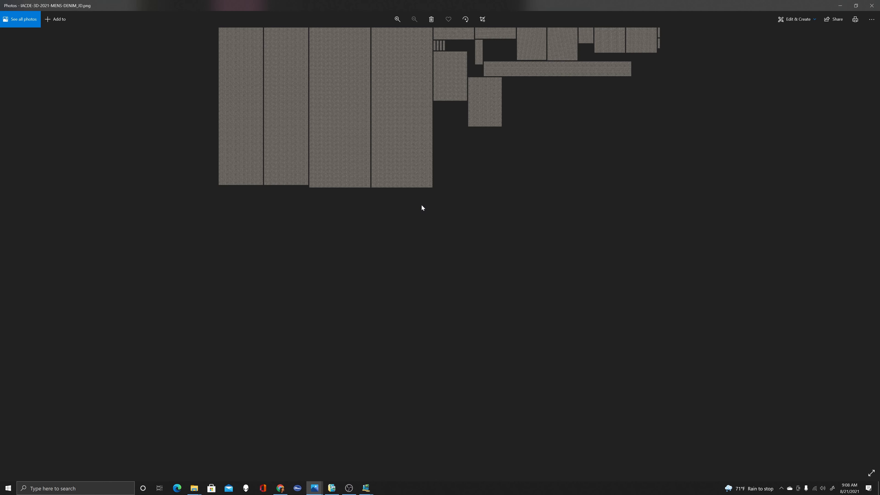
pyautogui.moveTo(417, 206)
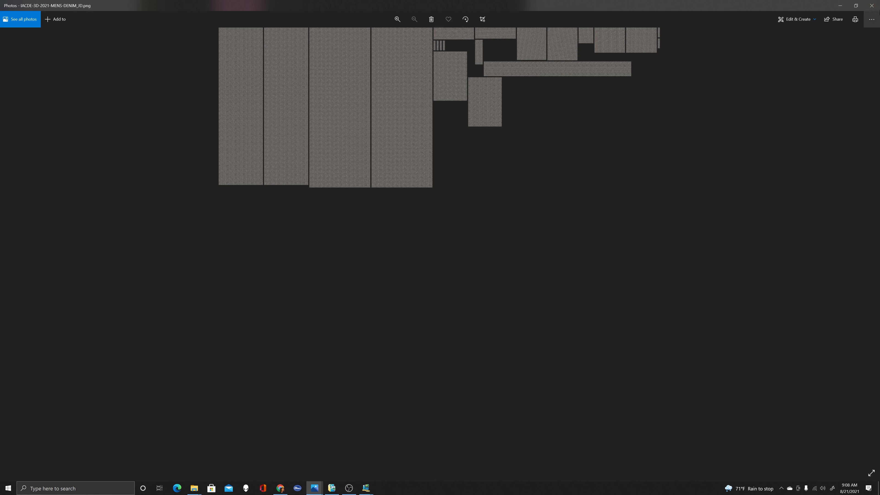
pyautogui.moveTo(874, 5)
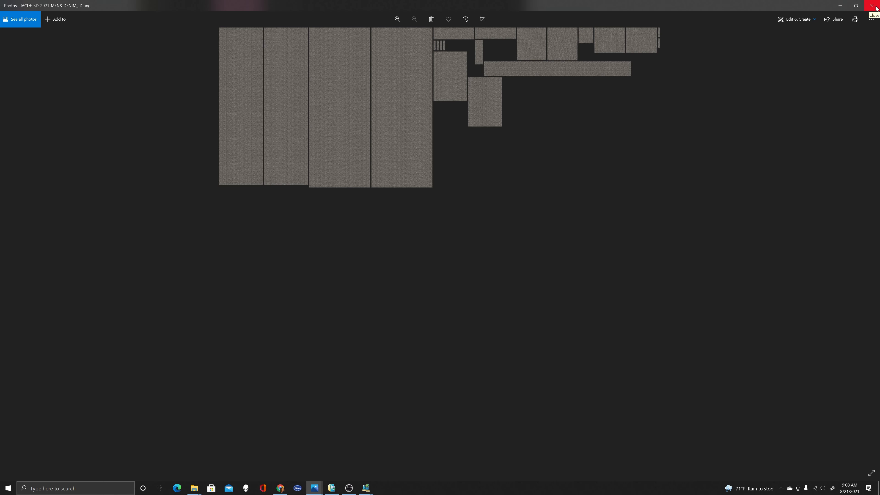
# - Close Photos, switch to Blender and delete the default camera, cube and light
pyautogui.click(874, 6)
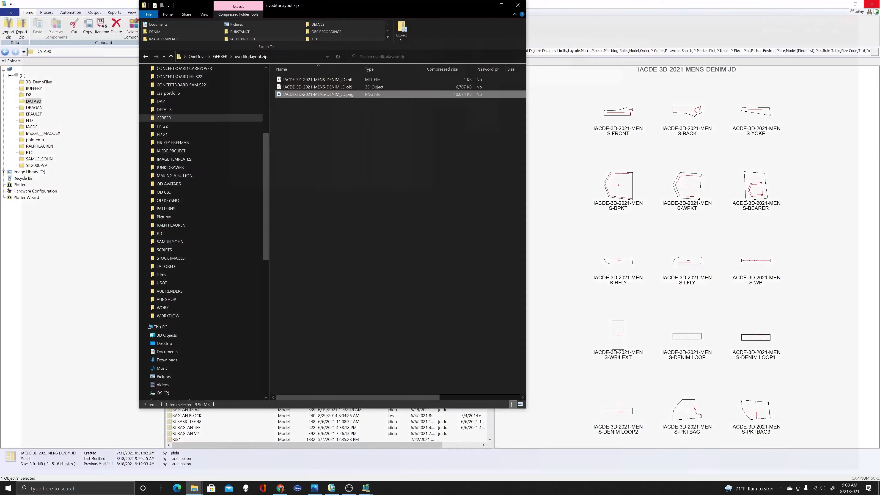
pyautogui.click(402, 28)
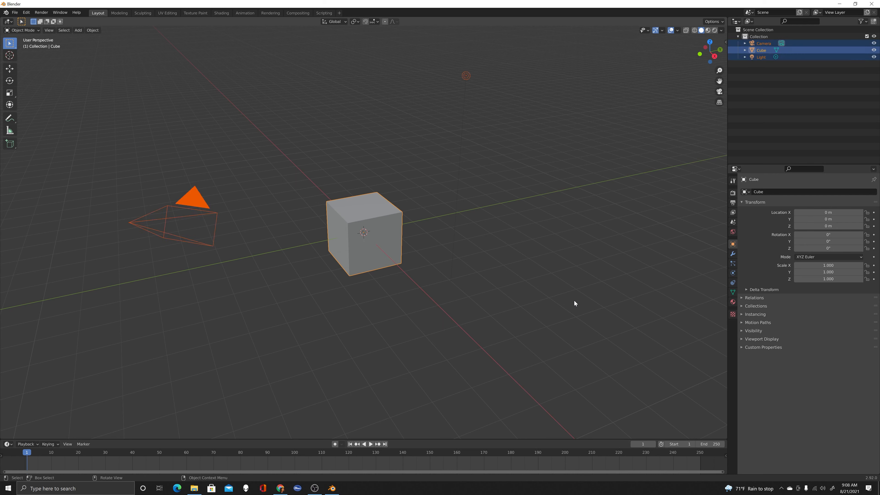
pyautogui.press('x')
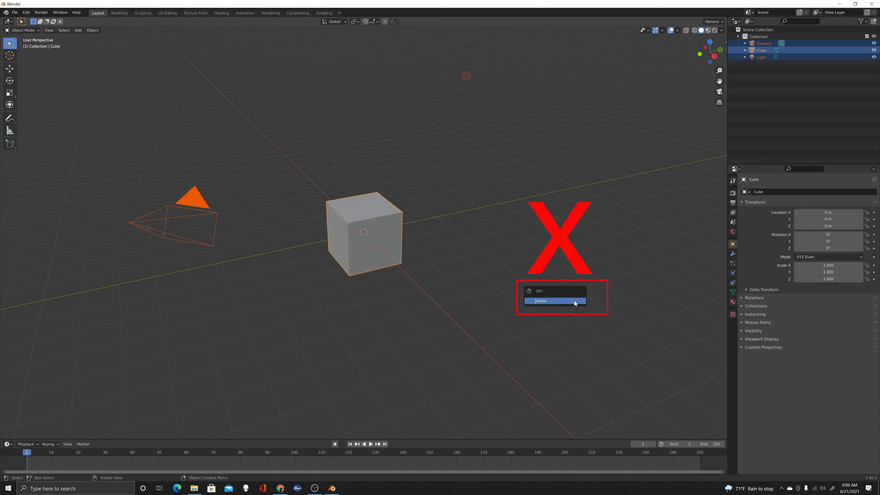
pyautogui.click(539, 300)
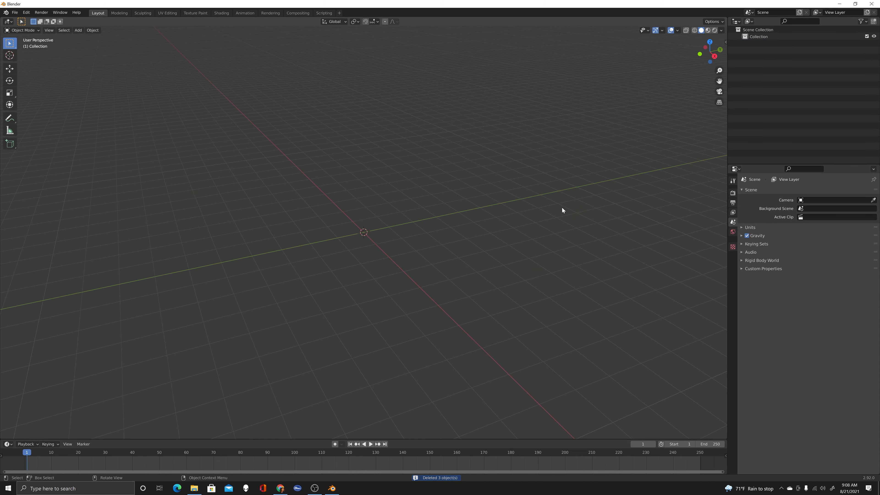
pyautogui.moveTo(14, 13)
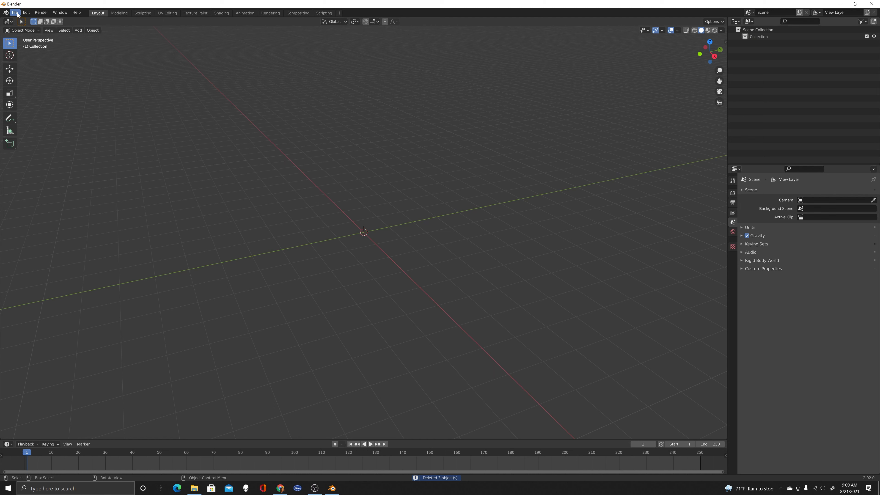
# - Import the DENIM .obj from GERBER > uveditorlayout as the Garment object
pyautogui.click(15, 13)
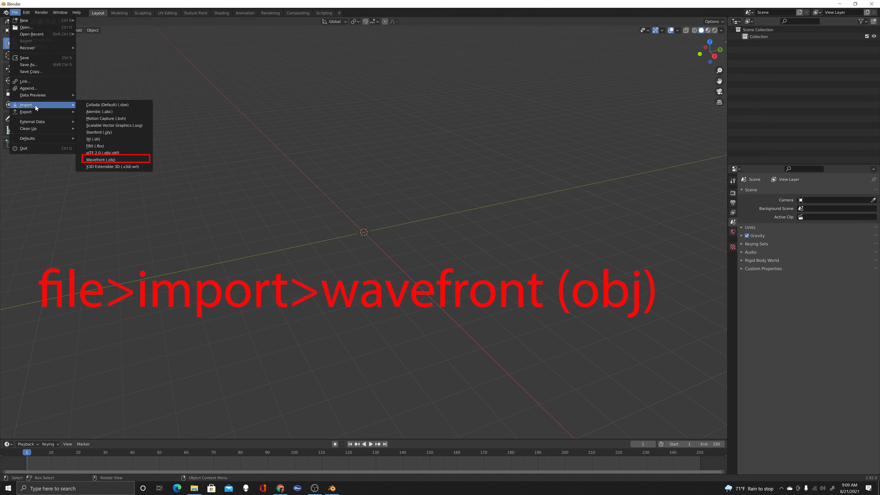
pyautogui.click(100, 159)
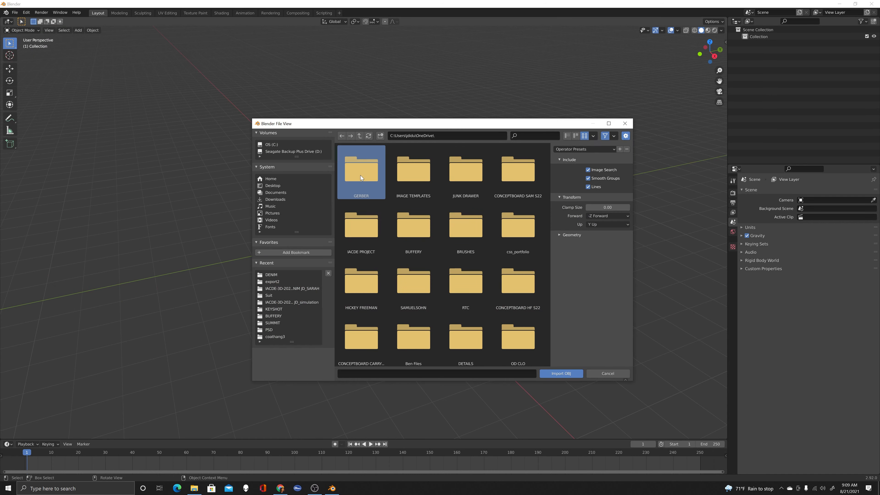
pyautogui.doubleClick(361, 171)
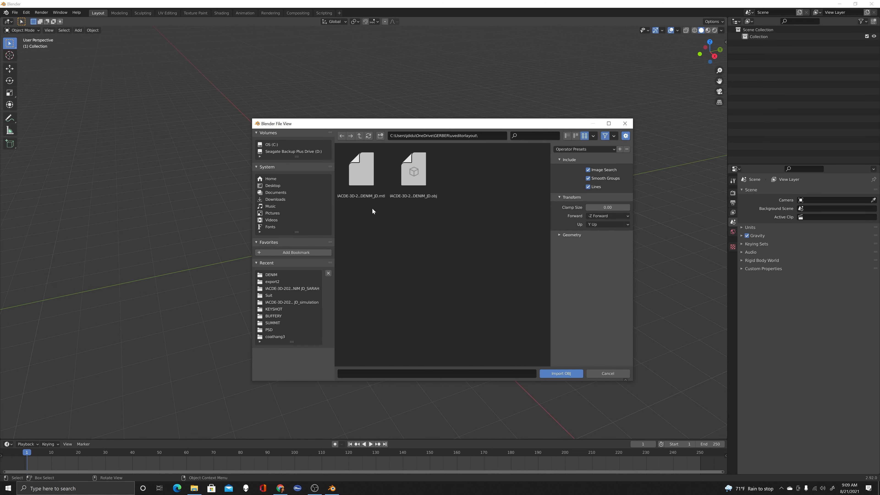
pyautogui.moveTo(392, 262)
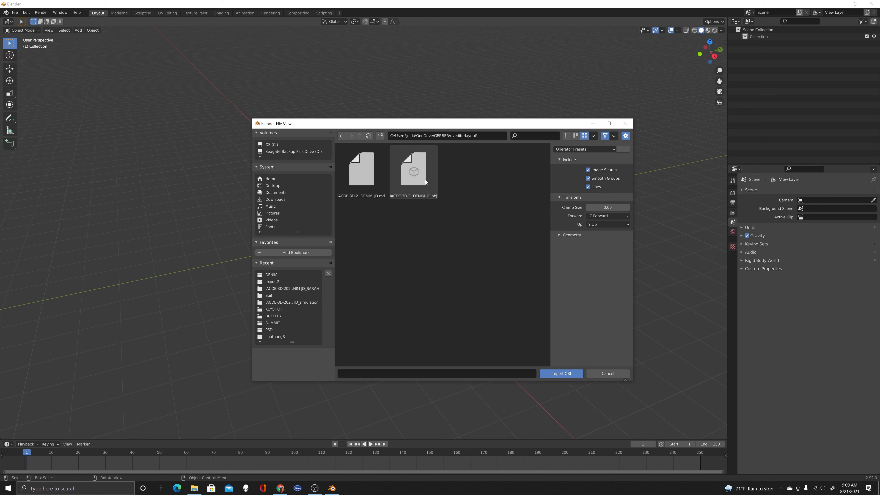
pyautogui.click(413, 168)
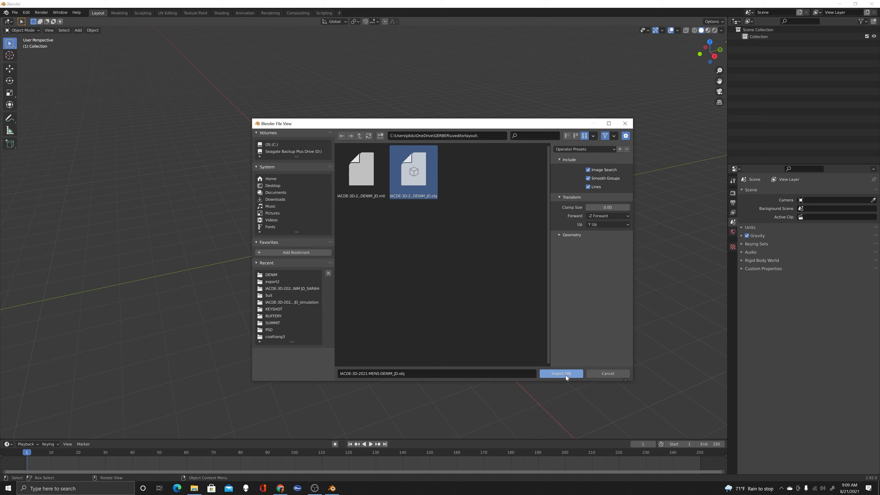
pyautogui.click(560, 373)
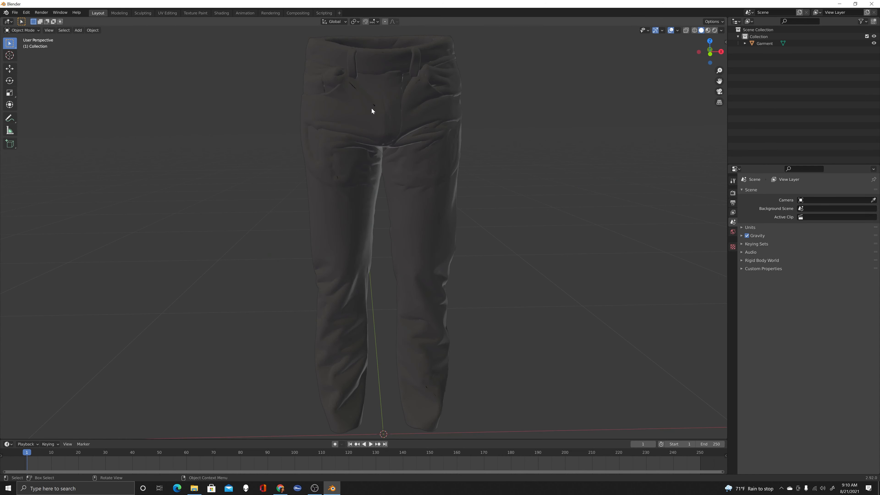
pyautogui.moveTo(466, 158)
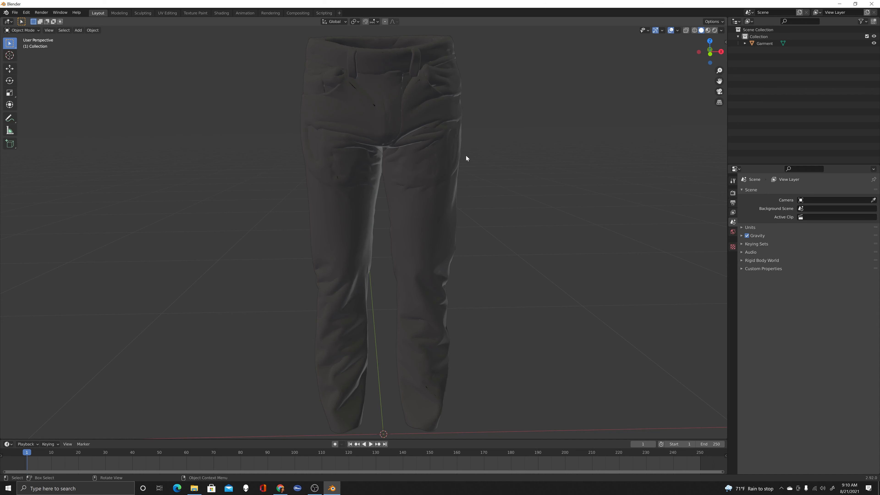
pyautogui.moveTo(512, 237)
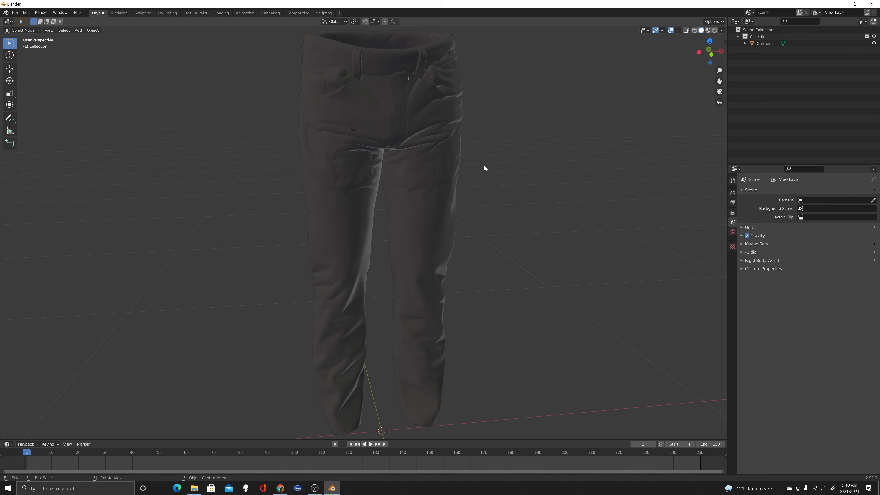
pyautogui.moveTo(423, 220)
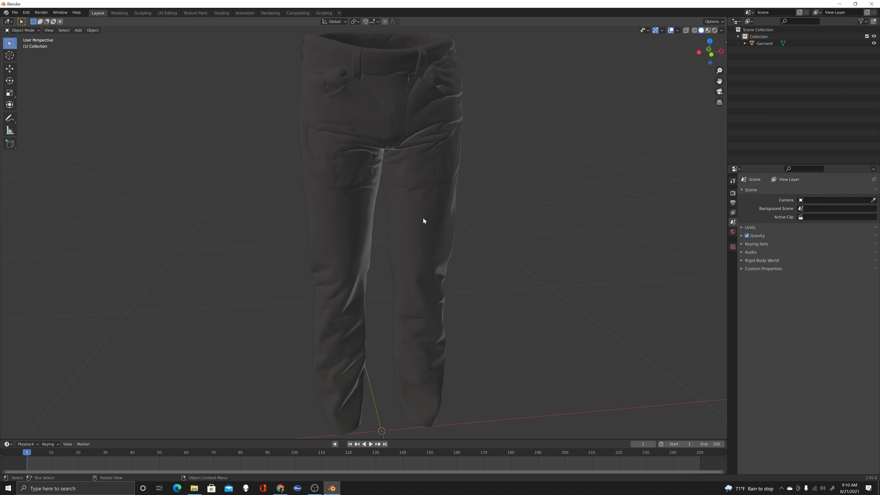
pyautogui.moveTo(377, 243)
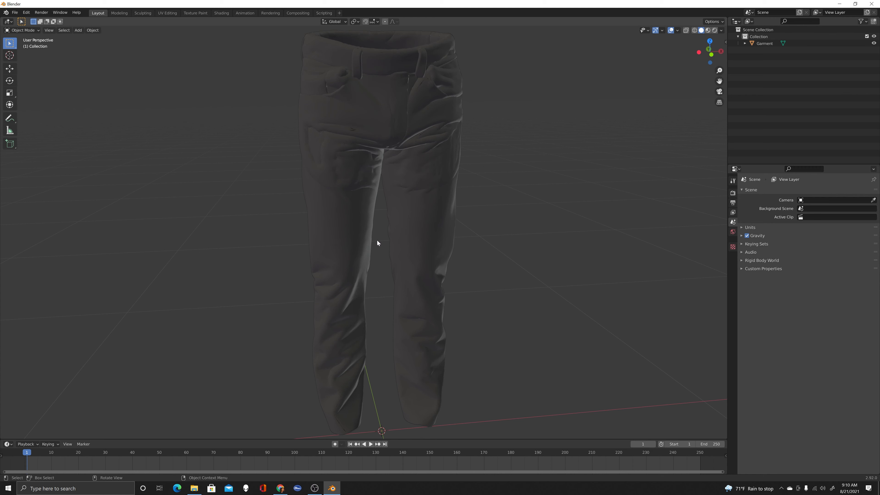
pyautogui.moveTo(510, 235)
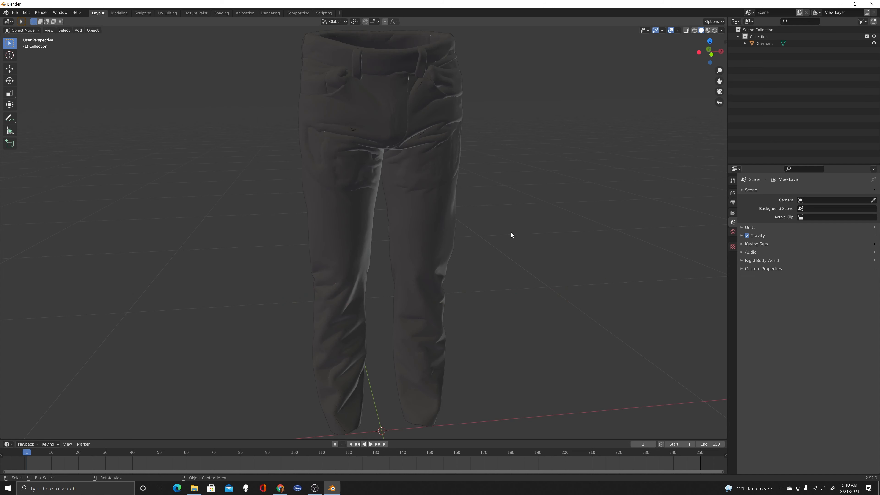
pyautogui.moveTo(509, 231)
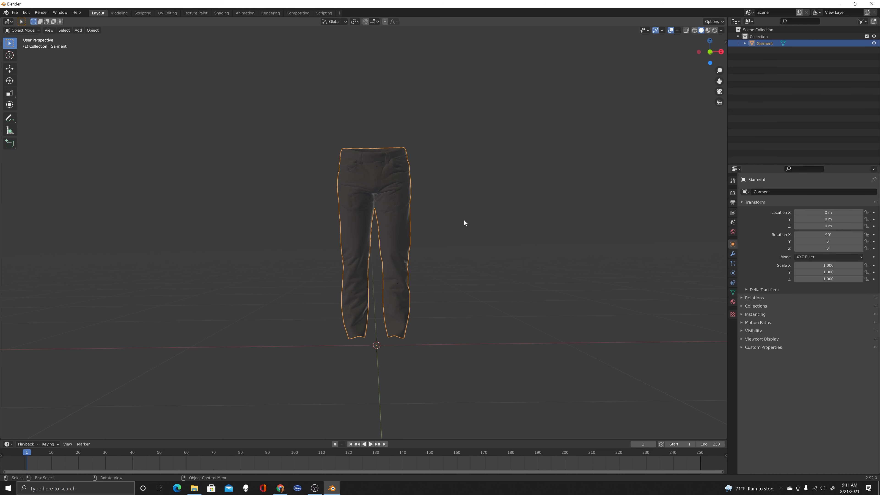
# - Enter Edit Mode on the Garment, drop back to Object Mode to deselect, then re-enter Edit Mode
pyautogui.press('Tab')
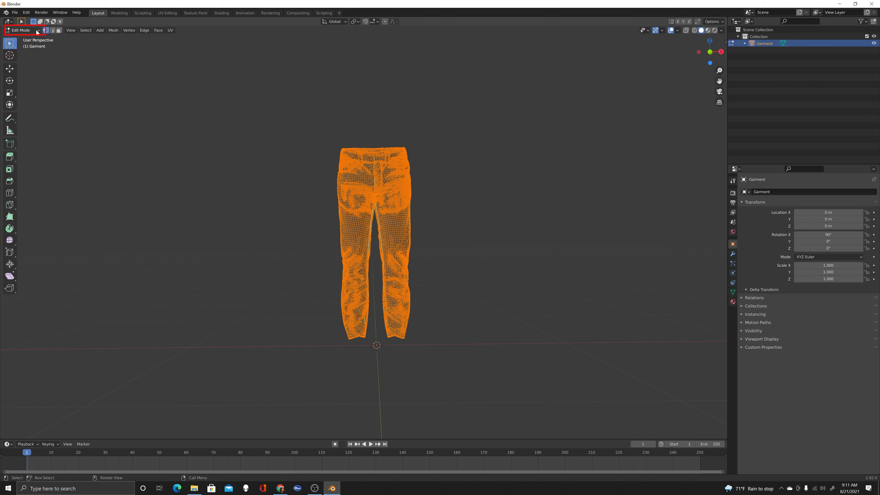
pyautogui.click(23, 29)
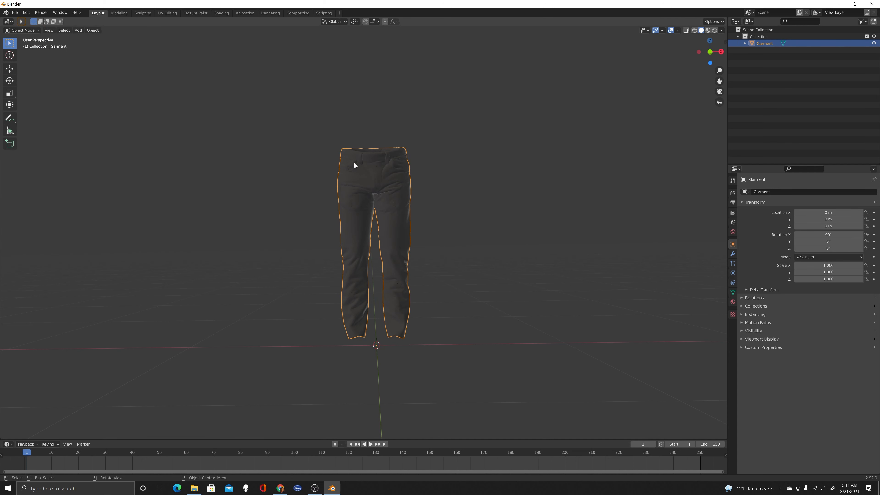
pyautogui.moveTo(258, 162)
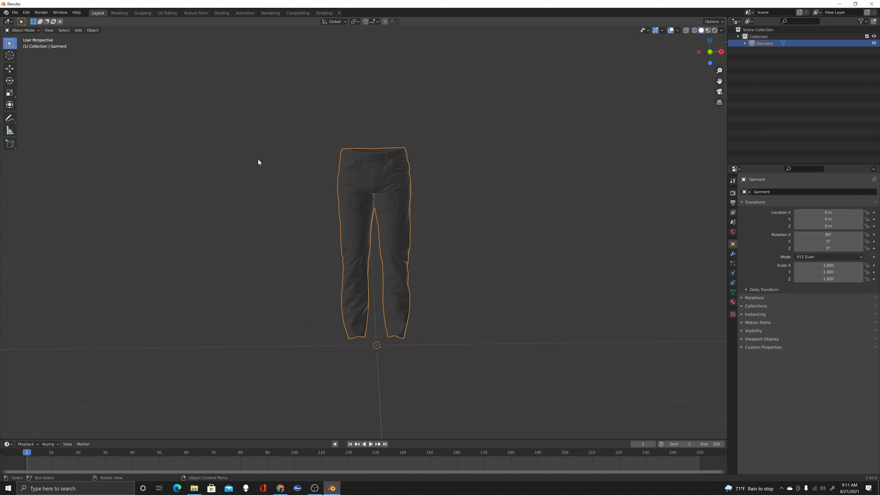
pyautogui.click(373, 190)
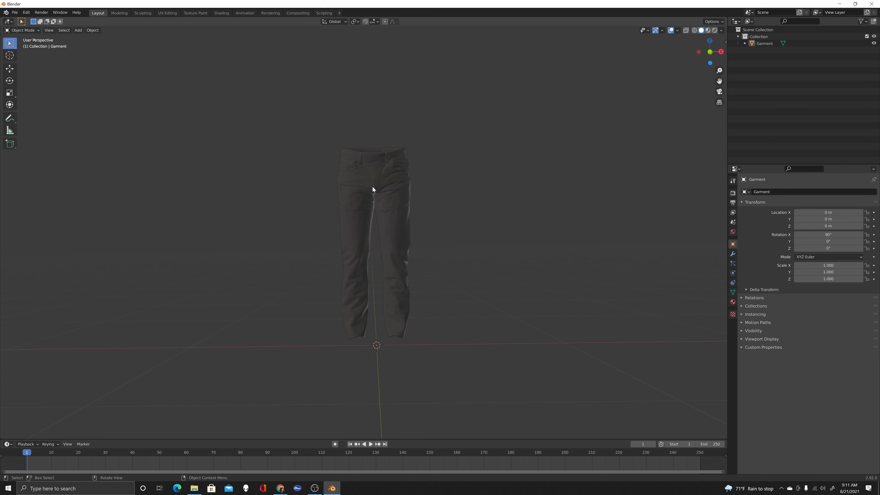
pyautogui.moveTo(658, 247)
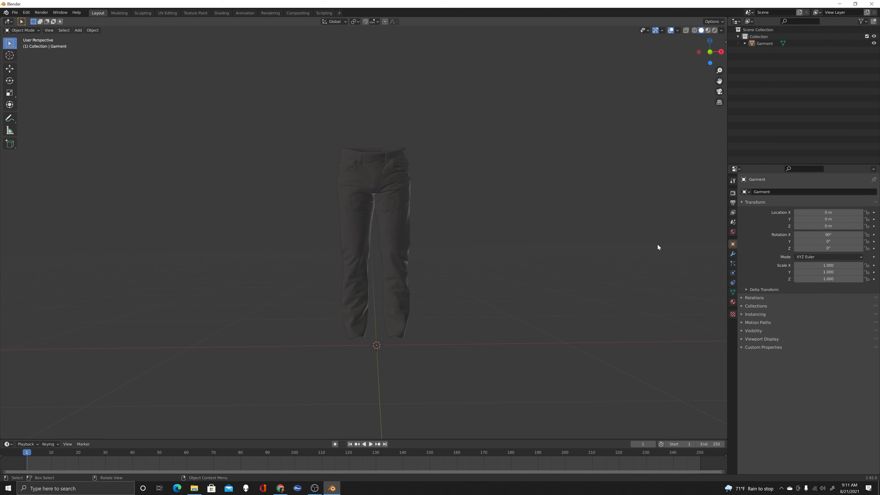
pyautogui.moveTo(380, 163)
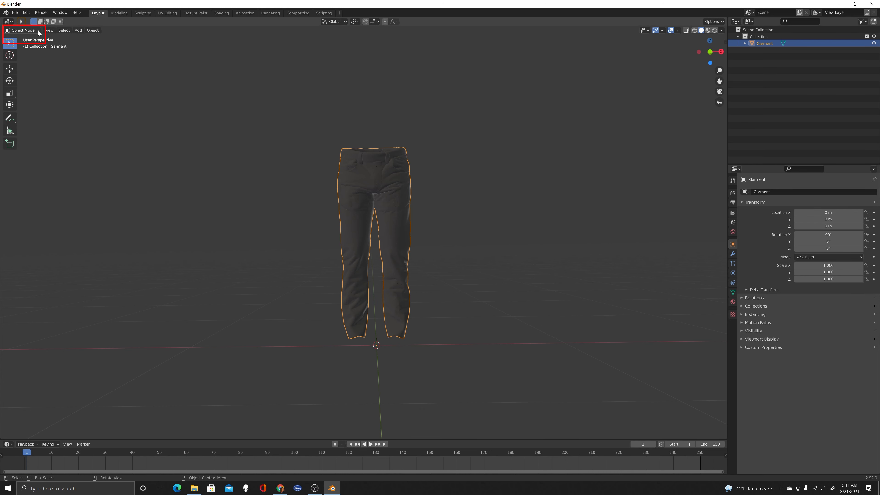
pyautogui.press('Tab')
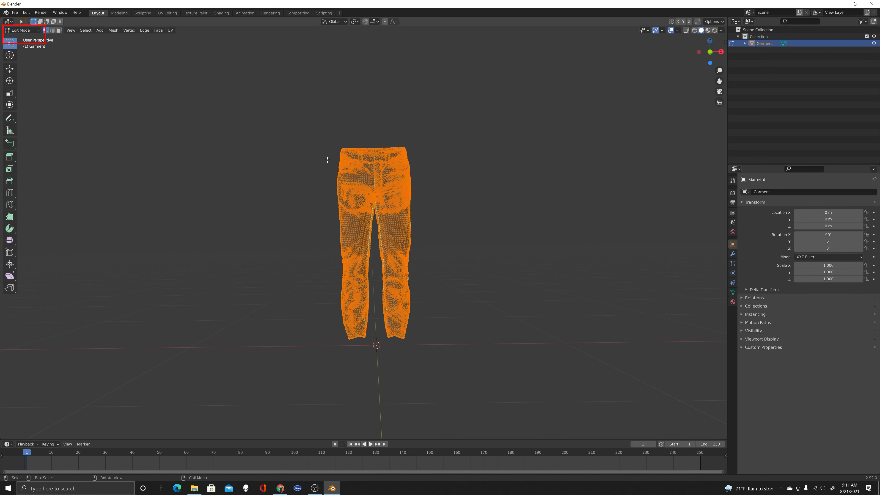
pyautogui.moveTo(407, 246)
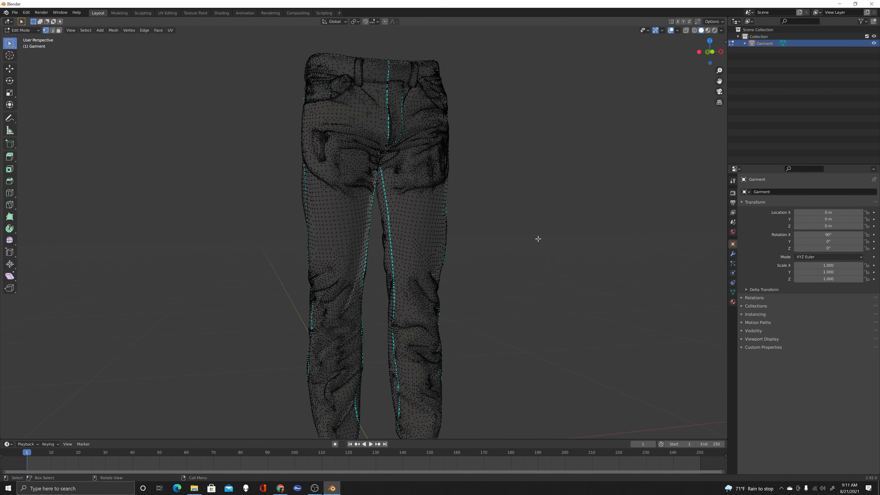
# - Zoom out so the whole jeans mesh fits the viewport before splitting it
pyautogui.scroll(-3)
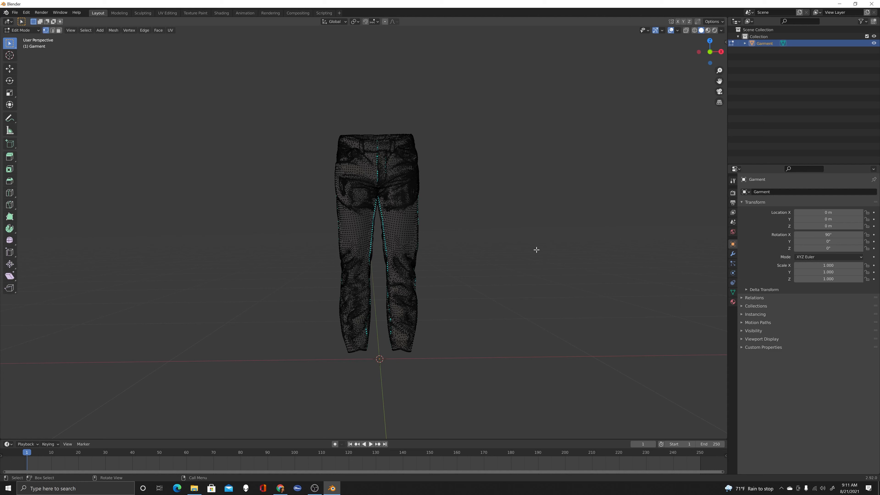
pyautogui.moveTo(167, 142)
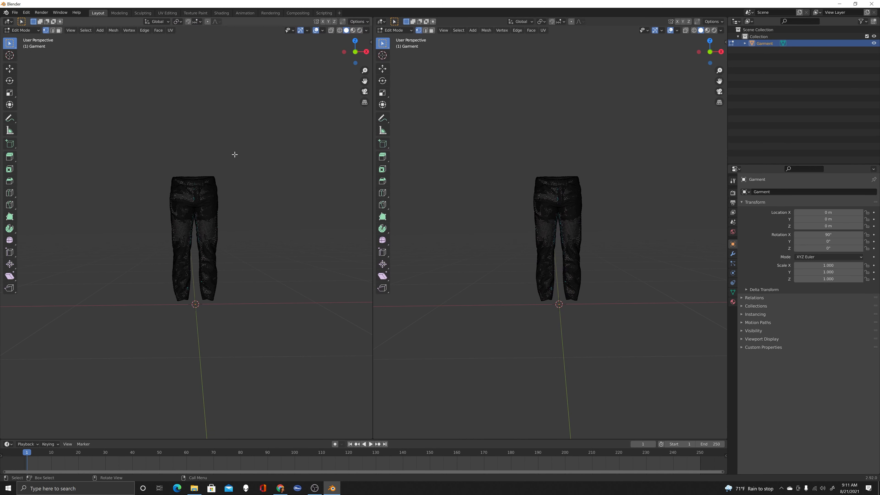
pyautogui.moveTo(11, 30)
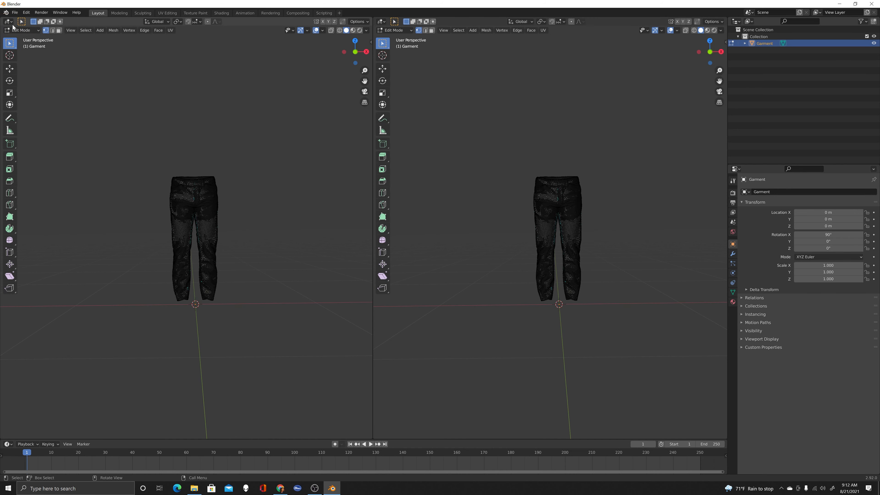
pyautogui.click(9, 30)
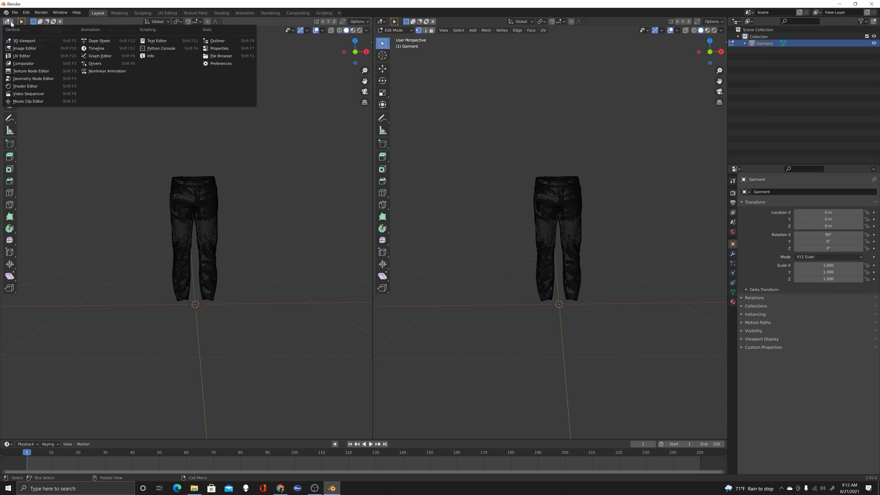
pyautogui.moveTo(22, 56)
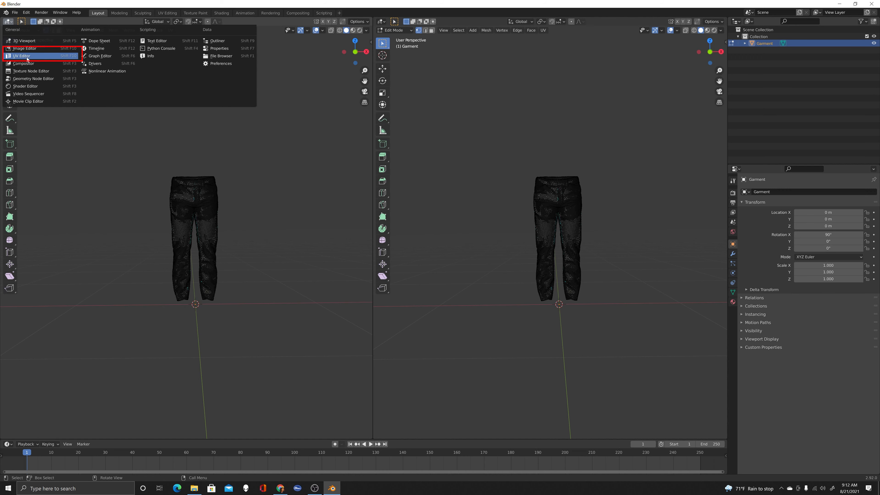
pyautogui.click(22, 56)
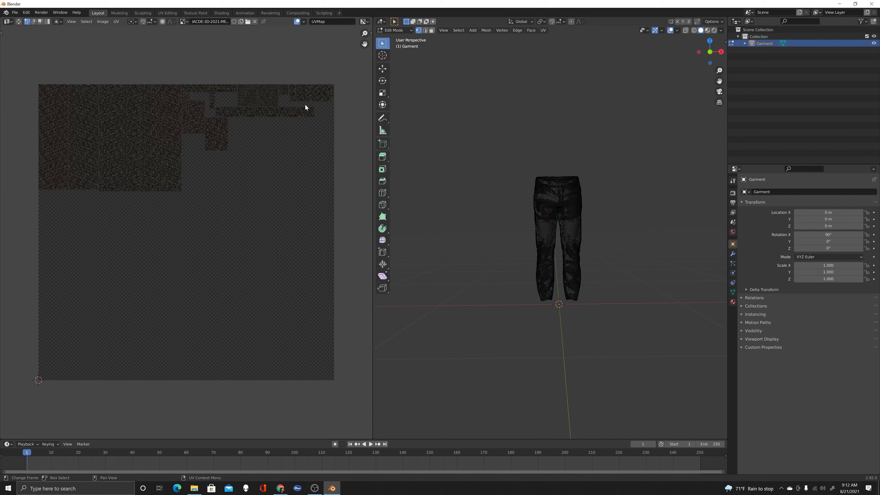
pyautogui.moveTo(60, 132)
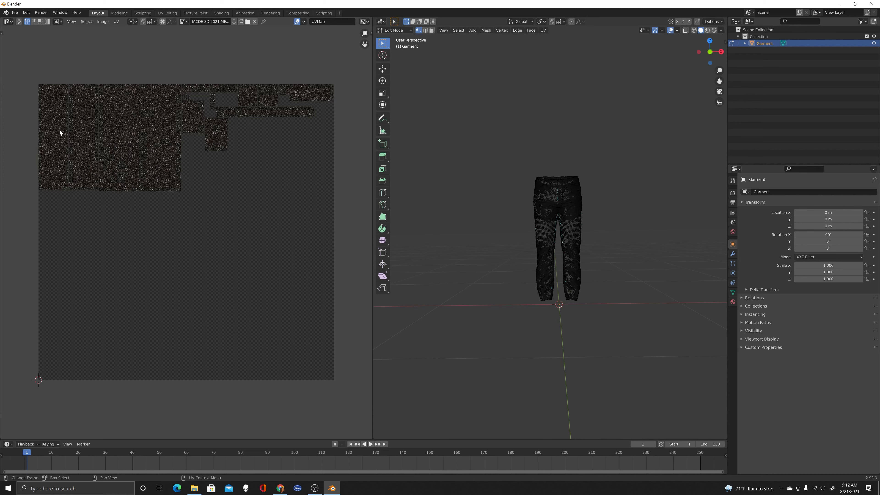
pyautogui.moveTo(92, 93)
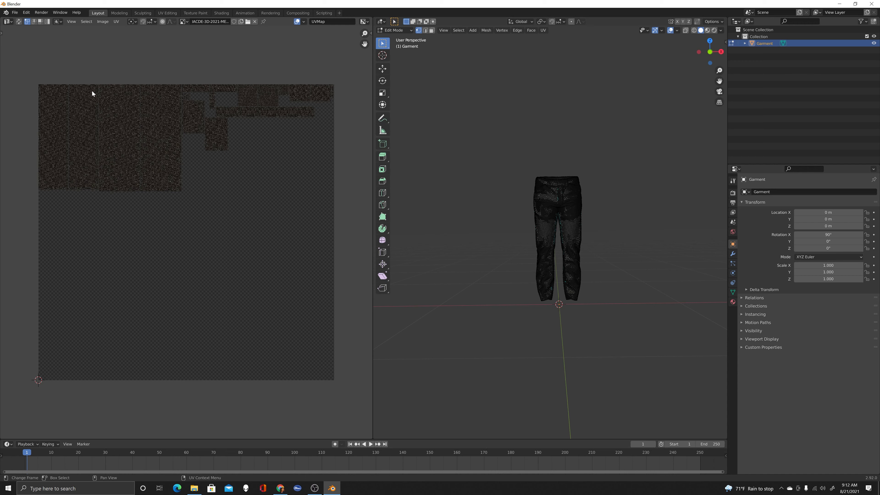
pyautogui.moveTo(136, 203)
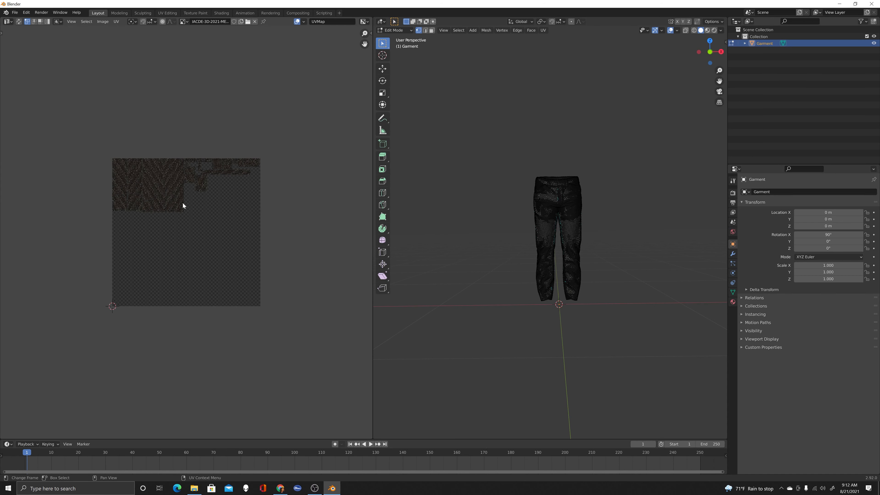
pyautogui.moveTo(213, 215)
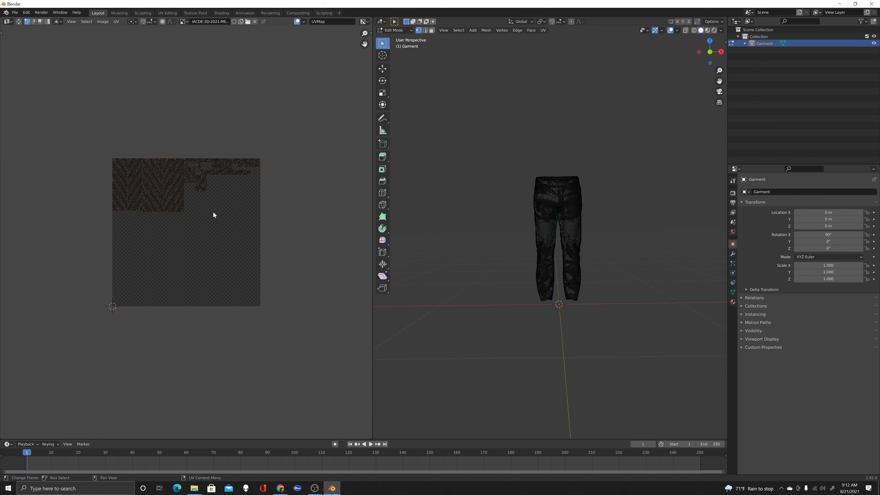
pyautogui.moveTo(210, 217)
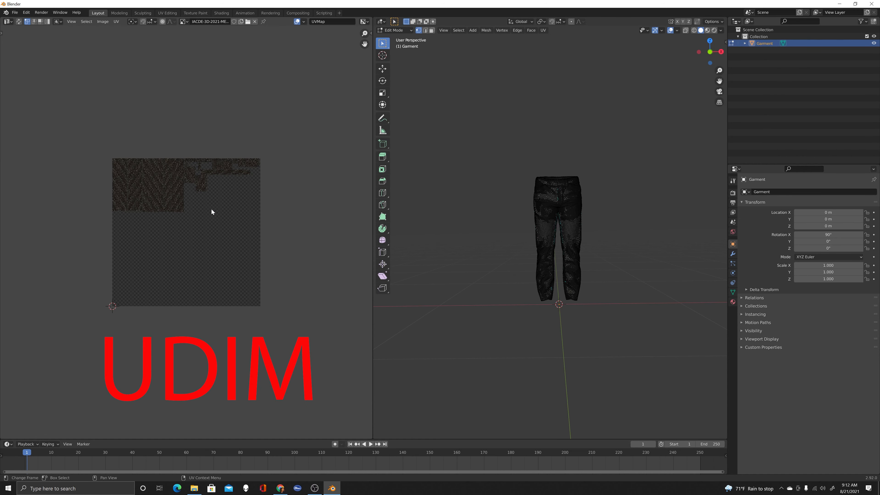
pyautogui.moveTo(237, 163)
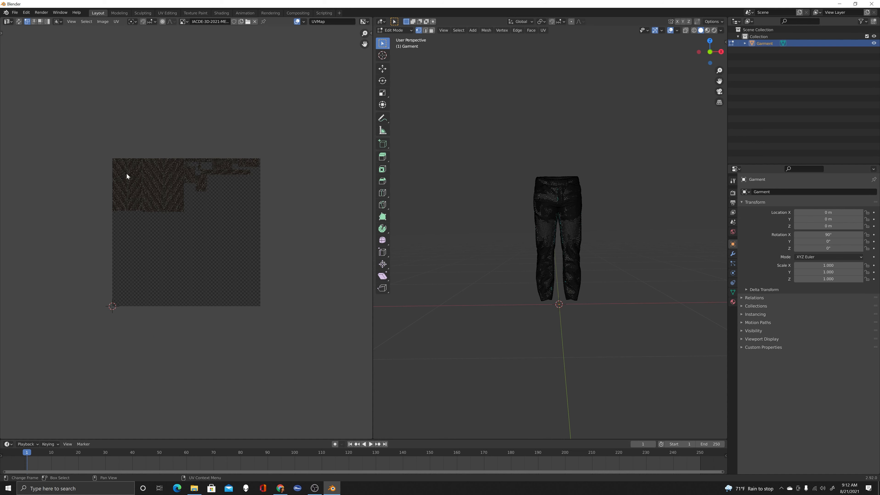
pyautogui.moveTo(173, 225)
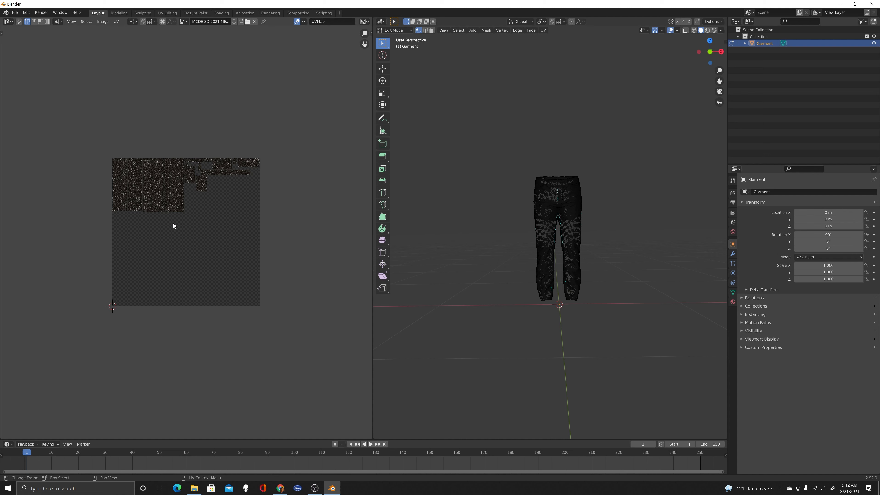
pyautogui.moveTo(169, 227)
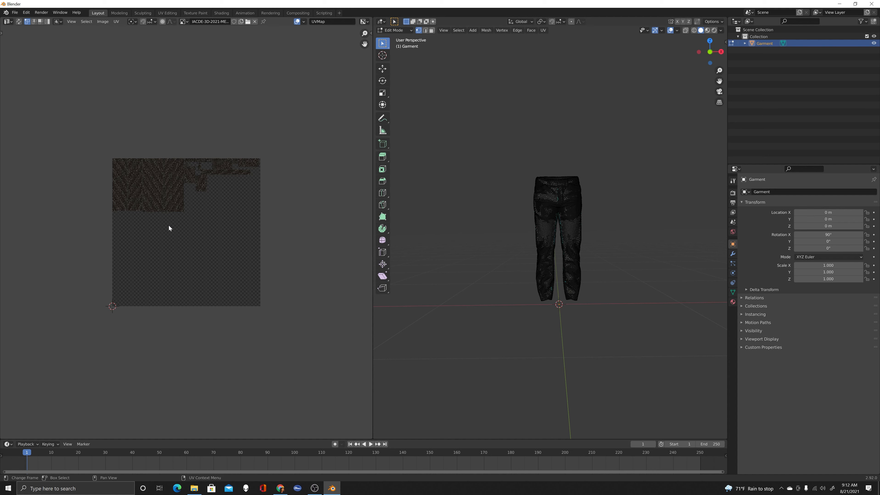
pyautogui.moveTo(161, 228)
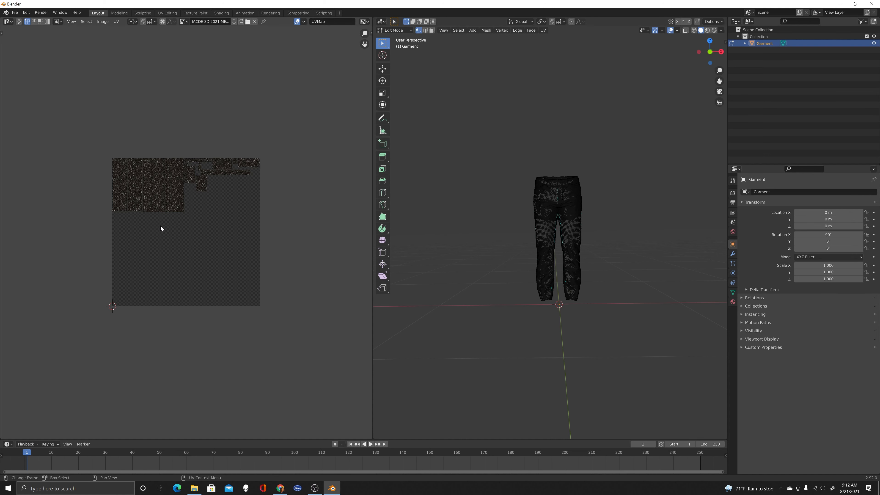
pyautogui.moveTo(159, 228)
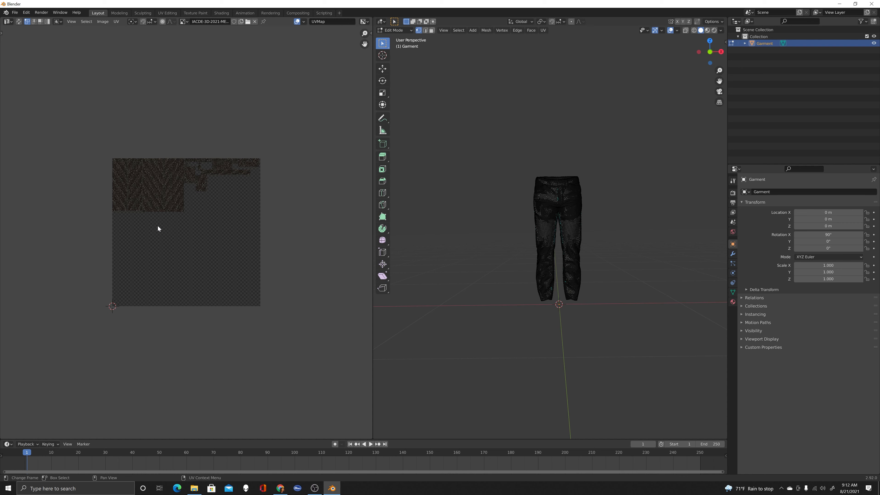
pyautogui.moveTo(203, 238)
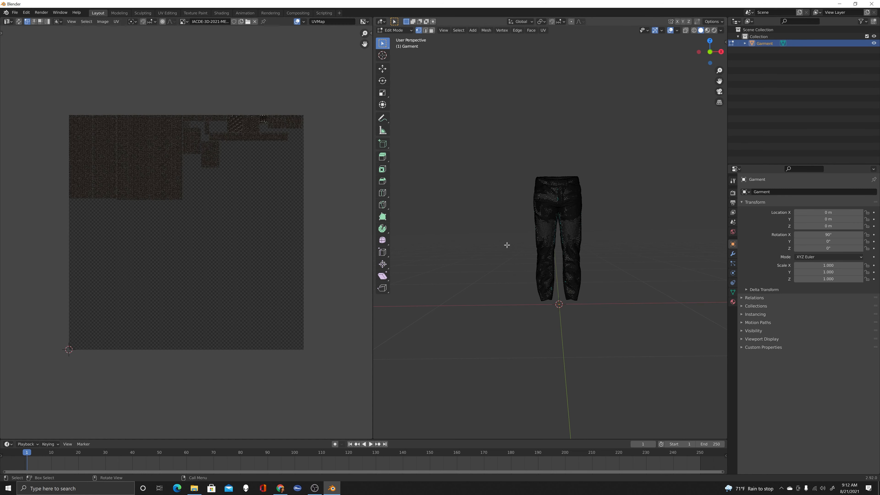
pyautogui.moveTo(611, 187)
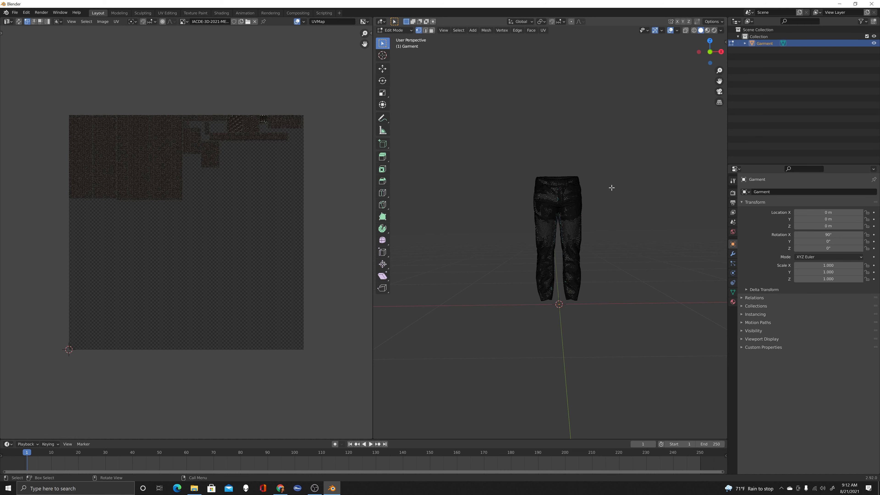
pyautogui.moveTo(591, 160)
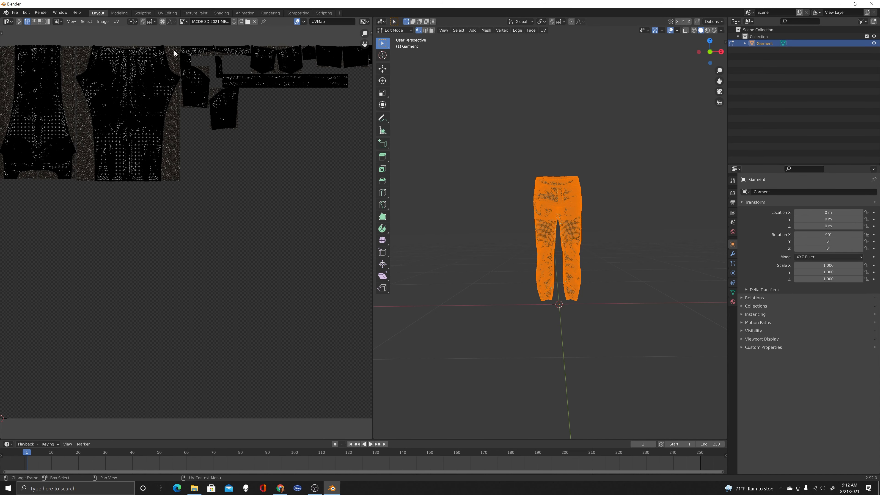
pyautogui.moveTo(261, 222)
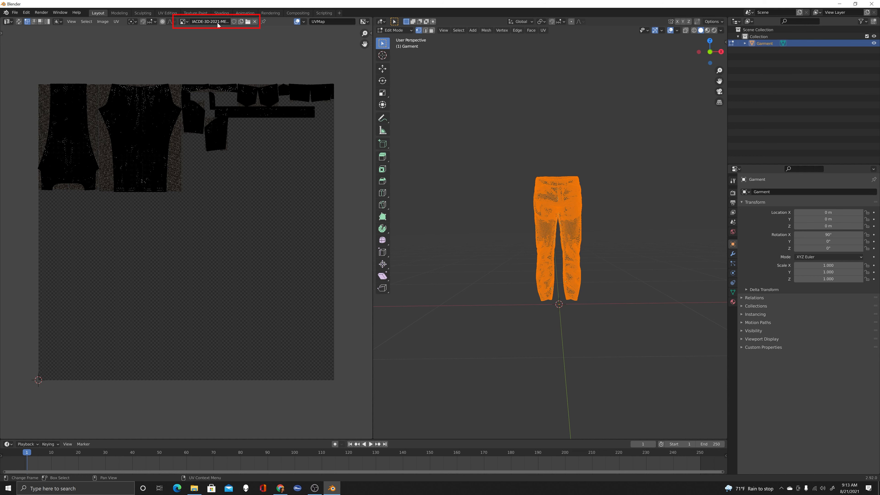
pyautogui.moveTo(216, 21)
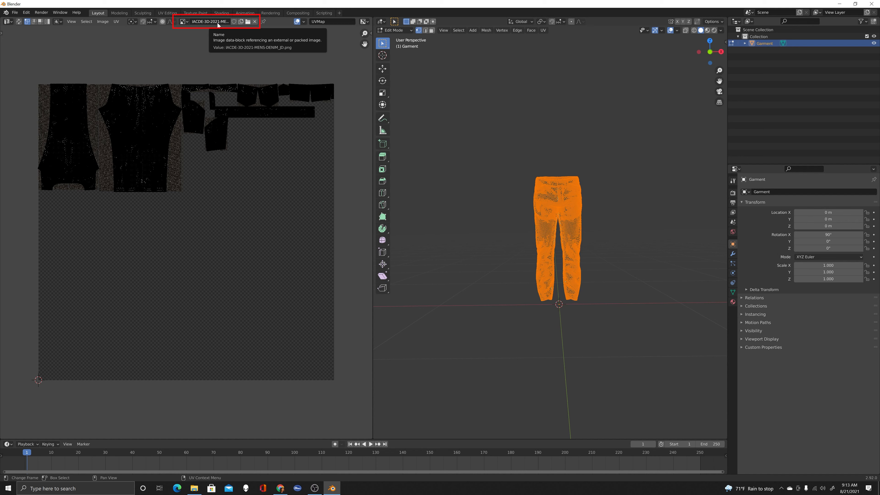
pyautogui.moveTo(216, 21)
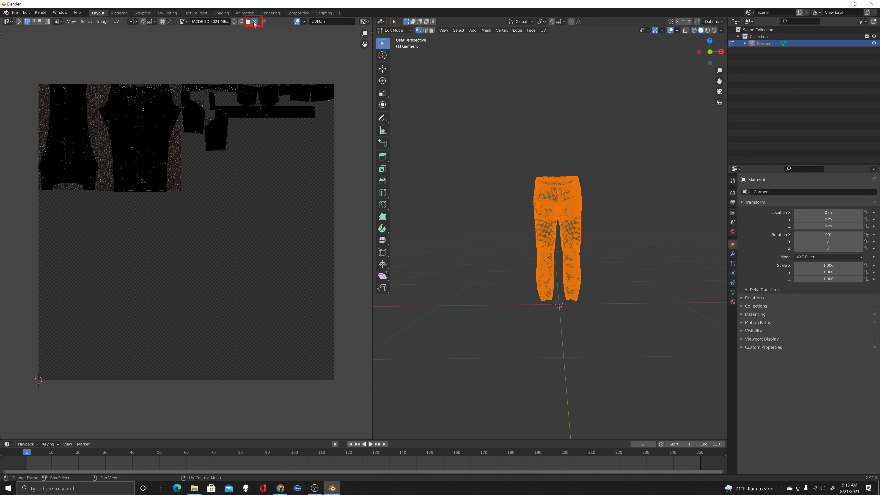
# - Unlink the denim texture image from the UV Editor, leaving islands on the plain grid
pyautogui.click(254, 21)
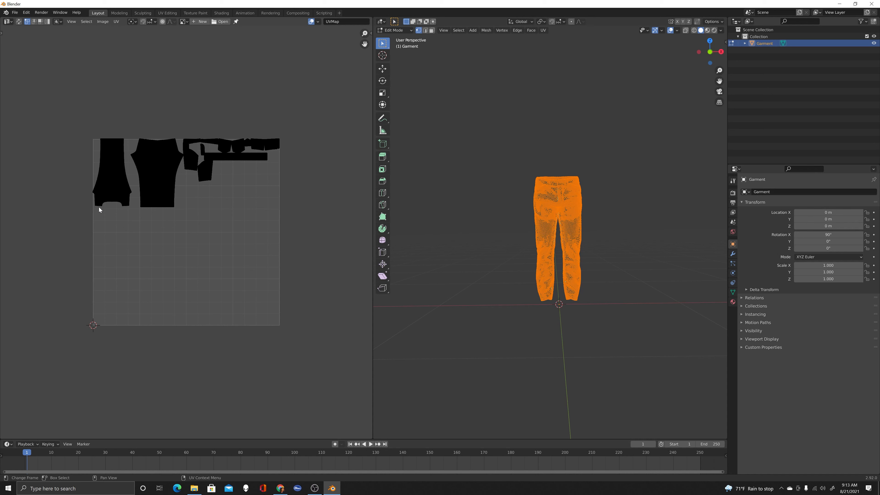
pyautogui.moveTo(275, 210)
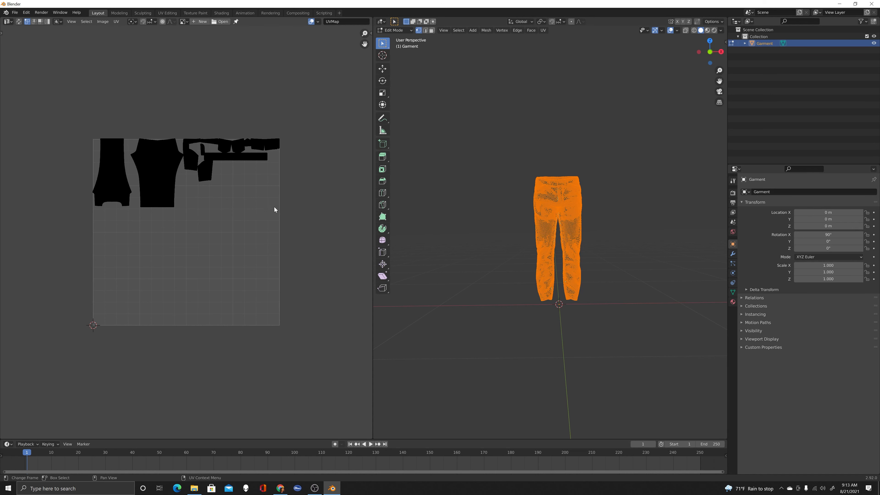
pyautogui.moveTo(244, 181)
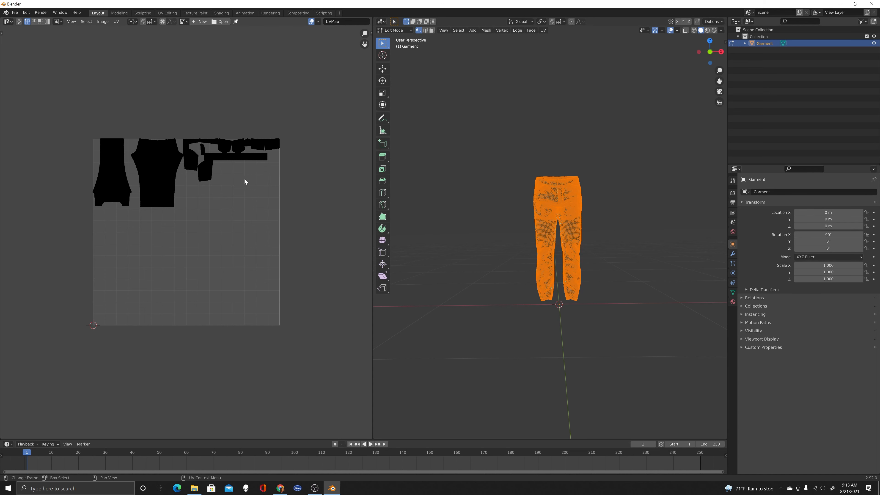
pyautogui.moveTo(225, 344)
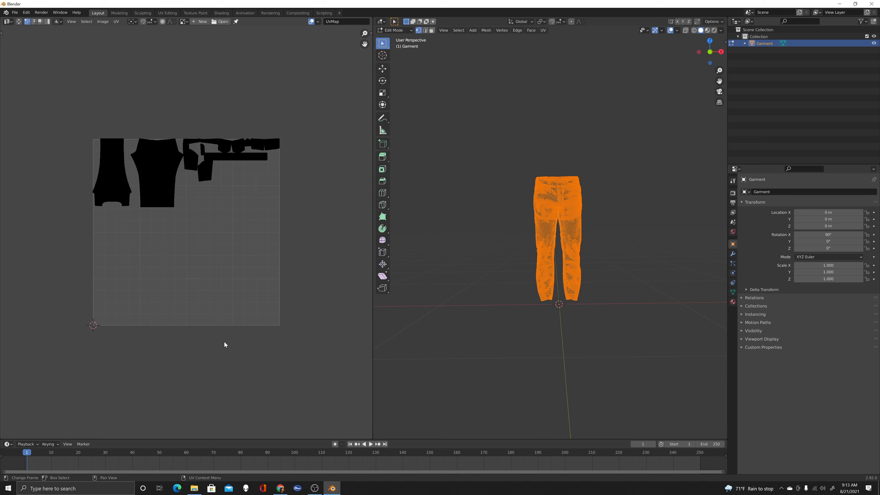
pyautogui.moveTo(189, 256)
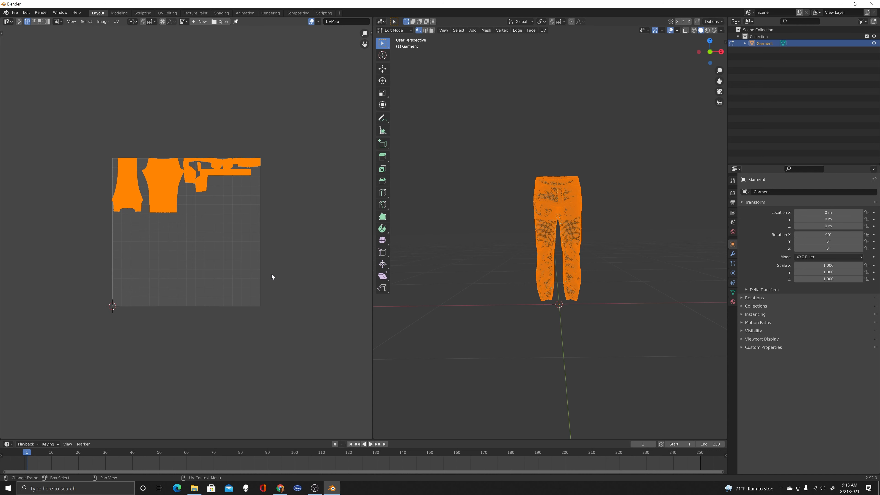
pyautogui.moveTo(118, 221)
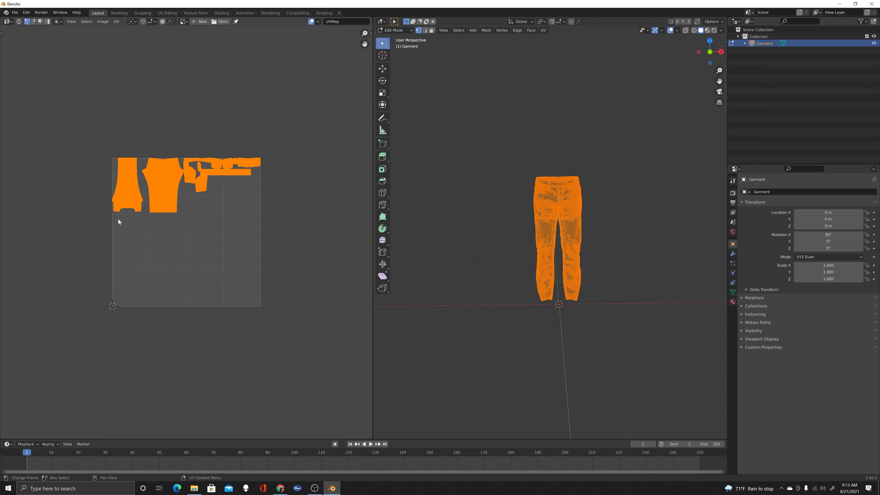
# - Scale and move the jeans' UV islands so the large leg pieces cover the grid
pyautogui.press('s')
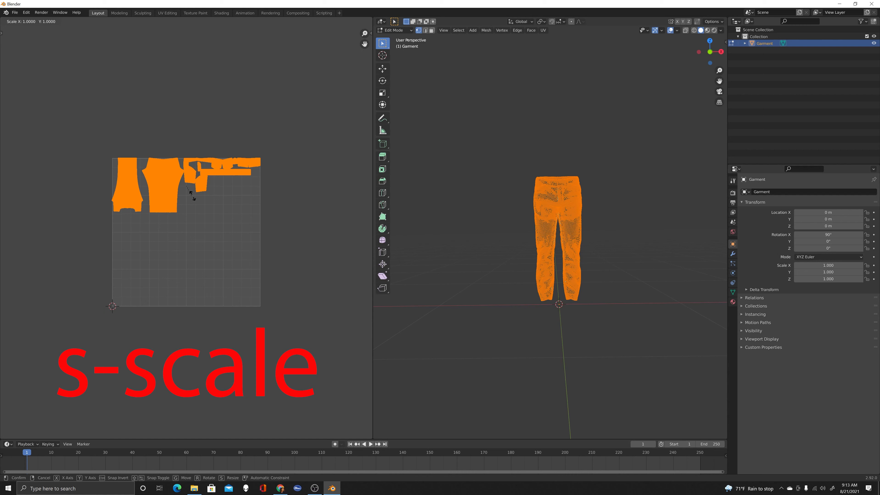
pyautogui.moveTo(212, 210)
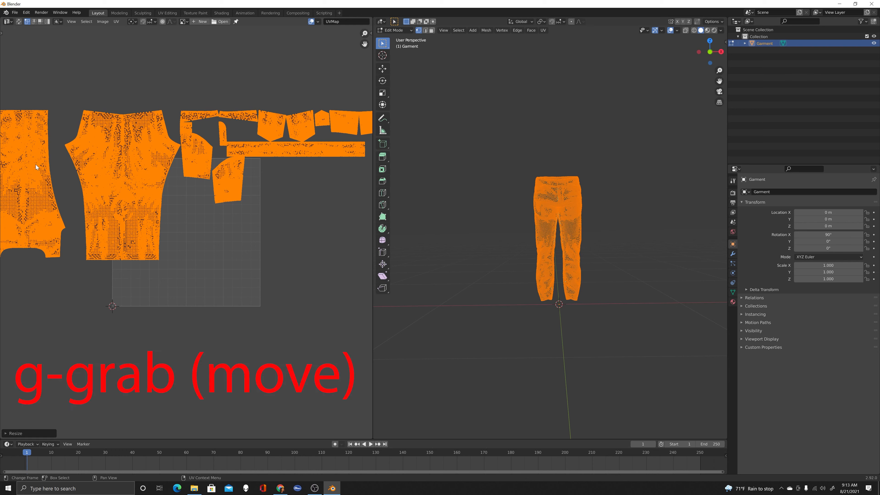
pyautogui.press('g')
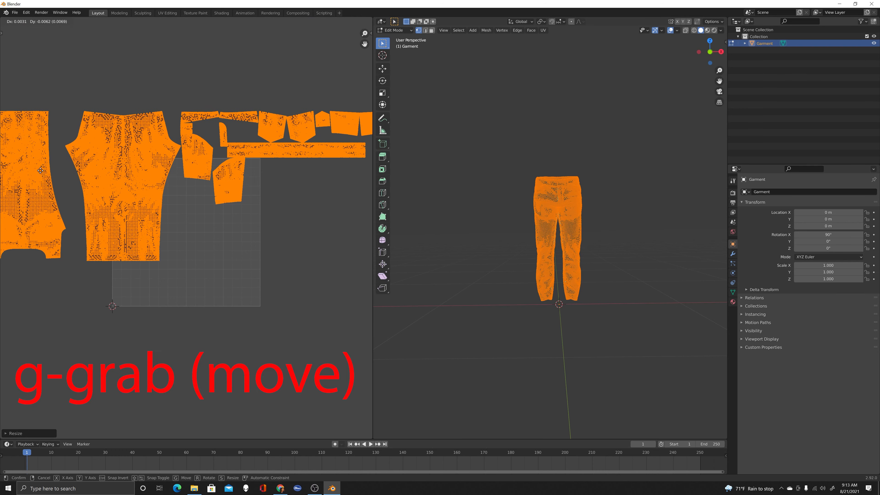
pyautogui.moveTo(176, 206)
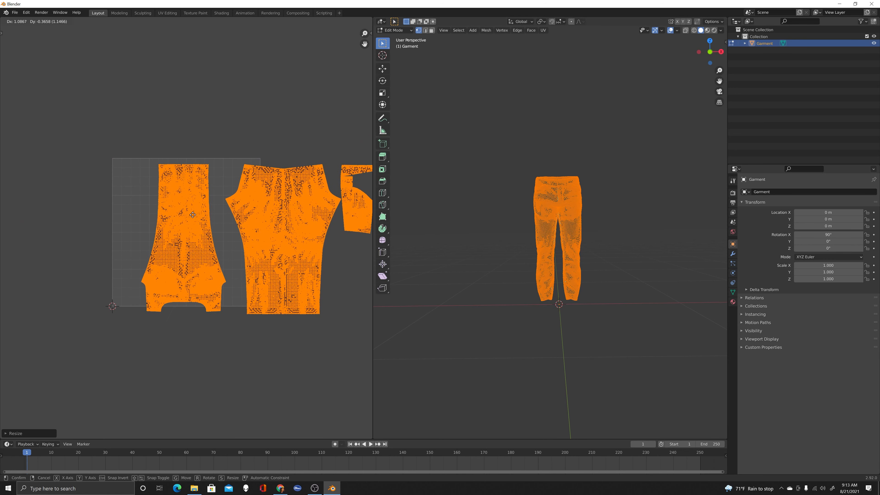
pyautogui.moveTo(191, 214)
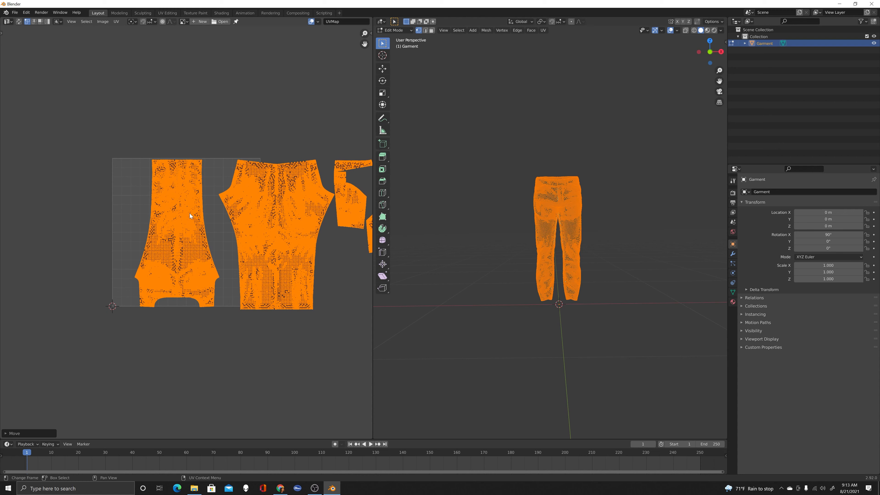
pyautogui.press('s')
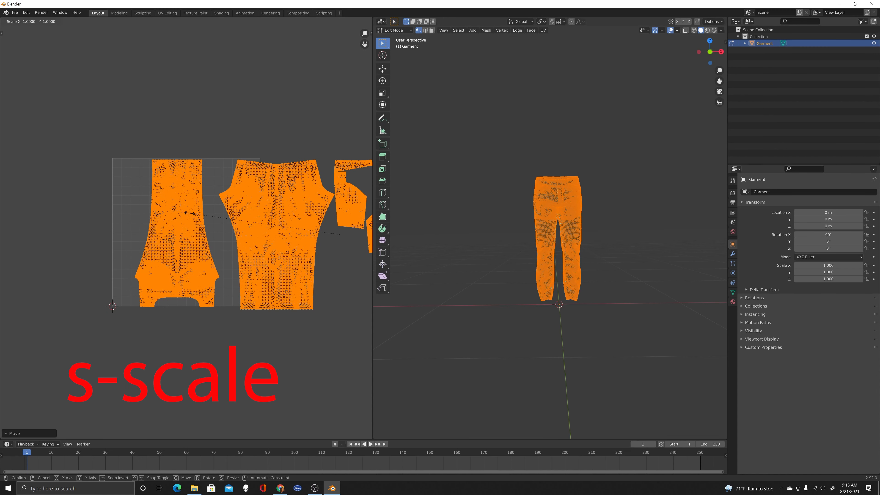
pyautogui.moveTo(190, 213)
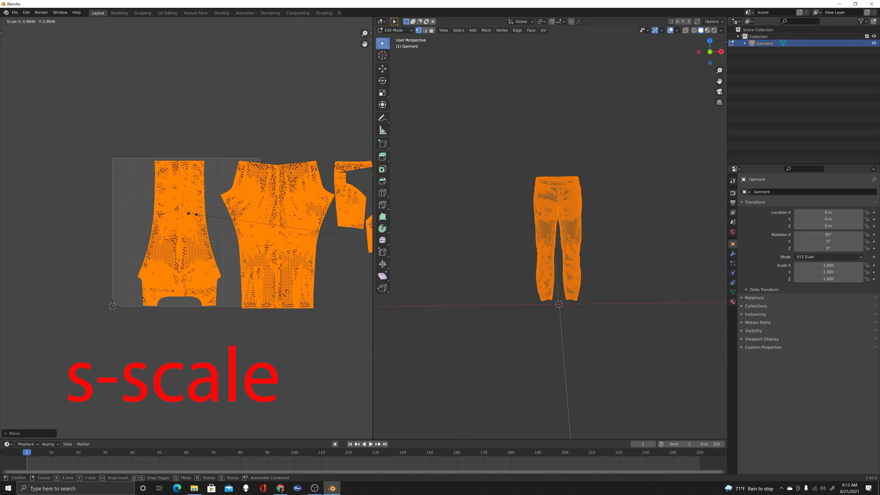
pyautogui.moveTo(196, 215)
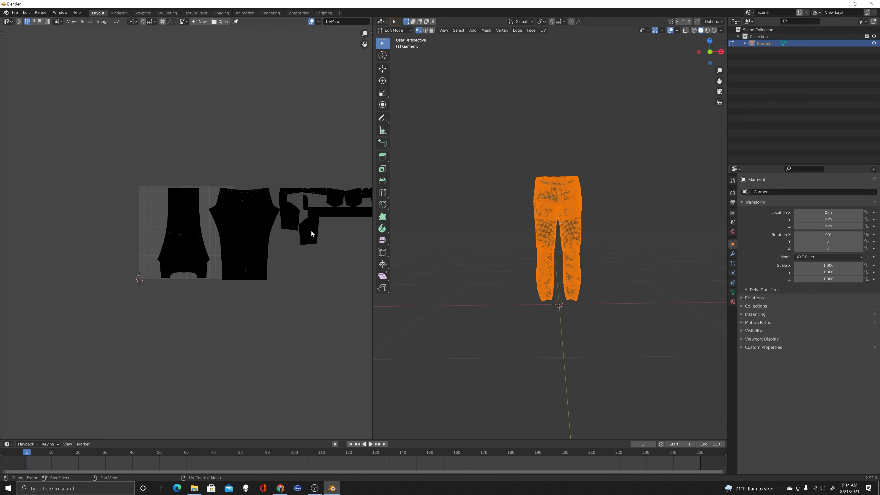
pyautogui.moveTo(381, 310)
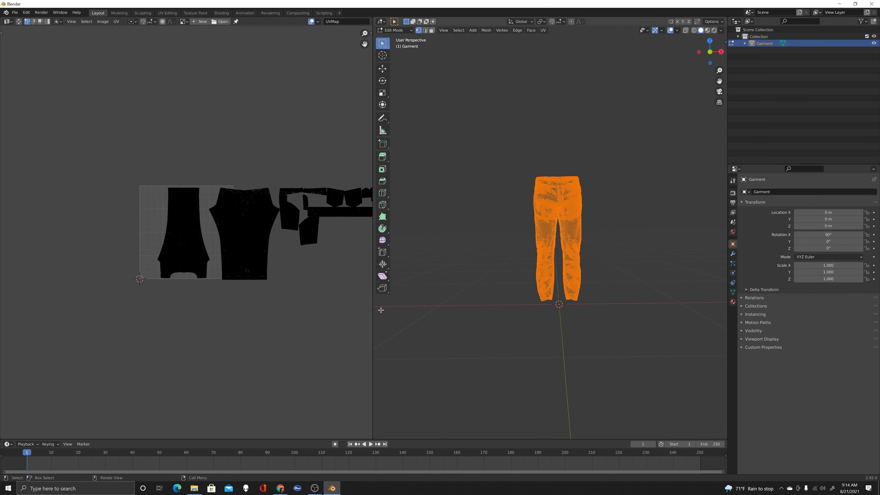
pyautogui.moveTo(377, 316)
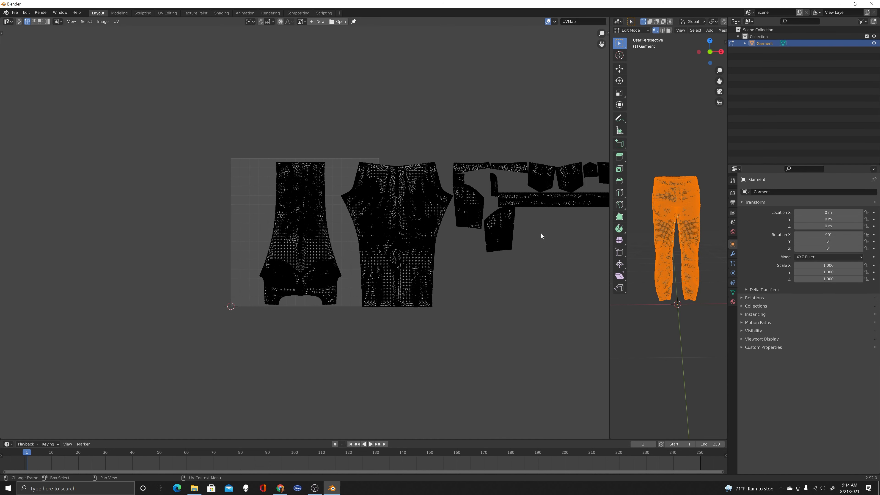
pyautogui.moveTo(443, 300)
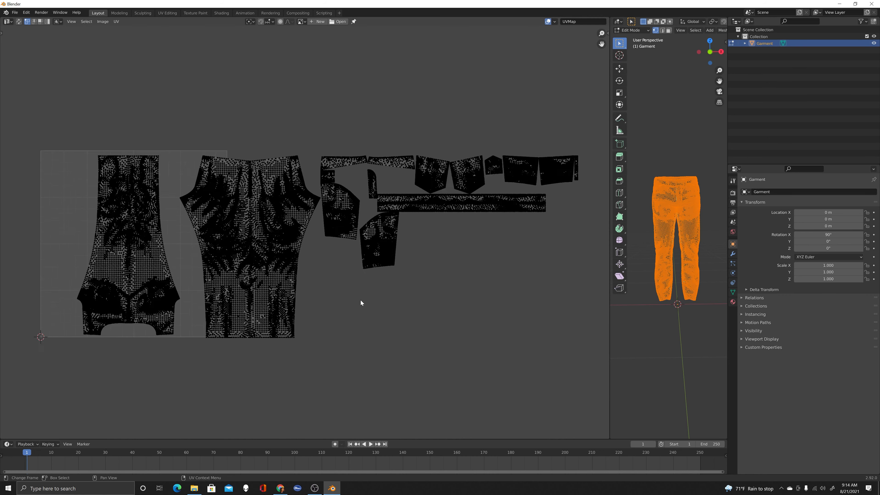
pyautogui.moveTo(335, 292)
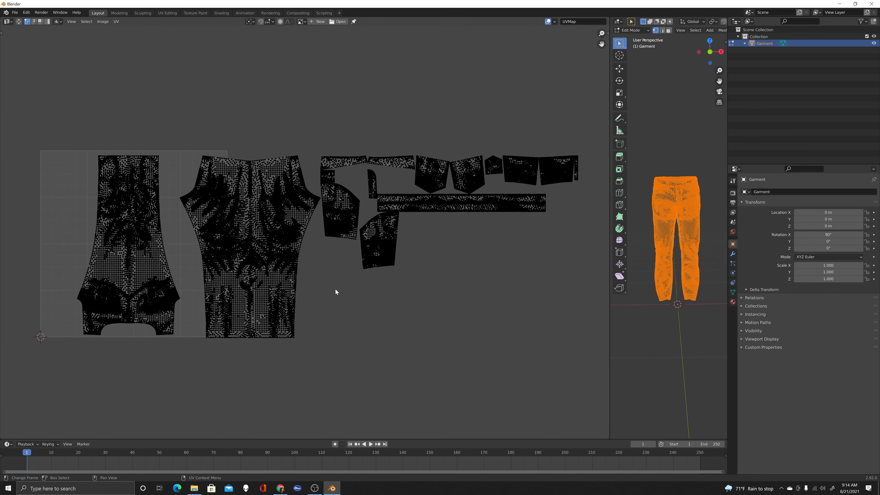
pyautogui.moveTo(415, 348)
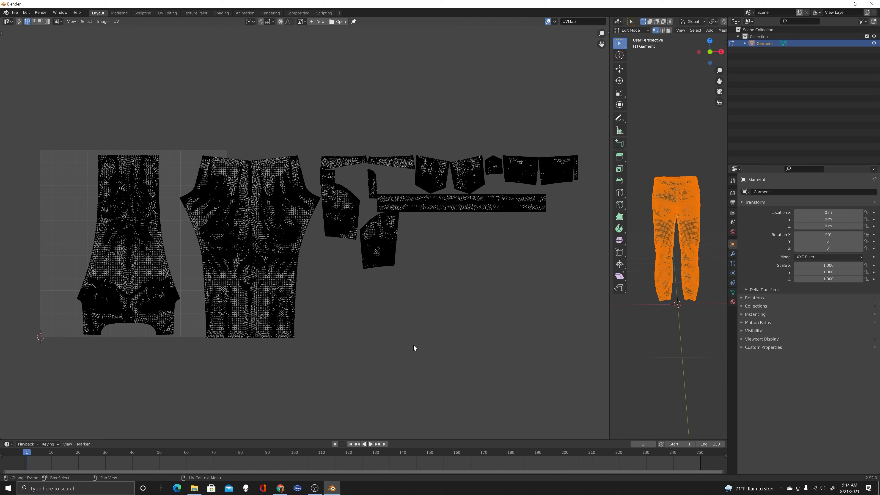
pyautogui.moveTo(382, 313)
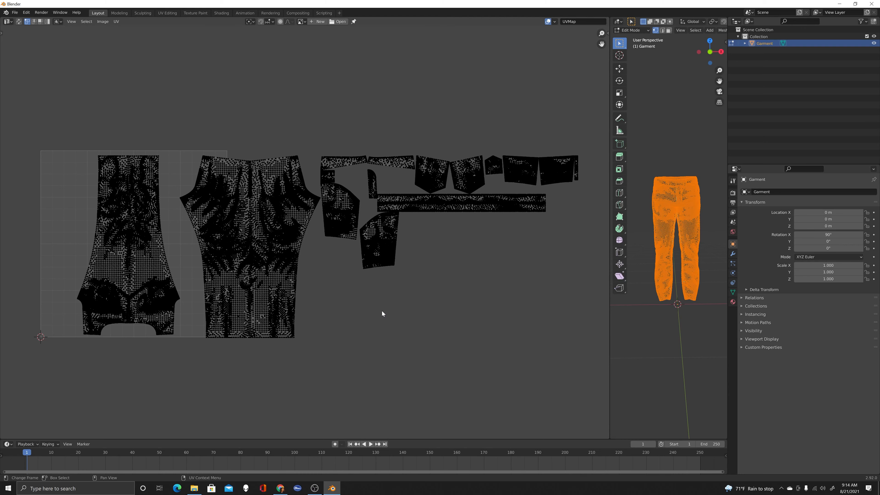
# - Show the UV Editor sidebar with its UDIM Grid settings
pyautogui.press('n')
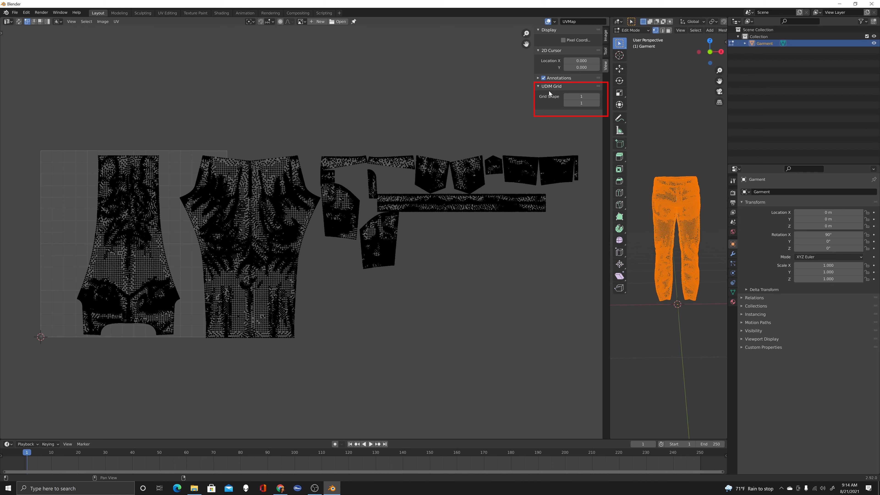
pyautogui.moveTo(75, 212)
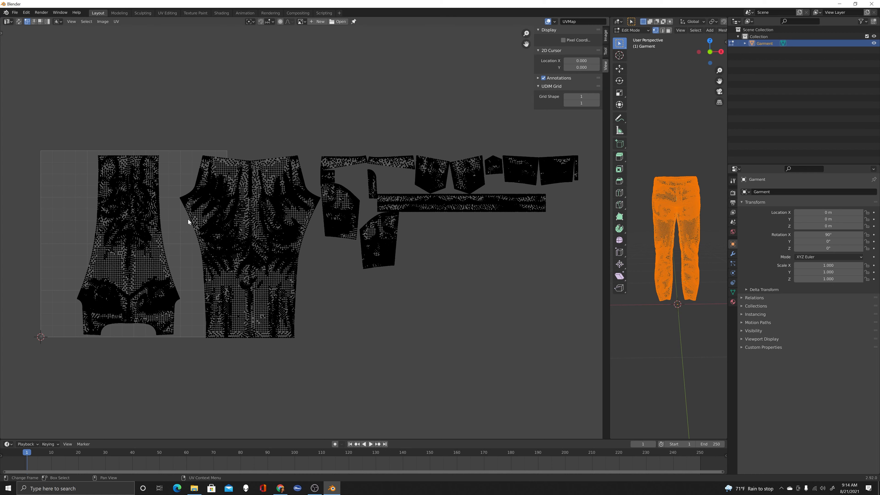
pyautogui.moveTo(149, 212)
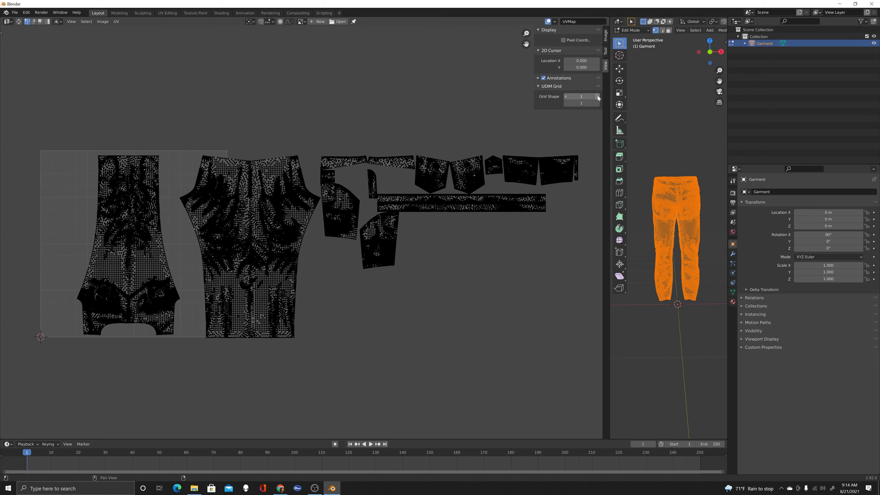
# - Set the UDIM Grid Shape X to 3 so the grid spans three tiles
pyautogui.click(597, 96)
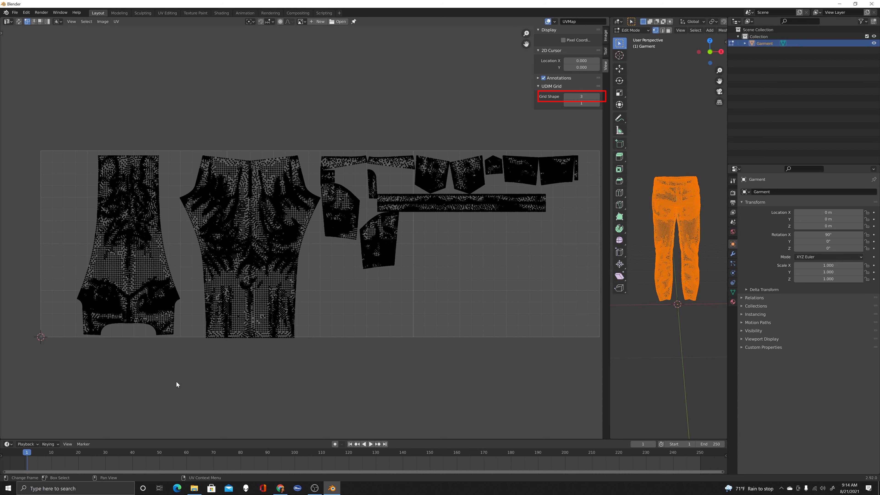
pyautogui.moveTo(228, 292)
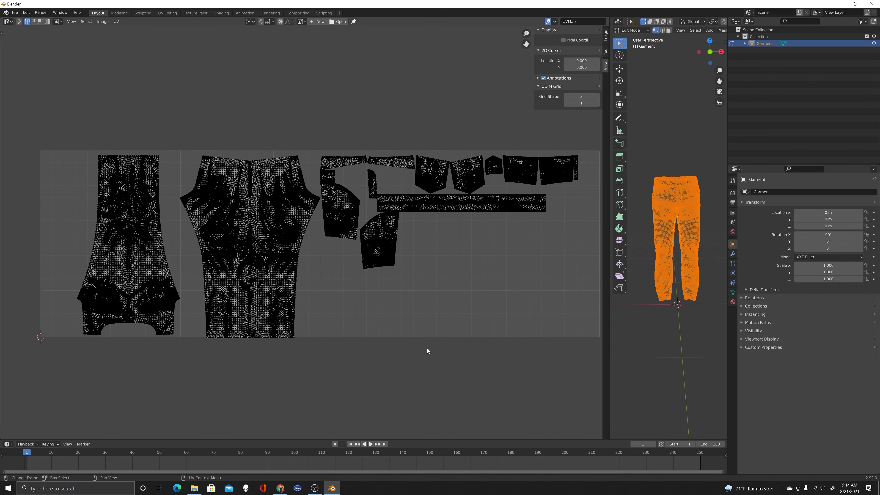
pyautogui.moveTo(416, 361)
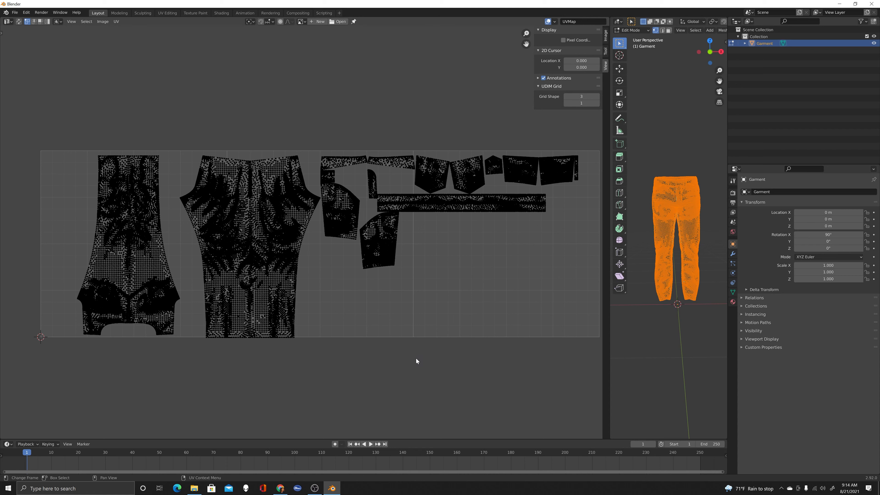
pyautogui.moveTo(255, 327)
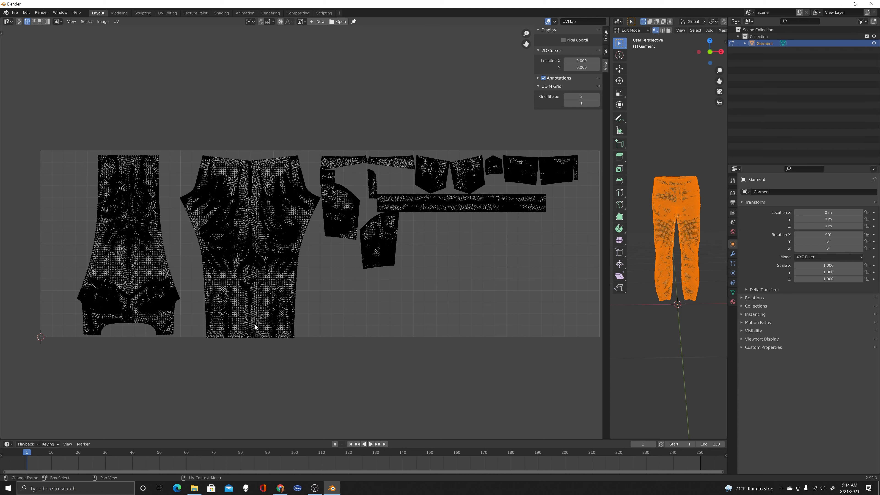
pyautogui.moveTo(417, 323)
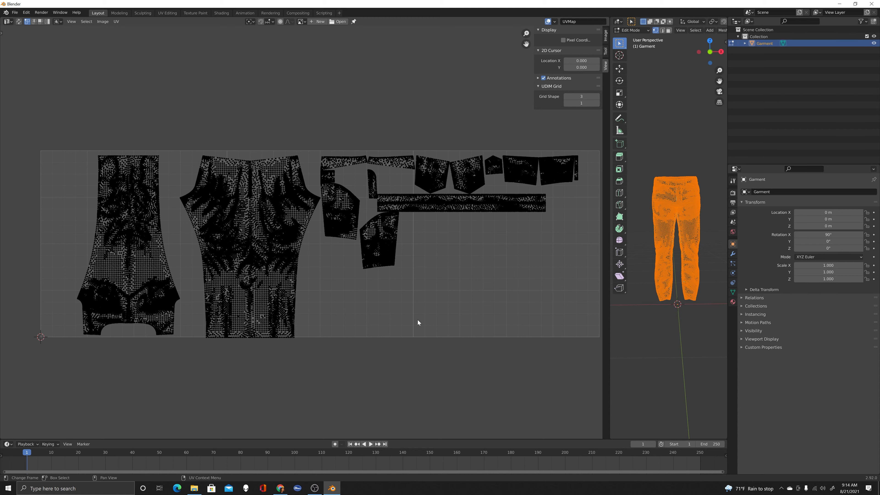
pyautogui.moveTo(413, 328)
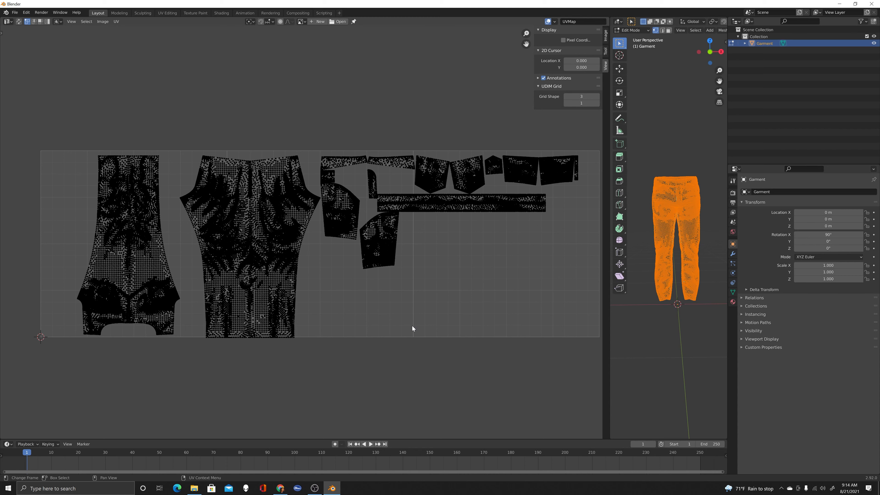
pyautogui.moveTo(335, 328)
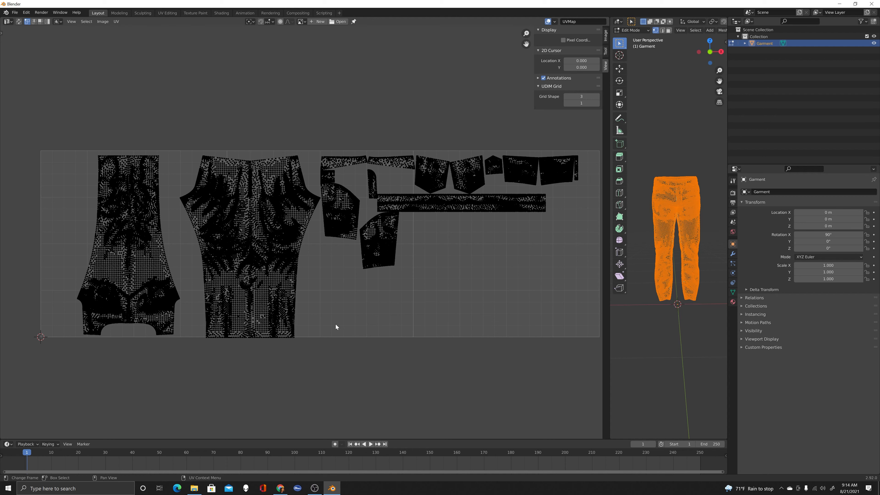
pyautogui.moveTo(116, 208)
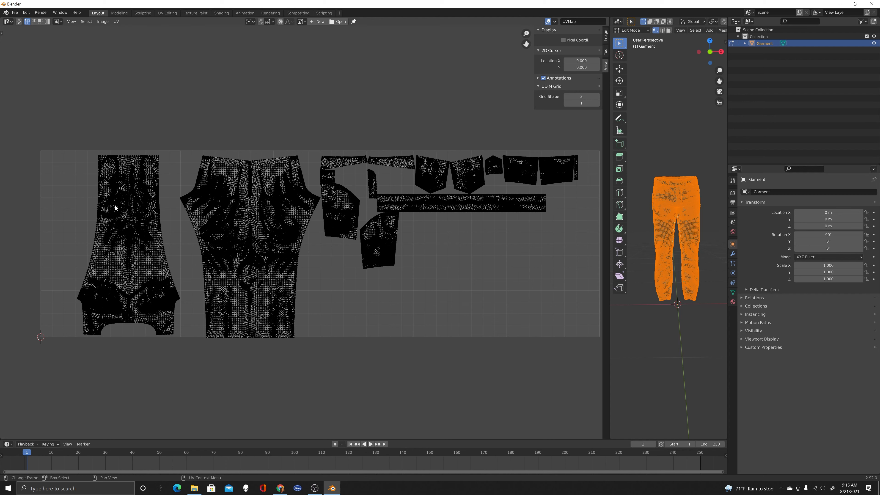
pyautogui.moveTo(248, 192)
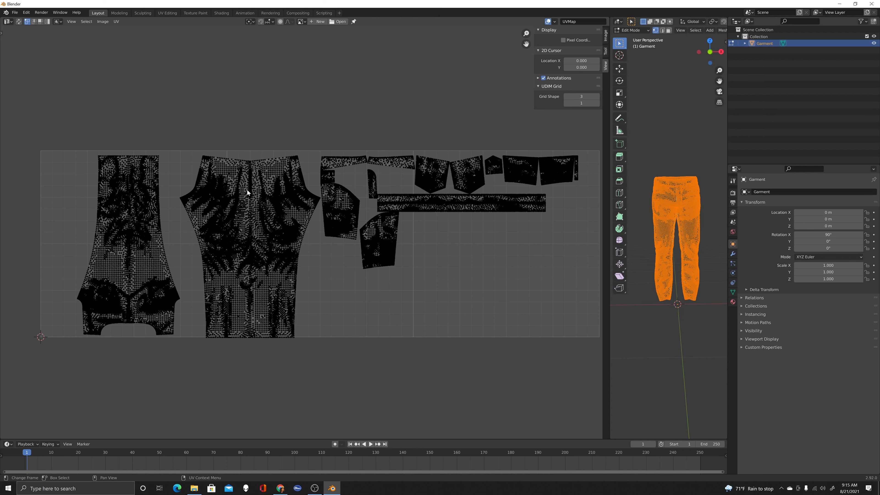
pyautogui.moveTo(199, 230)
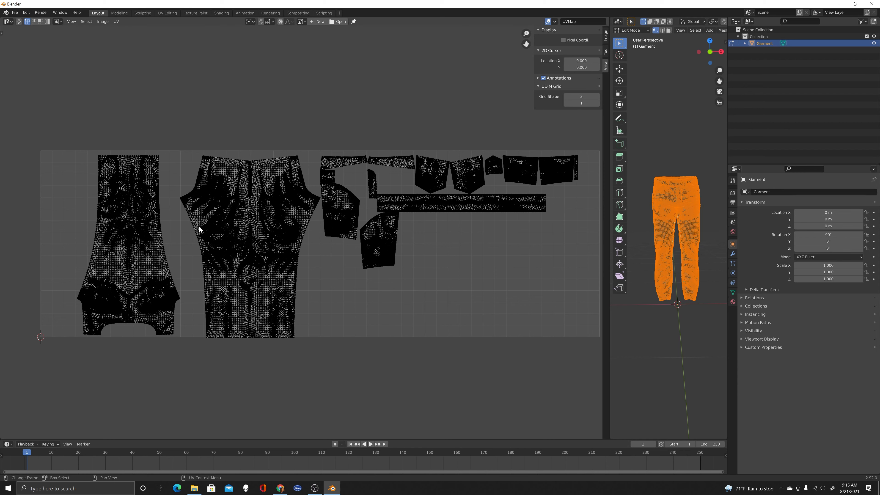
pyautogui.moveTo(100, 203)
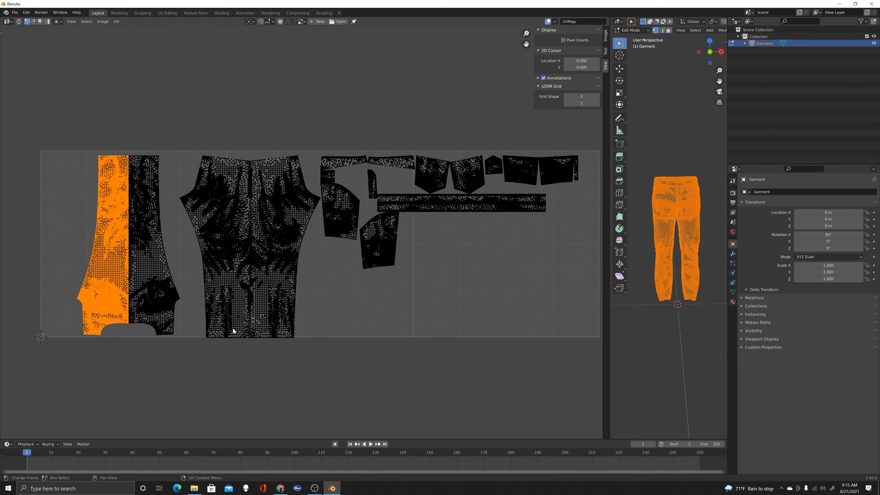
# - Select the whole leftmost jeans panel island and begin rotating it 180 degrees
pyautogui.click(72, 260)
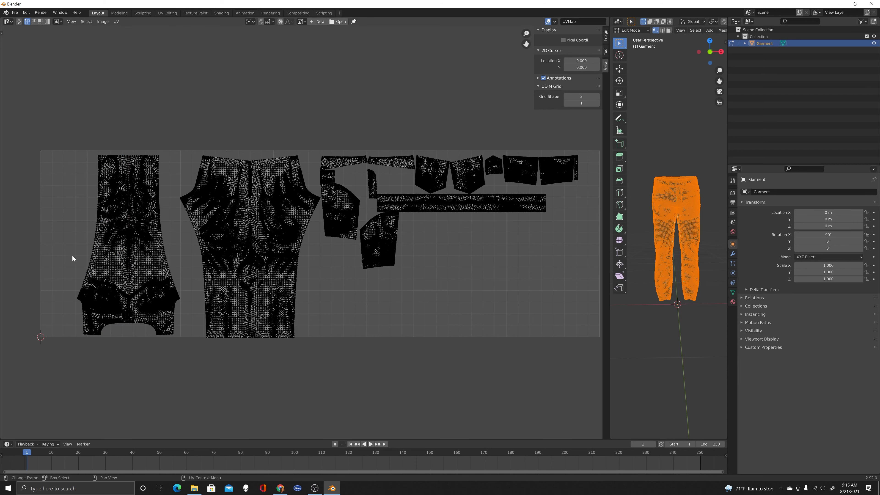
pyautogui.moveTo(110, 219)
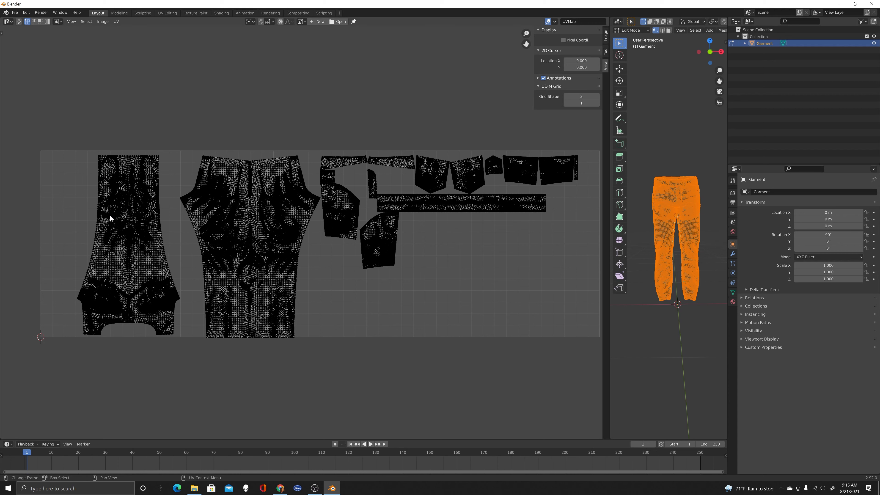
pyautogui.press('l')
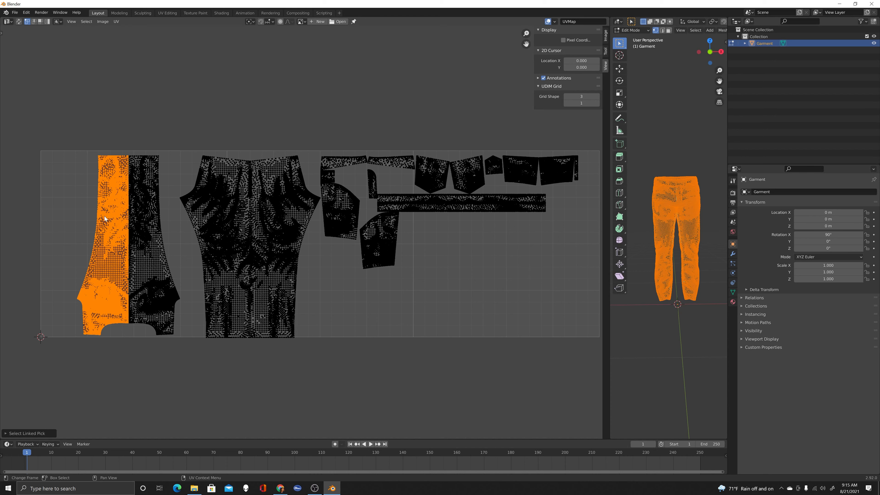
pyautogui.moveTo(91, 221)
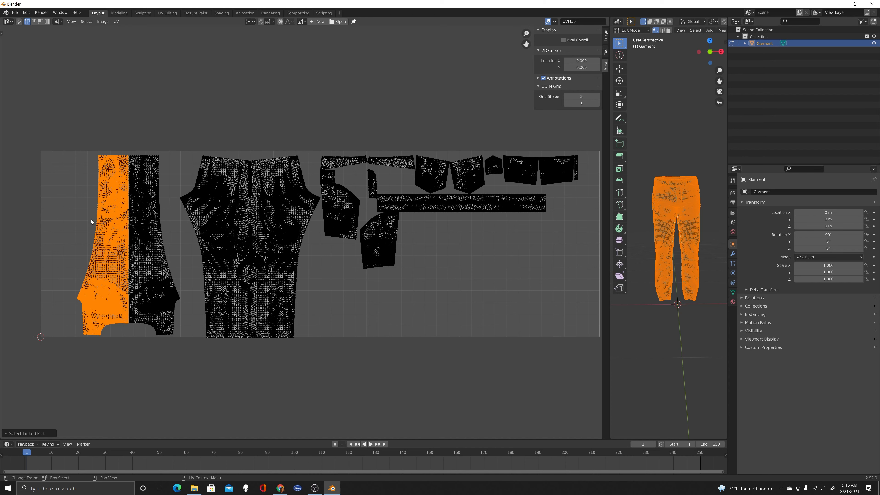
pyautogui.moveTo(147, 223)
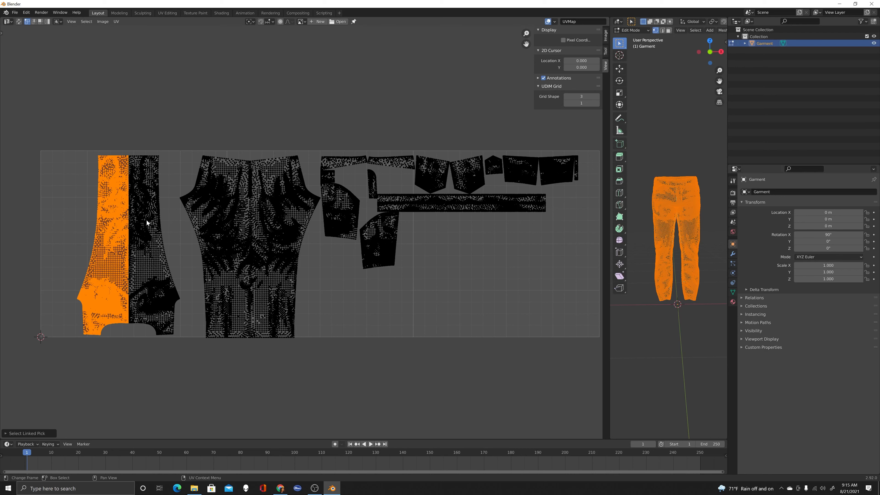
pyautogui.click(147, 223)
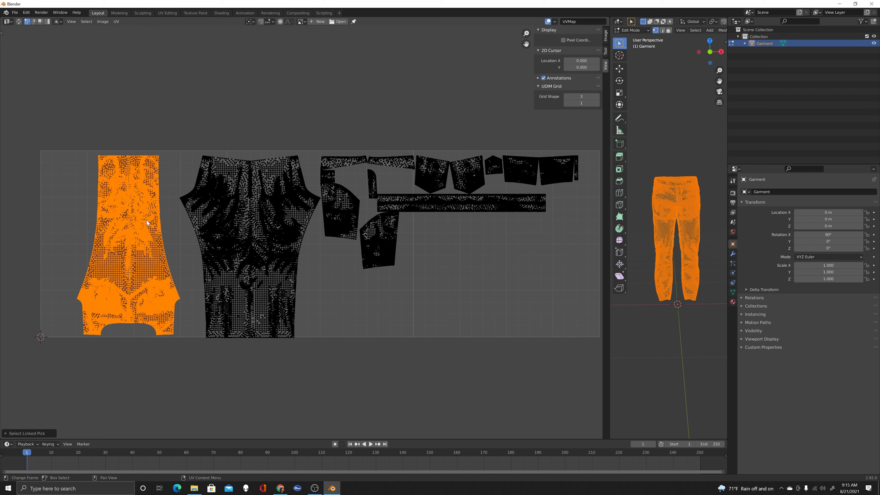
pyautogui.press('g')
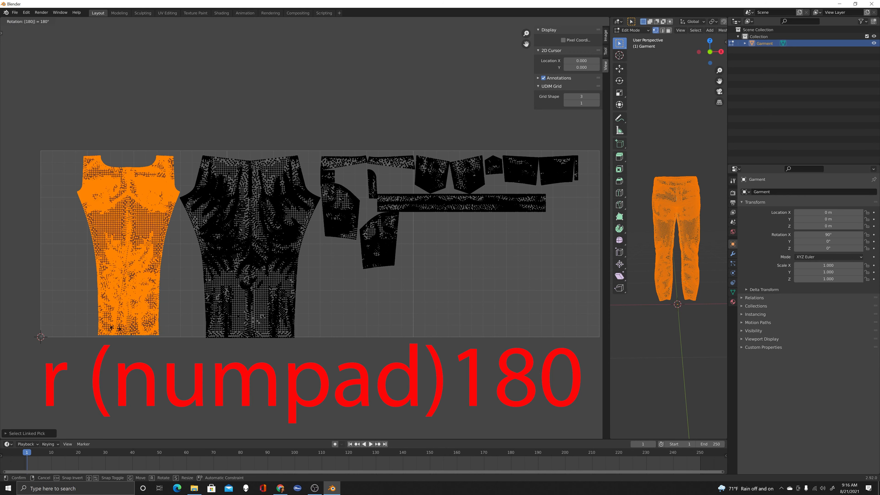
# - Confirm the 180-degree rotation and start sliding the upright panel toward the left tile edge
pyautogui.press('Return')
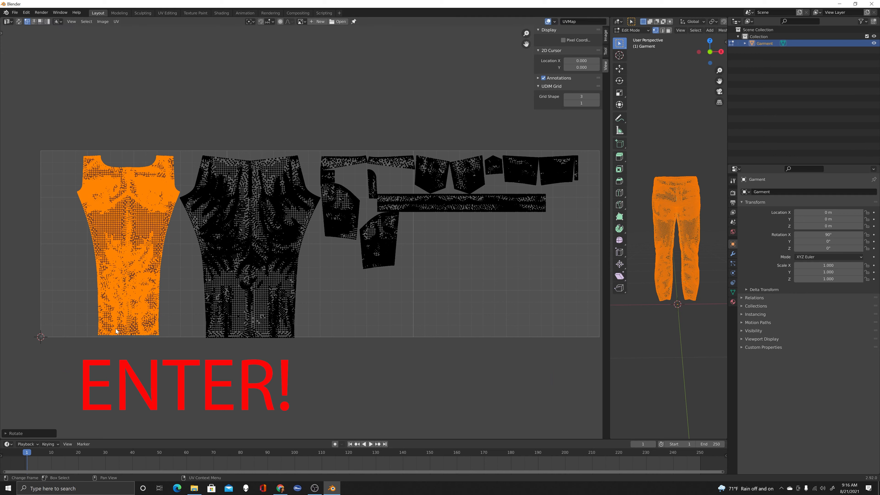
pyautogui.press('Return')
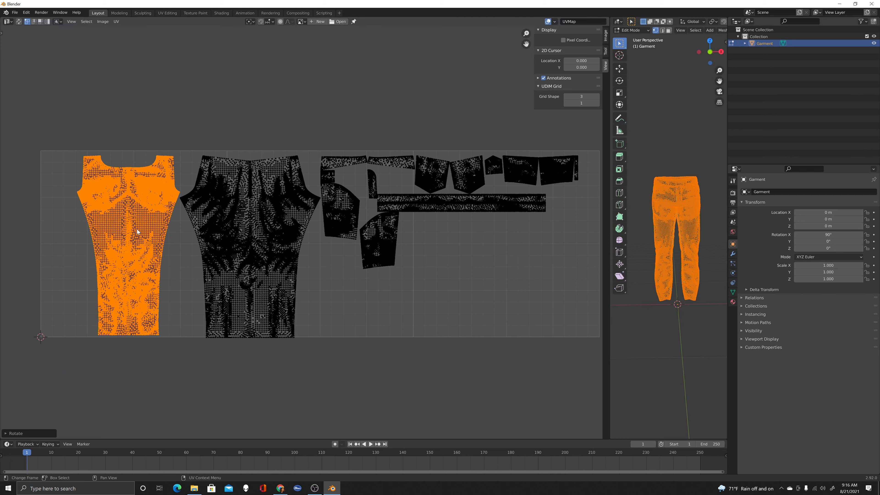
pyautogui.press('g')
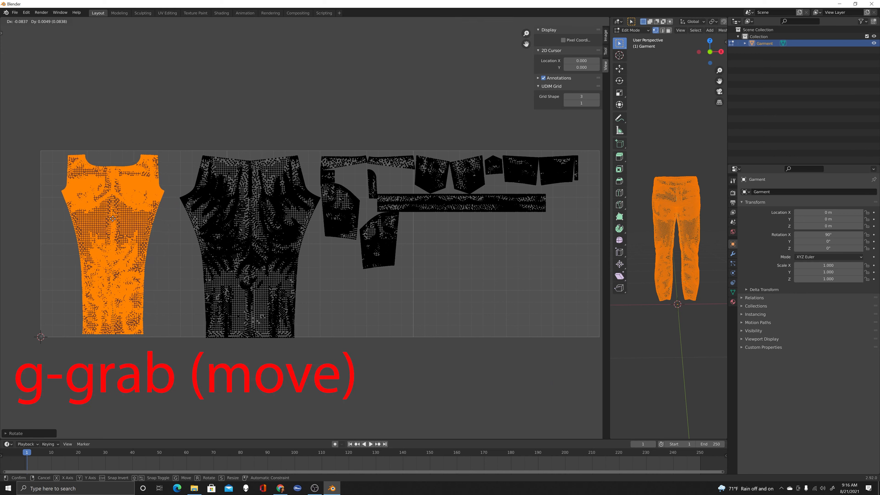
pyautogui.moveTo(104, 221)
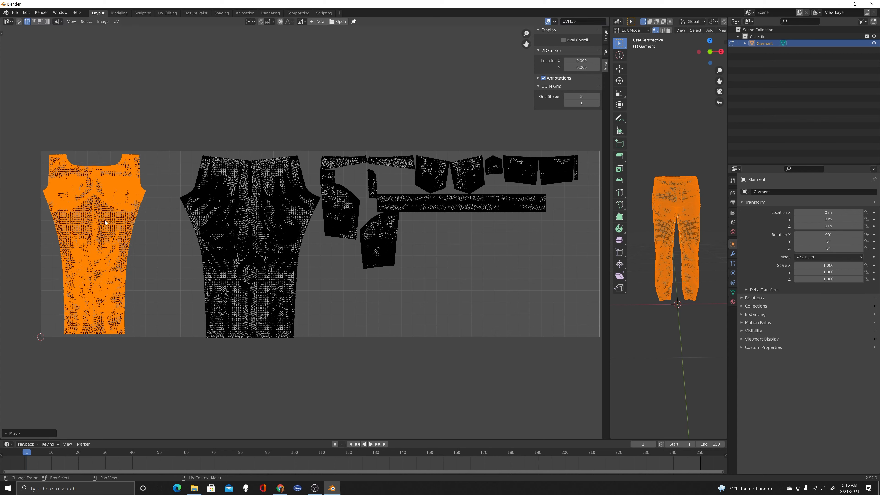
pyautogui.moveTo(242, 314)
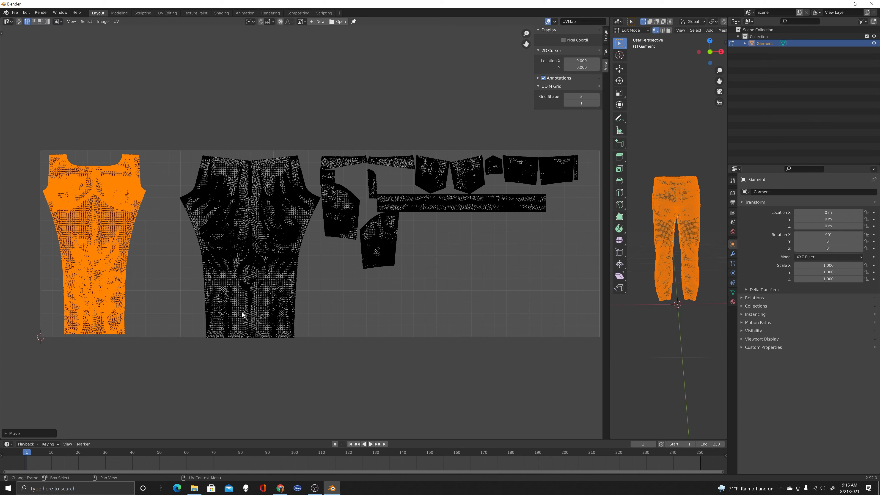
pyautogui.moveTo(428, 293)
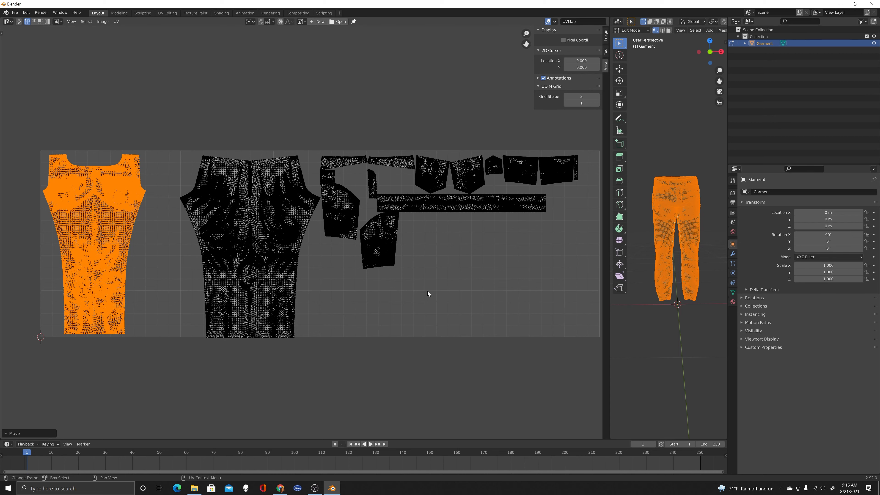
pyautogui.moveTo(356, 243)
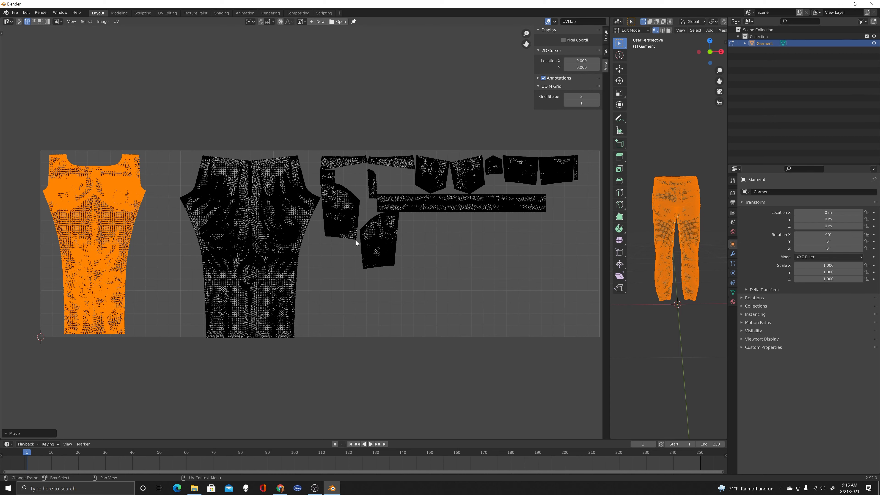
pyautogui.moveTo(496, 168)
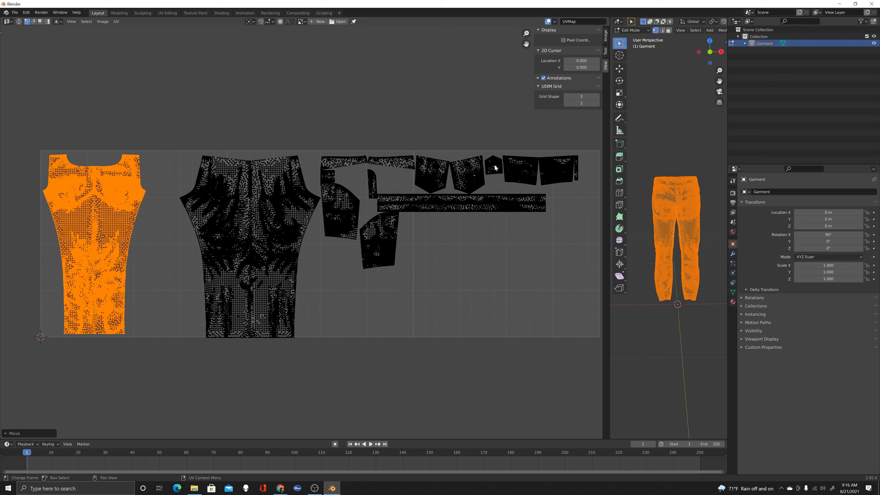
# - Select the linked small pocket pieces and move them into a new spot on the right tiles
pyautogui.click(339, 389)
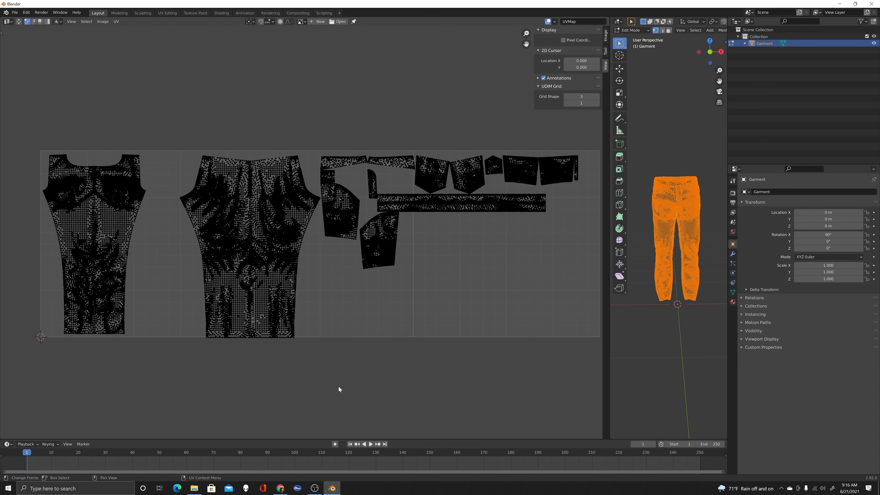
pyautogui.moveTo(495, 170)
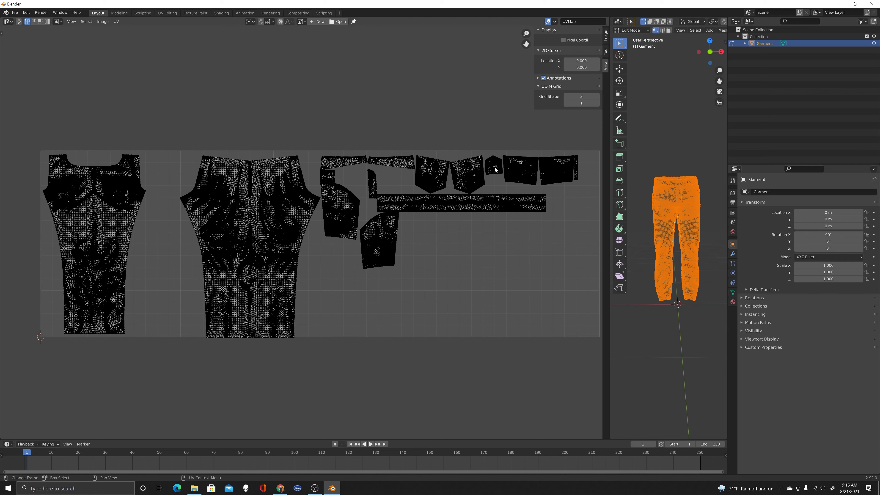
pyautogui.press('l')
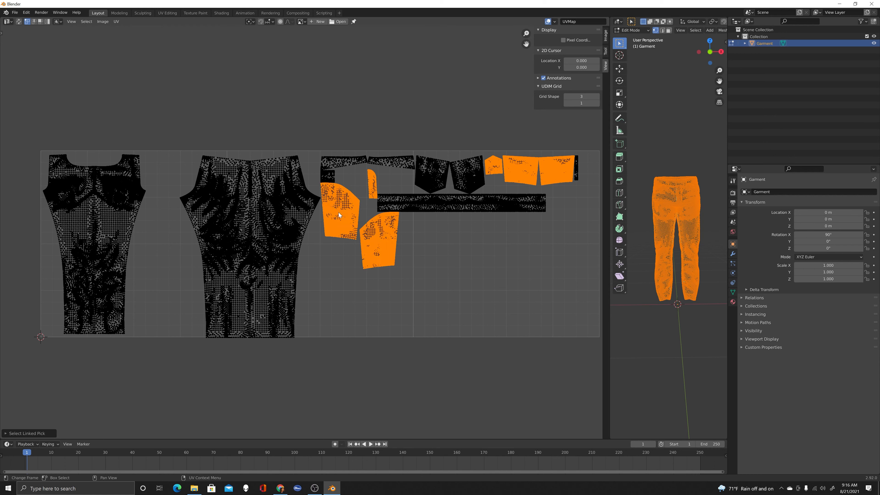
pyautogui.press('g')
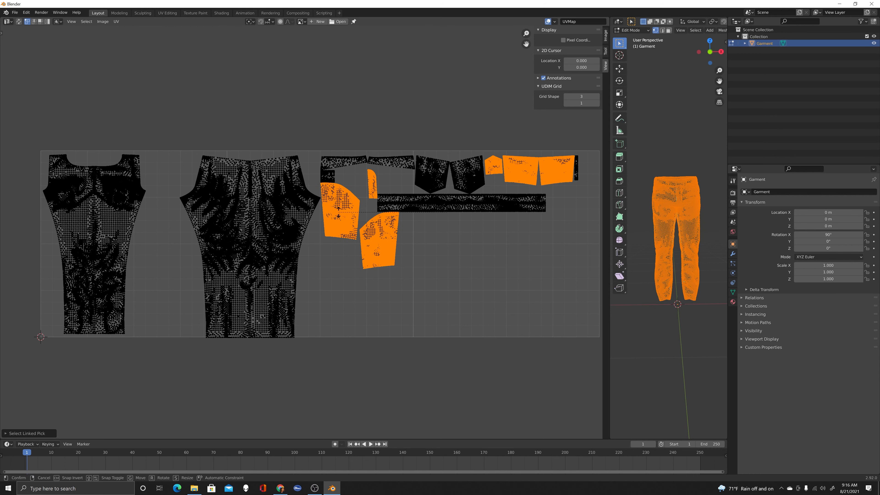
pyautogui.press('r')
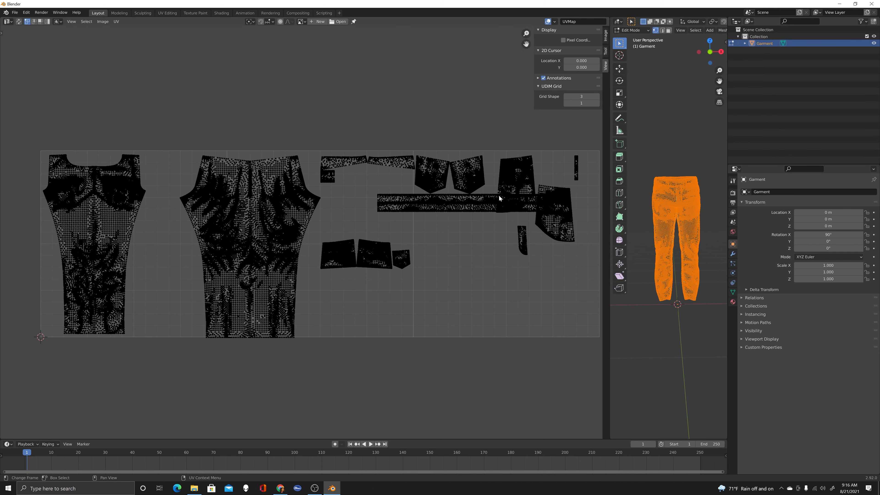
pyautogui.moveTo(502, 207)
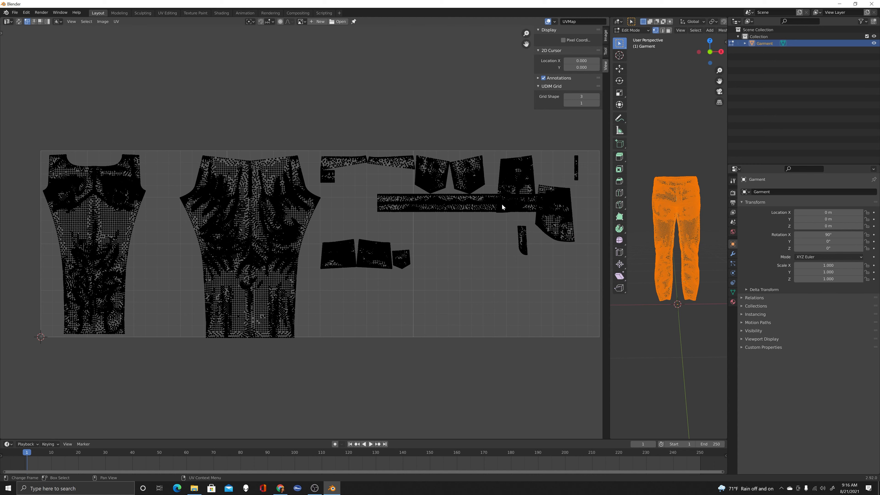
pyautogui.moveTo(515, 180)
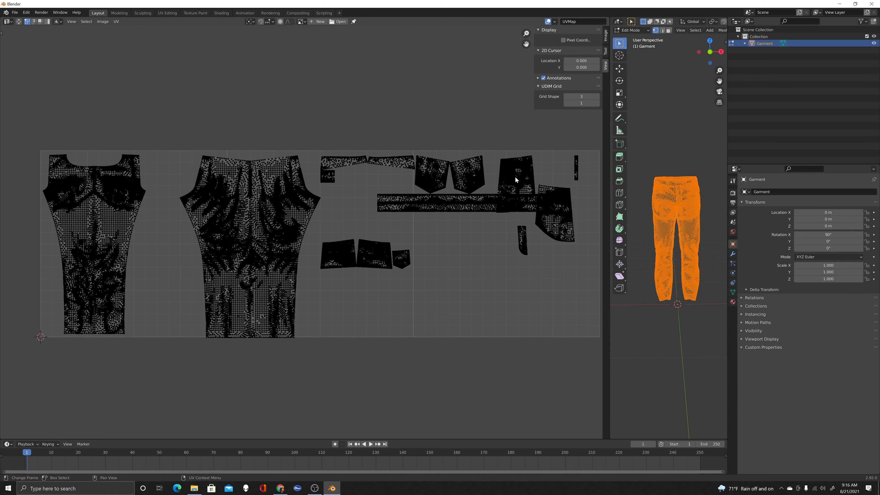
pyautogui.moveTo(515, 176)
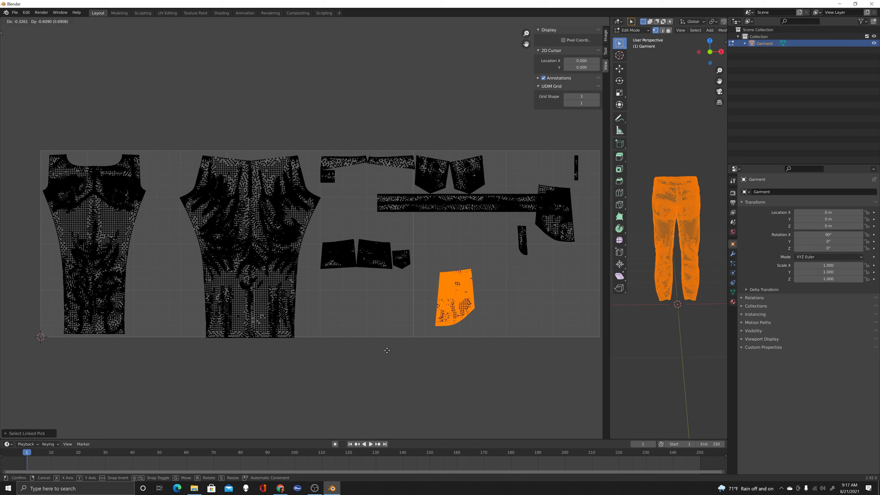
pyautogui.moveTo(375, 350)
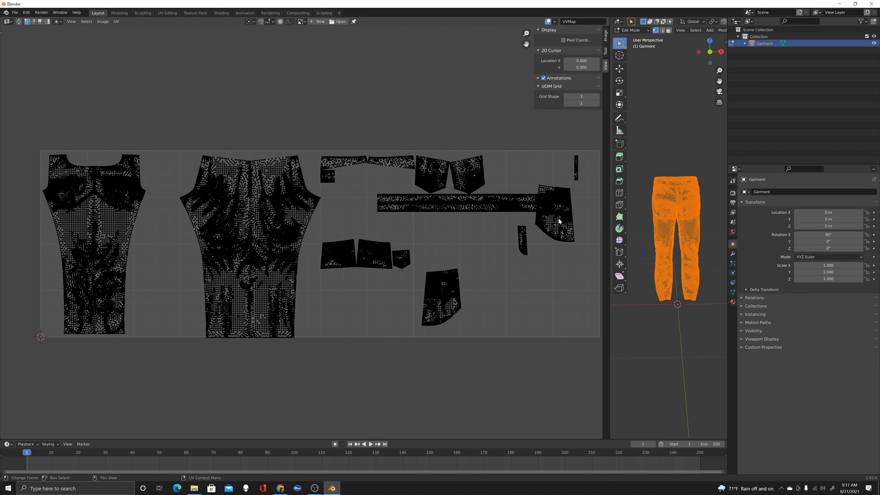
# - Place the right pocket panel, the long band and the narrow strip along the lower right row
pyautogui.click(555, 219)
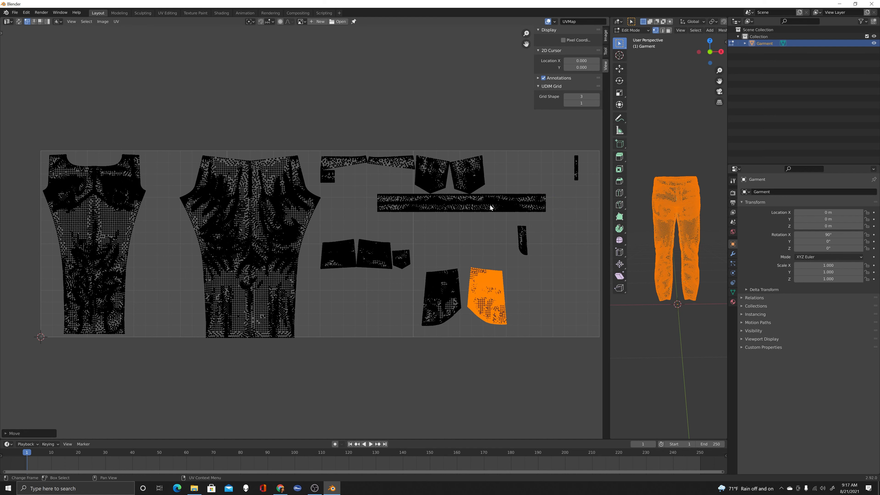
pyautogui.click(470, 208)
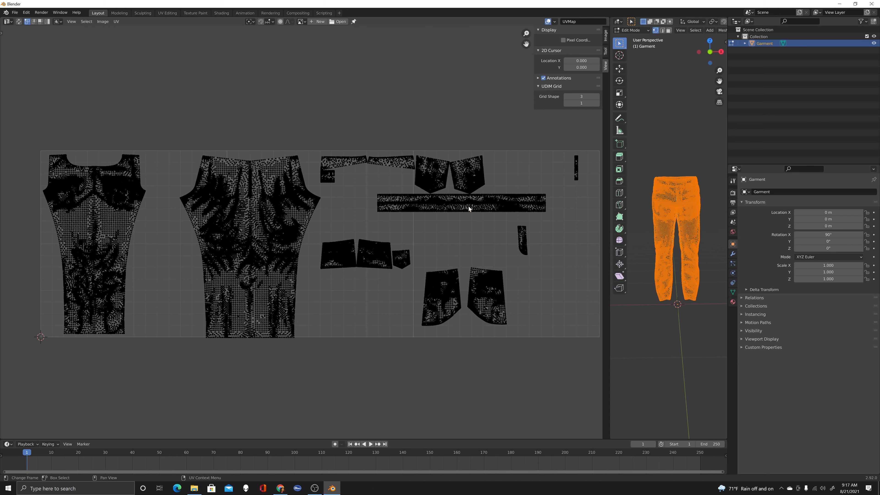
pyautogui.click(461, 205)
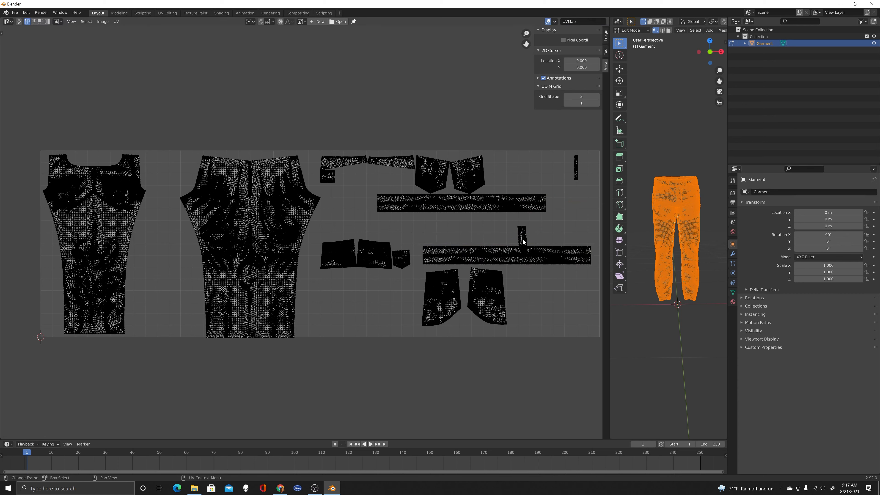
pyautogui.click(522, 242)
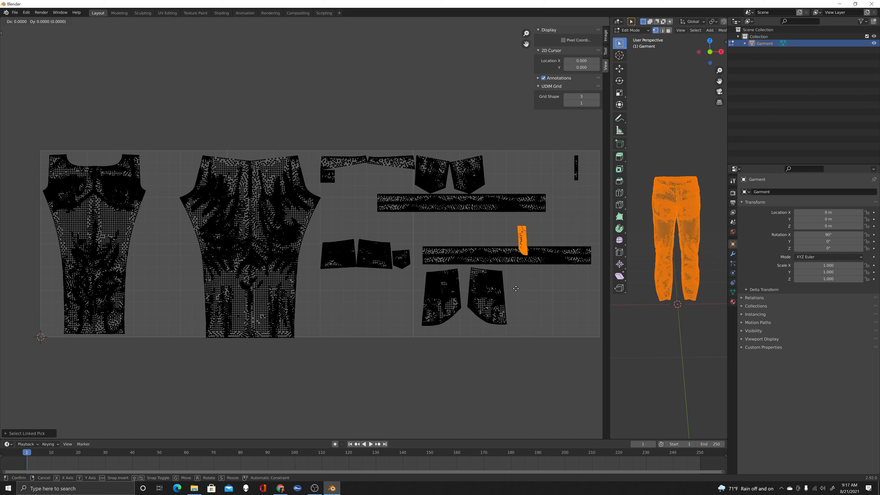
pyautogui.click(517, 297)
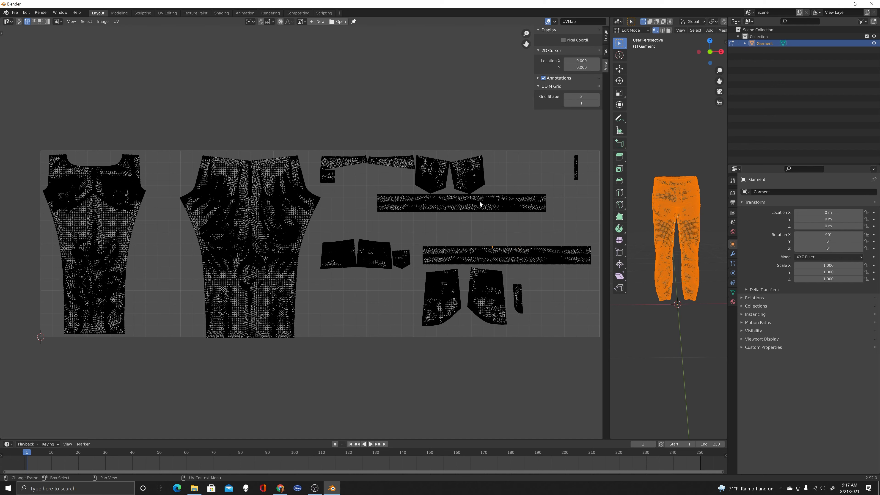
# - Move the long waistband strip into the third UDIM tile
pyautogui.click(460, 202)
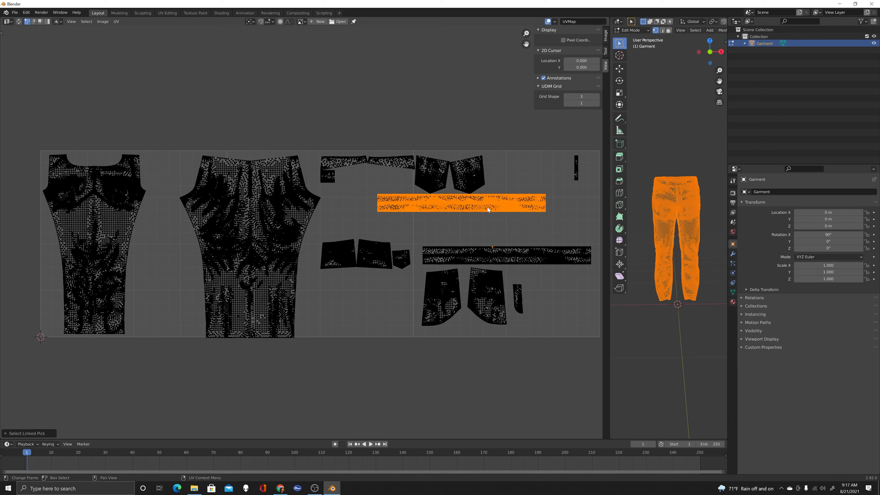
pyautogui.moveTo(493, 249)
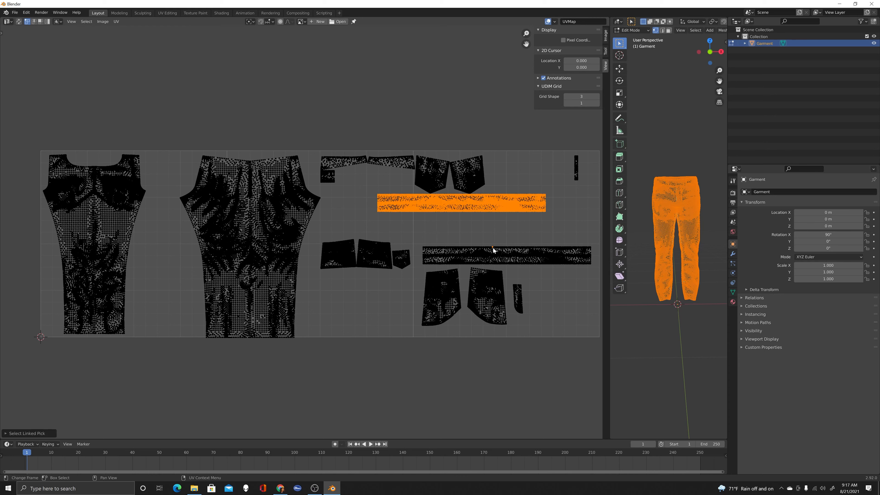
pyautogui.press('g')
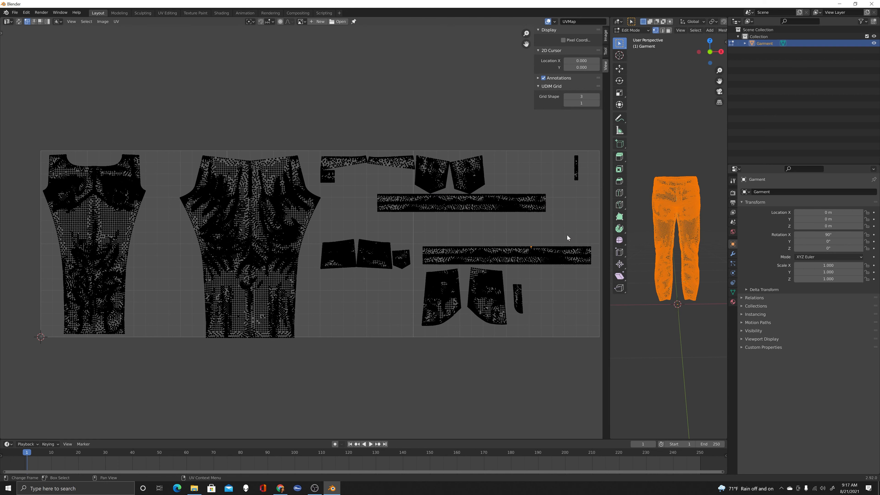
pyautogui.moveTo(493, 90)
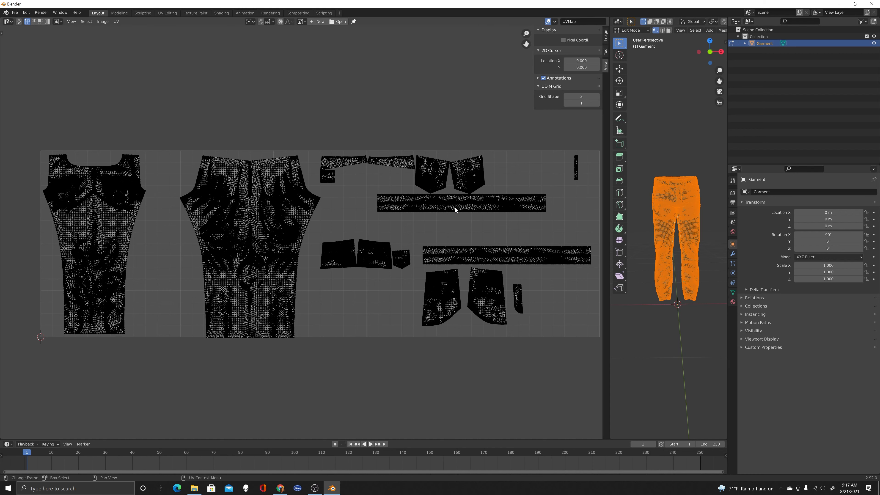
pyautogui.click(460, 203)
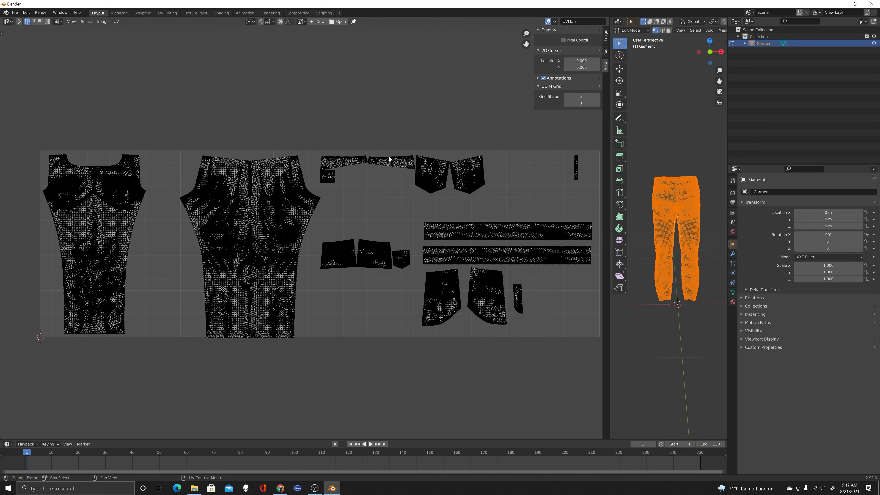
# - Relocate the two thin top strips into the upper area of the third tile
pyautogui.click(390, 163)
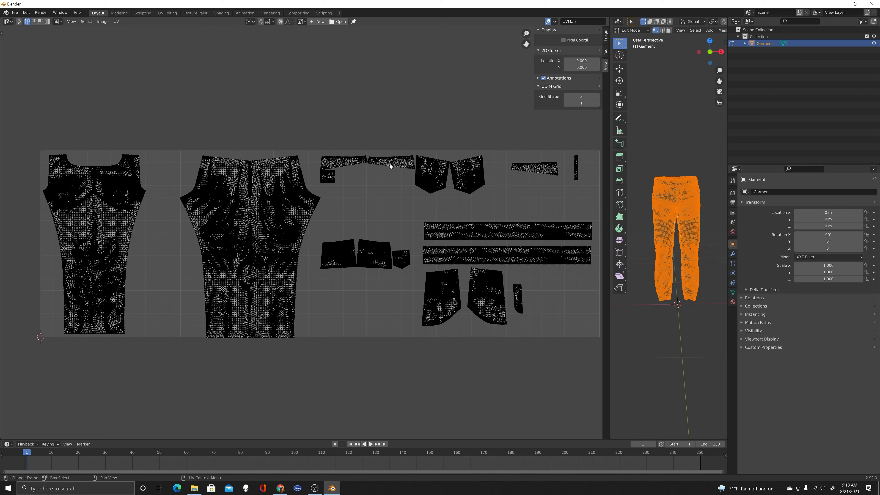
pyautogui.click(390, 164)
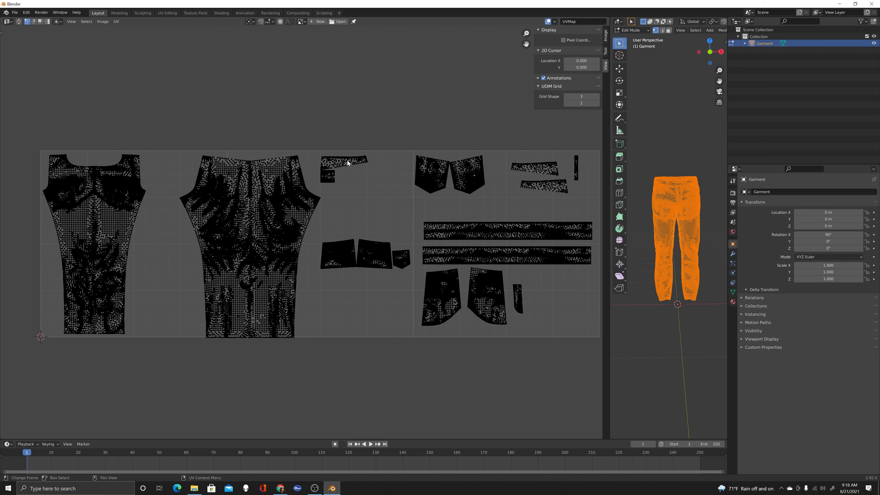
pyautogui.click(345, 162)
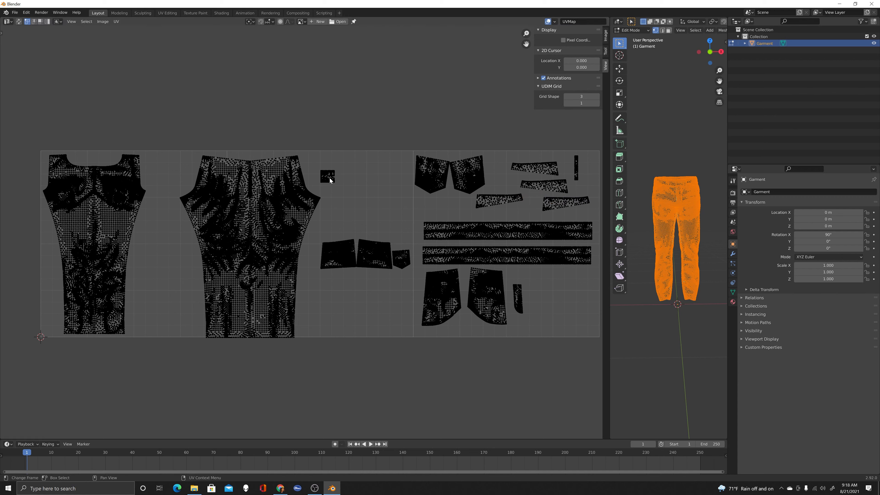
# - Move the small square piece and a pocket piece into the third tile
pyautogui.click(328, 177)
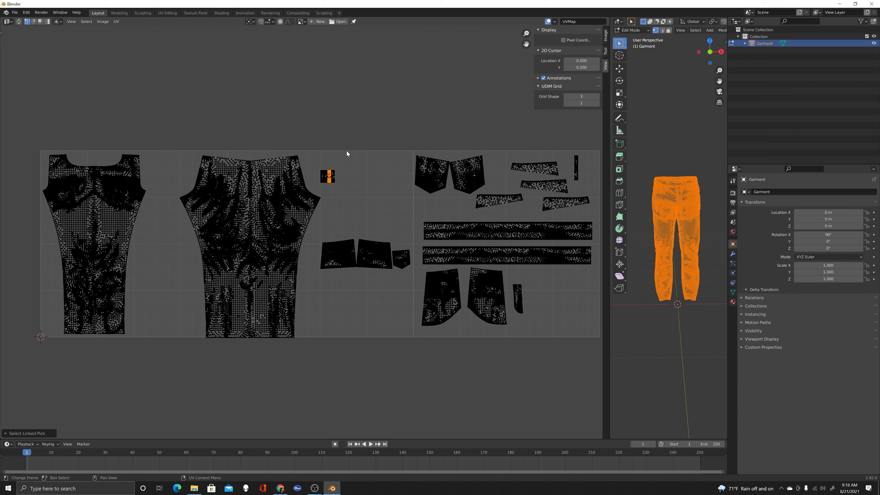
pyautogui.moveTo(334, 180)
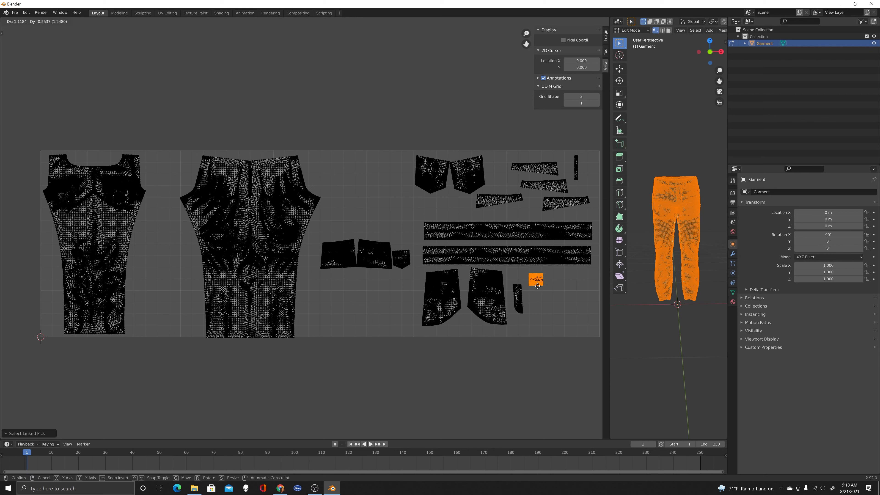
pyautogui.click(363, 252)
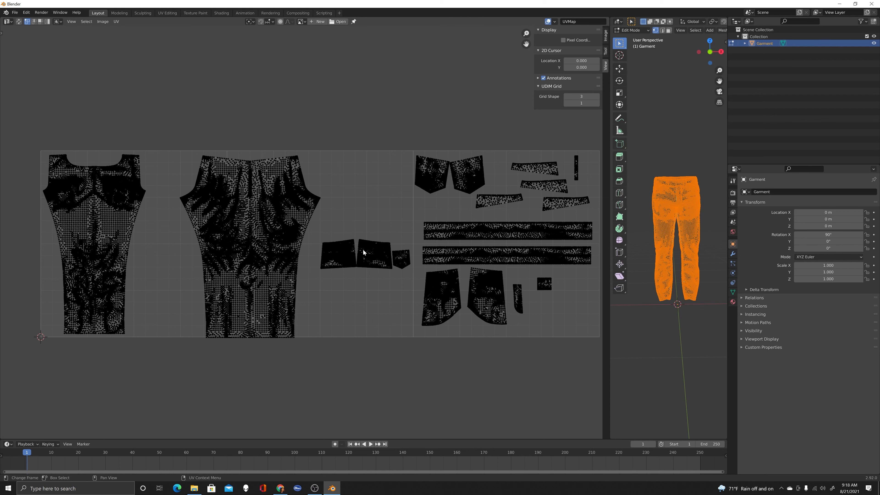
pyautogui.moveTo(337, 257)
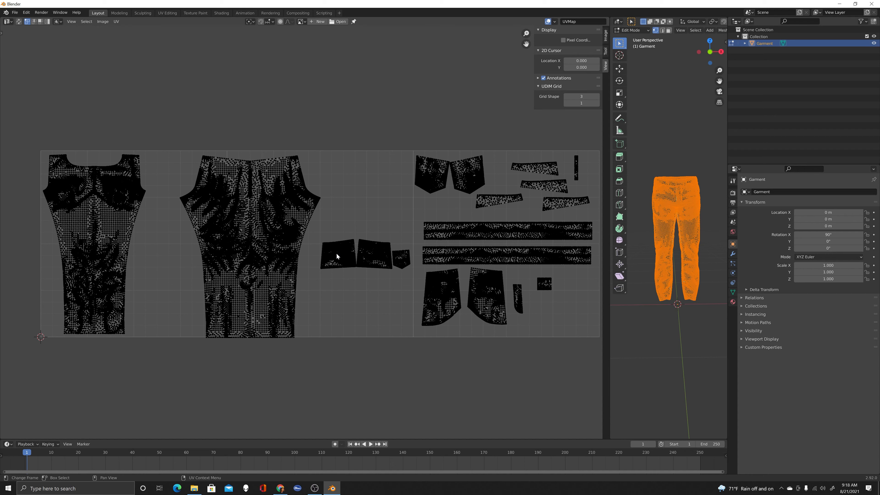
pyautogui.click(337, 255)
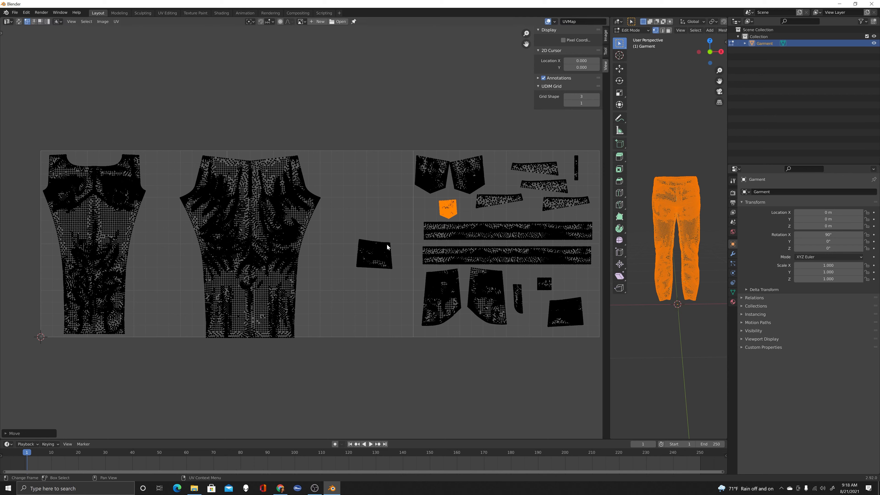
# - Place the remaining rectangular patch beside the front leg panel in tile 1001
pyautogui.click(373, 257)
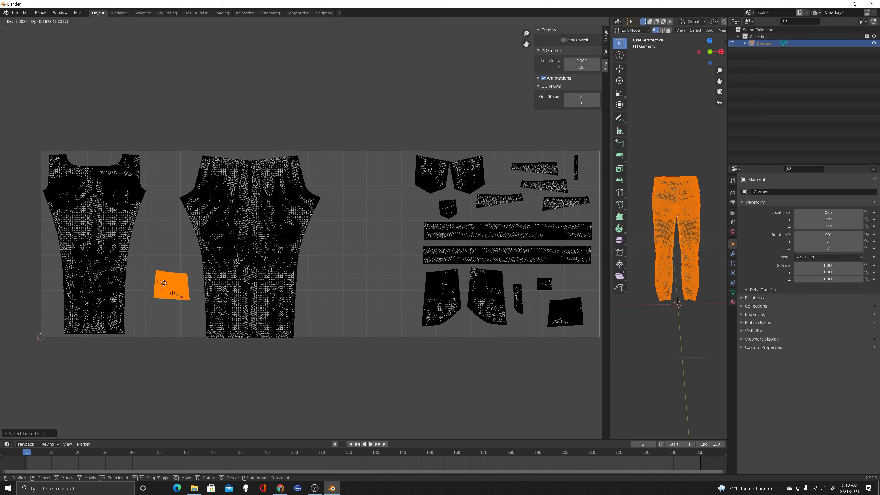
pyautogui.click(227, 155)
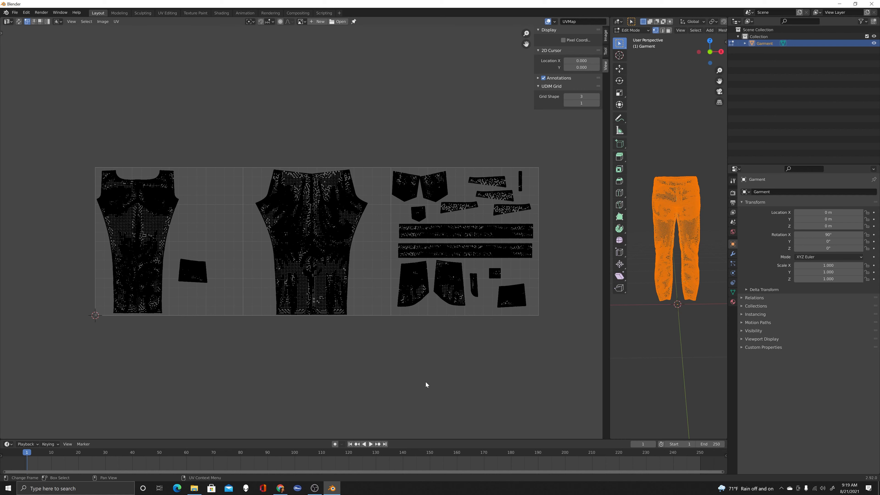
pyautogui.moveTo(21, 41)
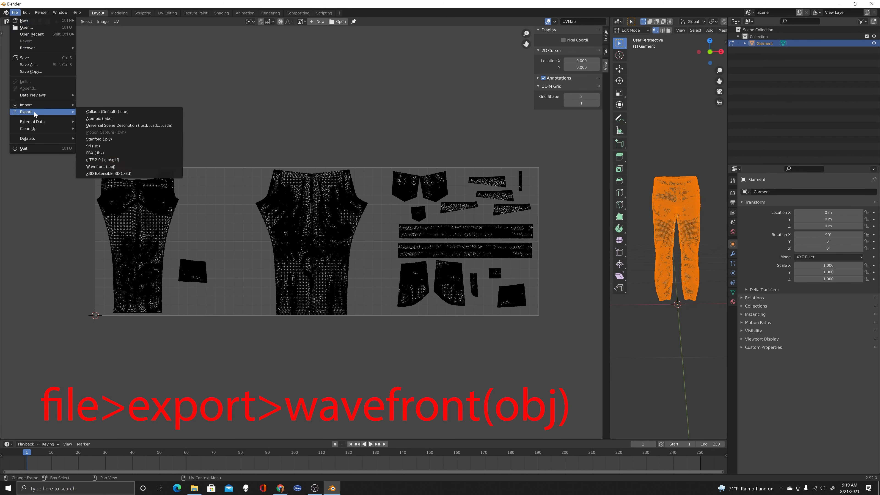
# - Export as Wavefront OBJ into OneDrive/GERBER/uveditorlayout with file name 'DENIM UDIM'
pyautogui.click(102, 166)
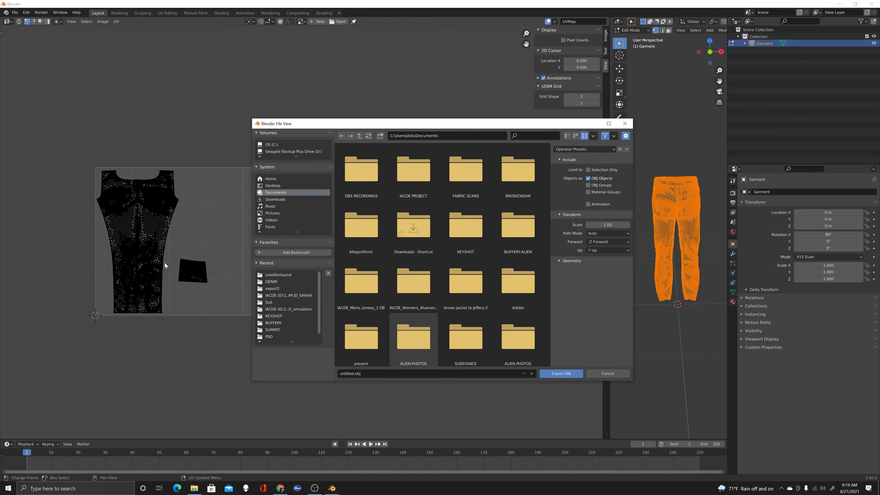
pyautogui.moveTo(297, 397)
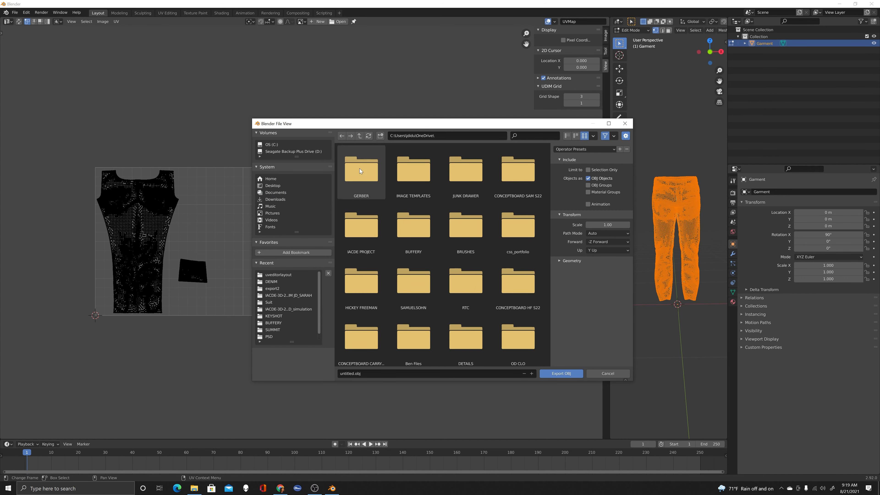
pyautogui.doubleClick(361, 169)
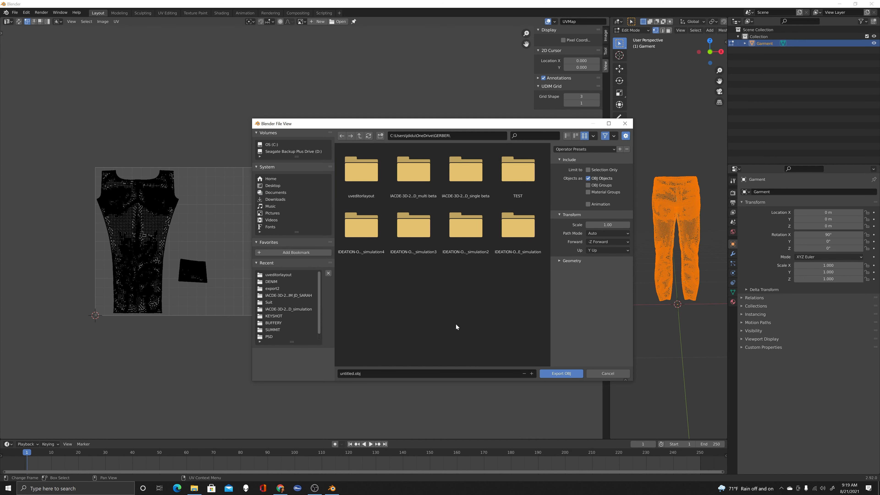
pyautogui.click(361, 171)
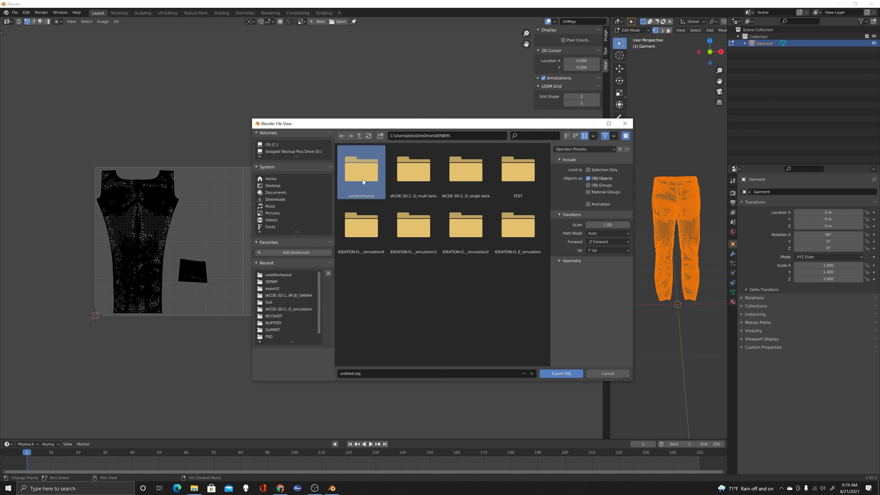
pyautogui.doubleClick(361, 170)
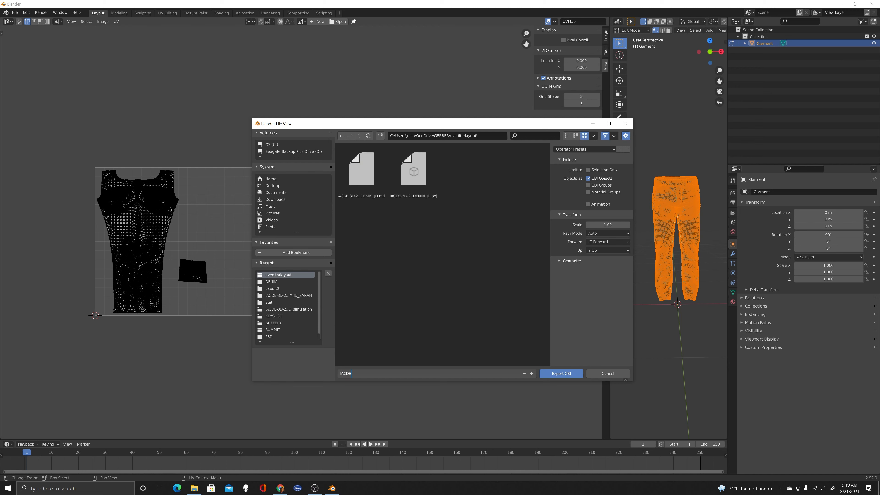
pyautogui.write('DENIM')
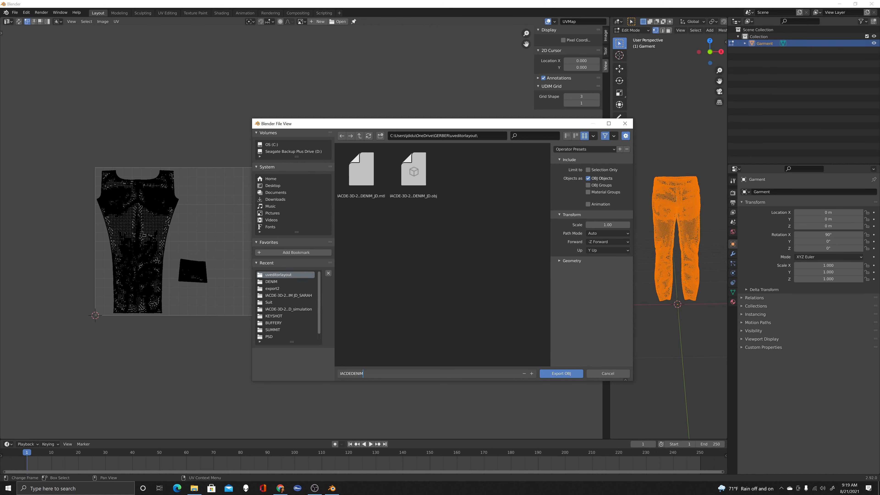
pyautogui.write('UDIM')
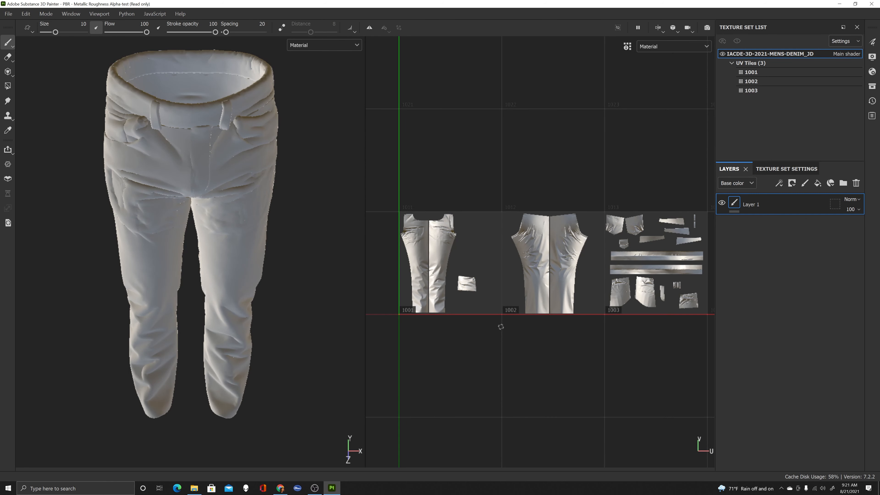
pyautogui.moveTo(545, 245)
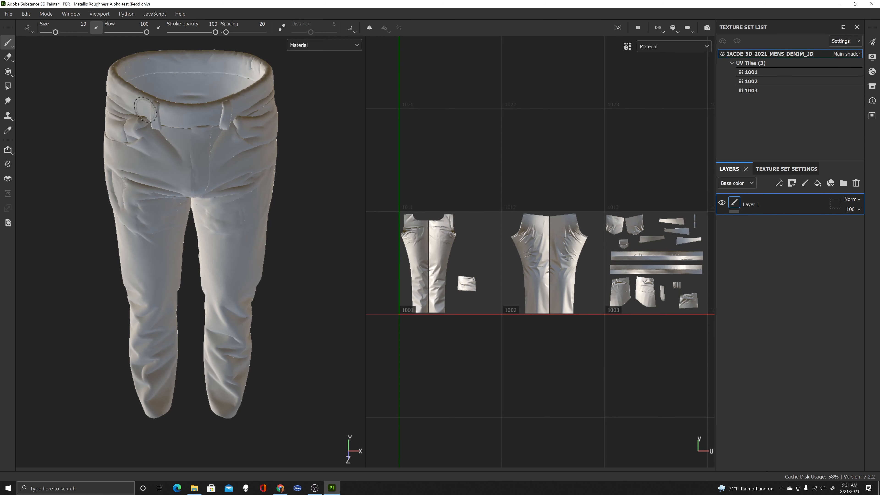
pyautogui.moveTo(215, 203)
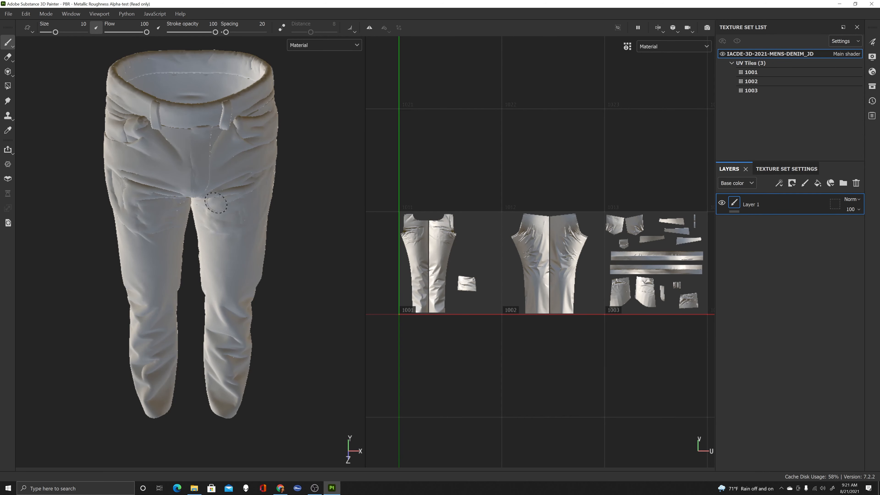
pyautogui.moveTo(267, 347)
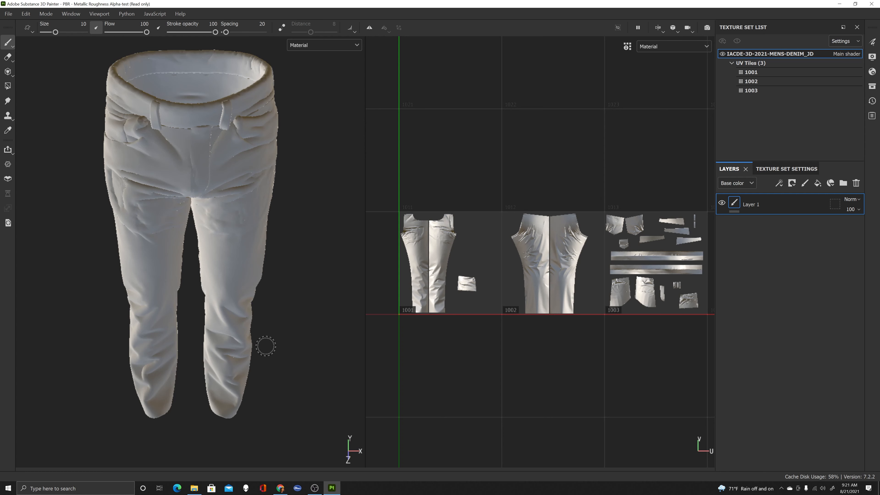
pyautogui.moveTo(270, 342)
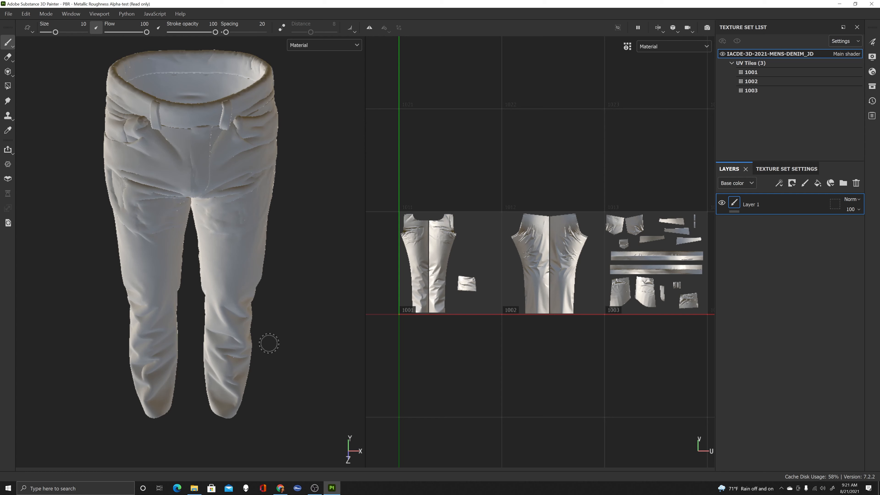
pyautogui.moveTo(166, 308)
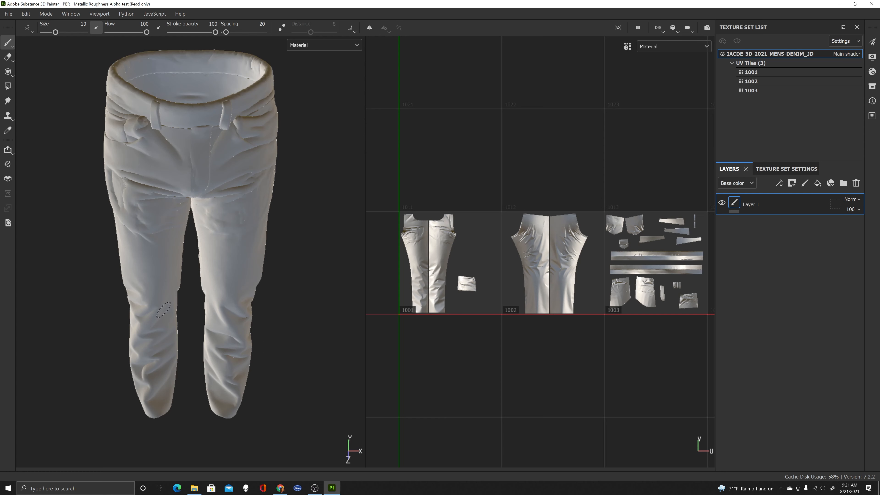
pyautogui.moveTo(180, 294)
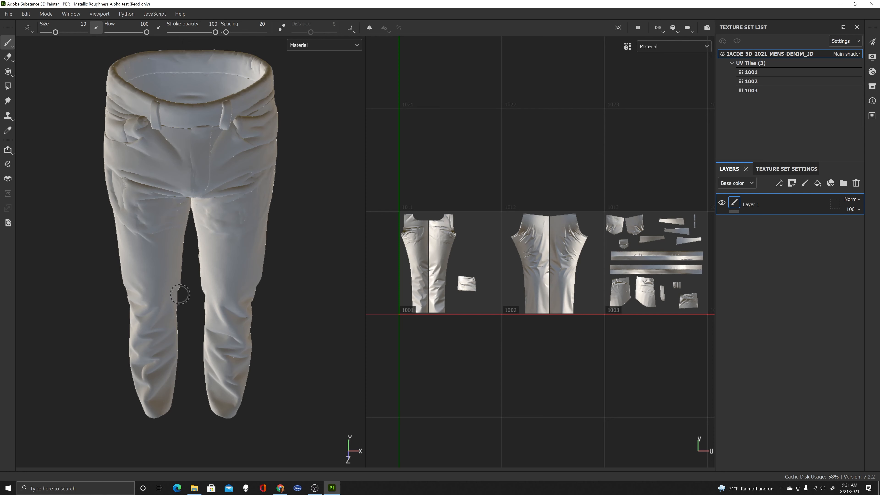